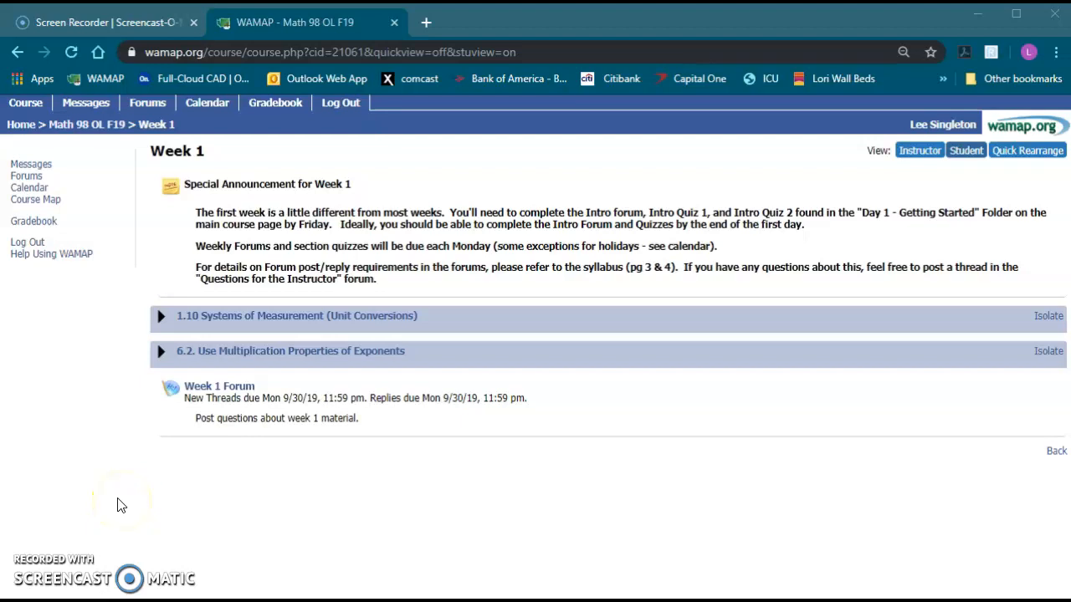
mouse_move(109, 462)
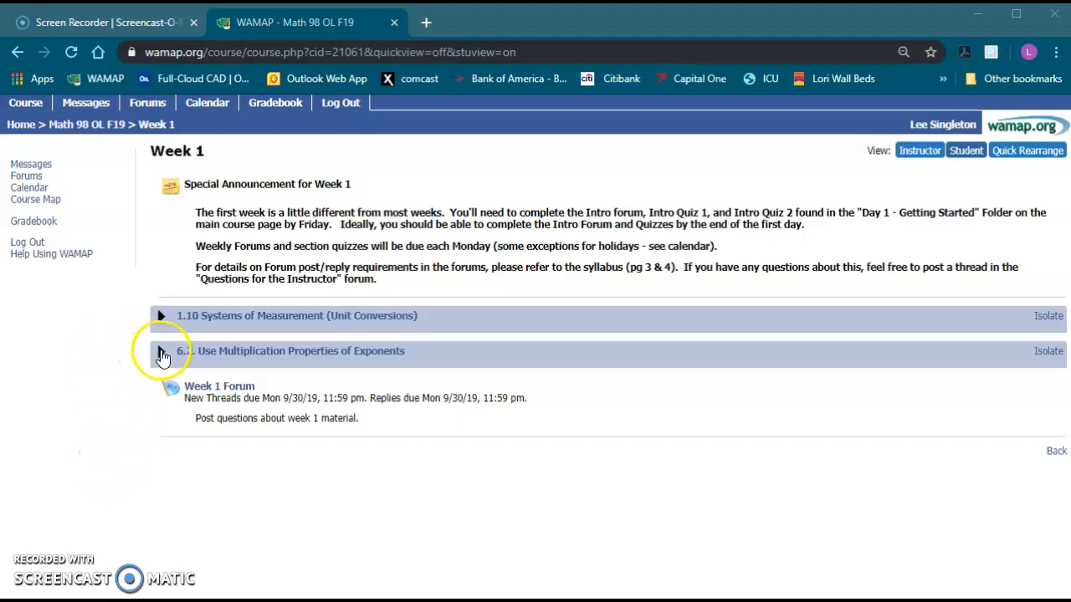
Step: Expand the 6.2 exponents folder and bring the 6.2 Section Quiz link into view
left_click(161, 350)
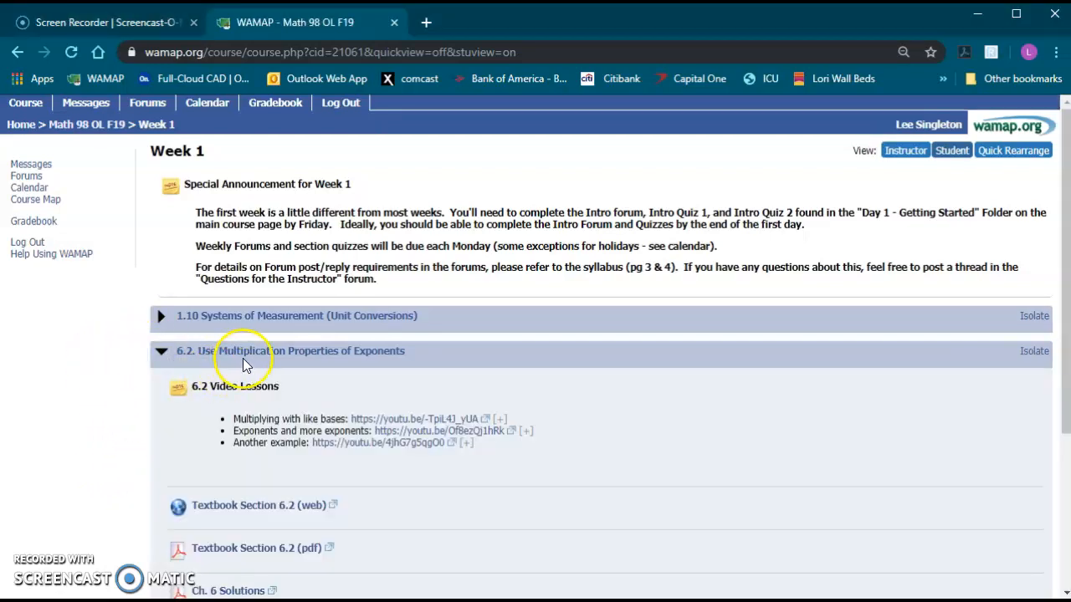
scroll("down", 3)
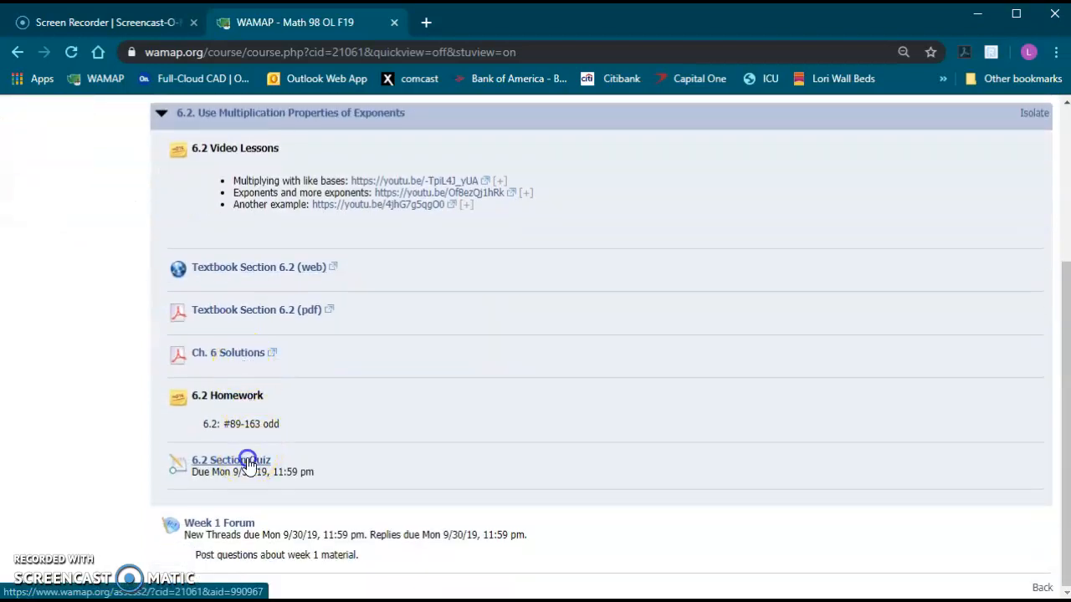
Step: Launch the 6.2 Section Quiz assessment worth 100 points
left_click(232, 460)
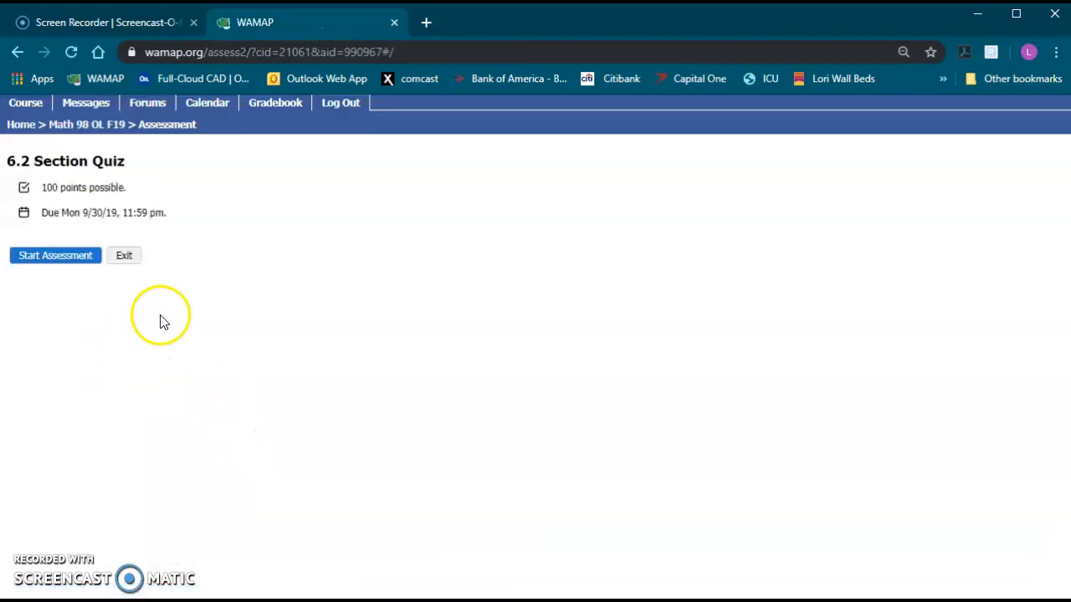
mouse_move(184, 201)
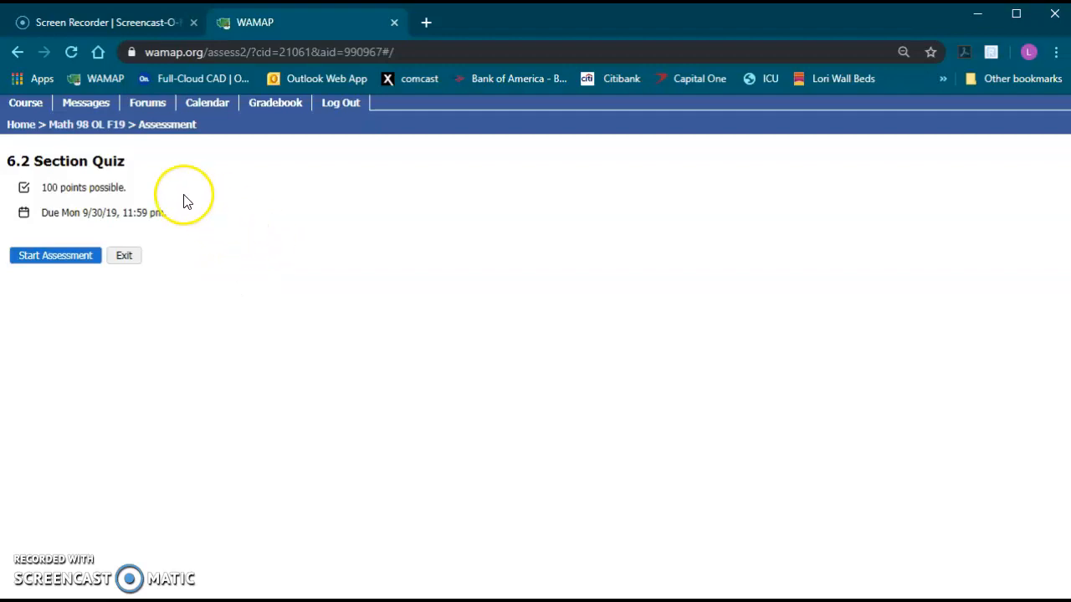
mouse_move(67, 213)
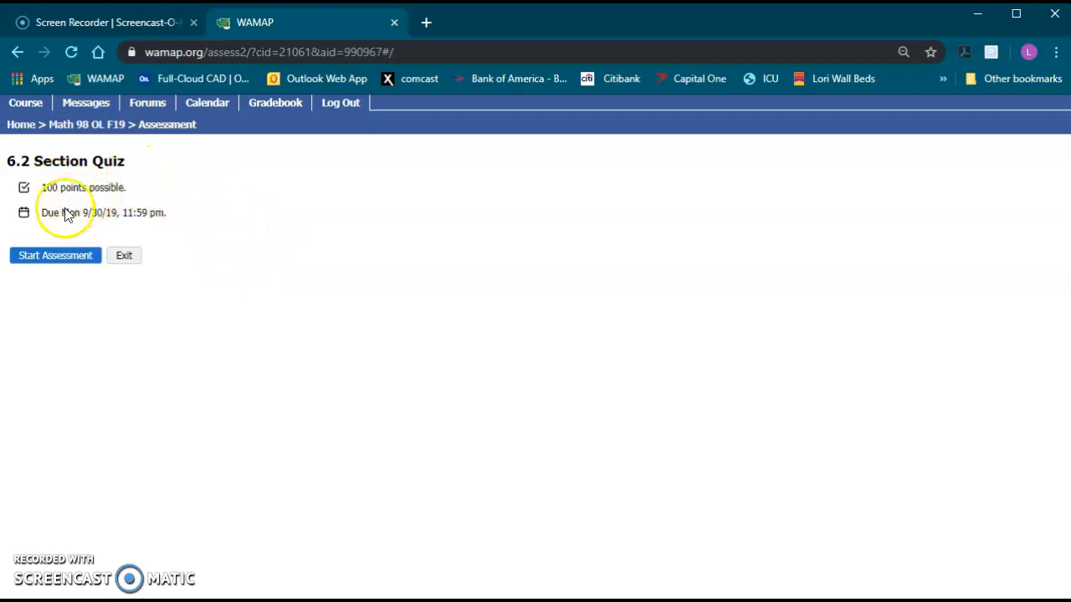
mouse_move(176, 234)
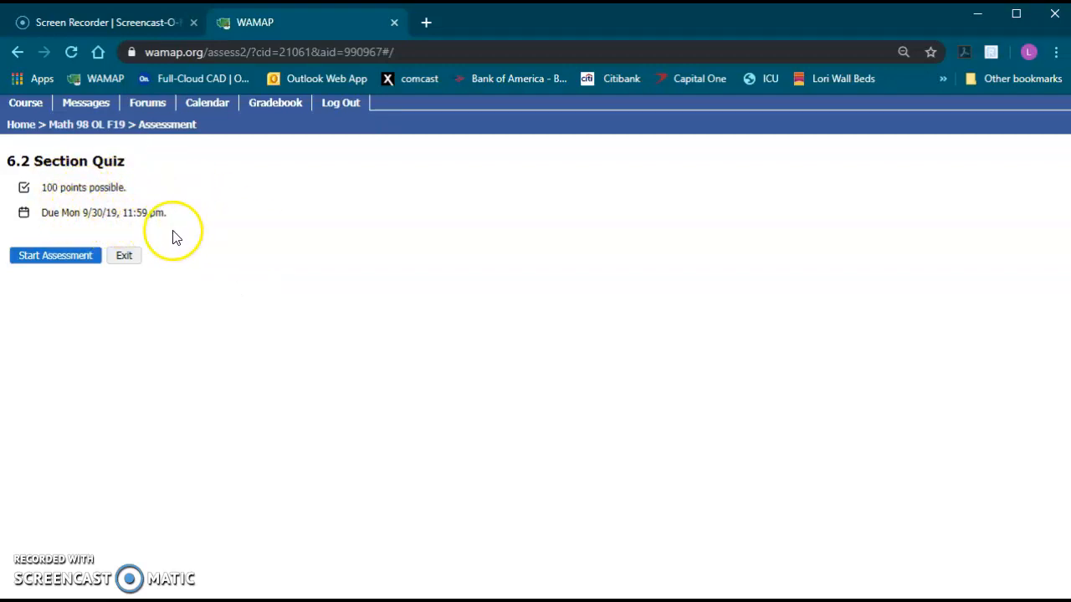
mouse_move(66, 304)
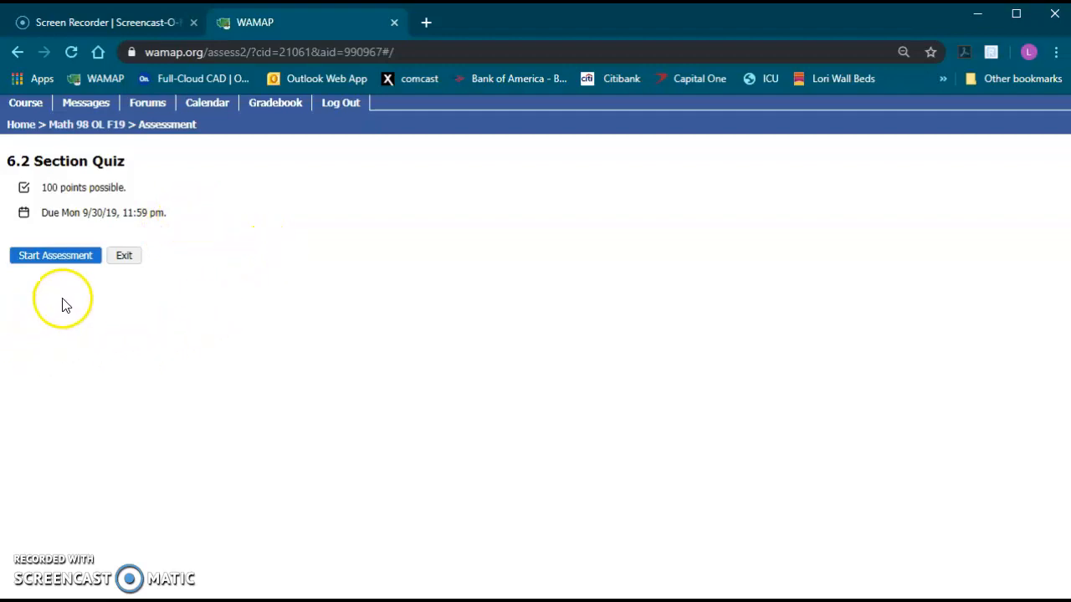
left_click(55, 256)
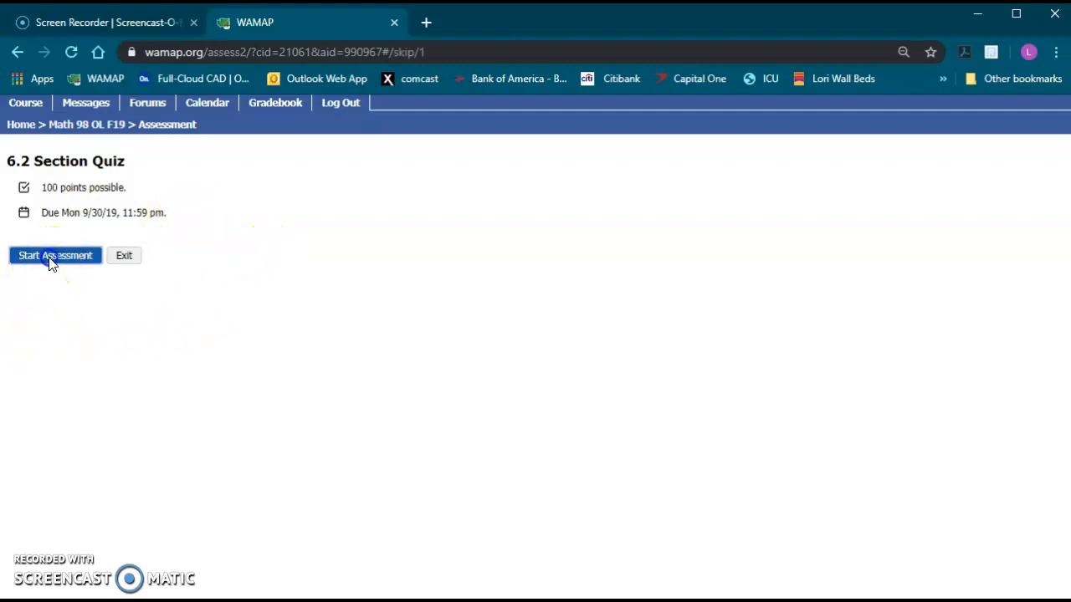
left_click(54, 256)
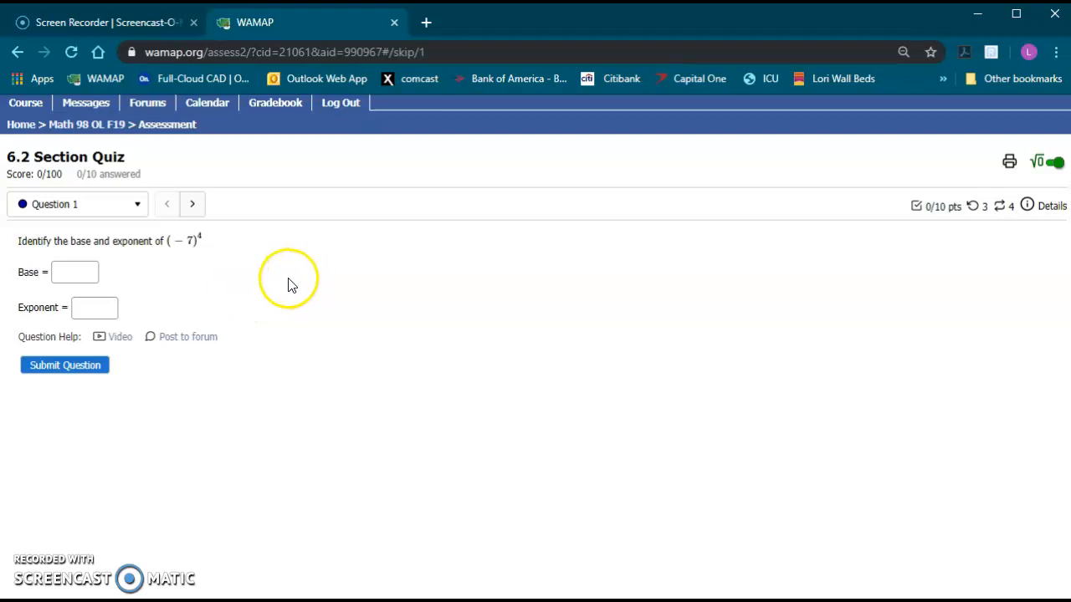
mouse_move(48, 189)
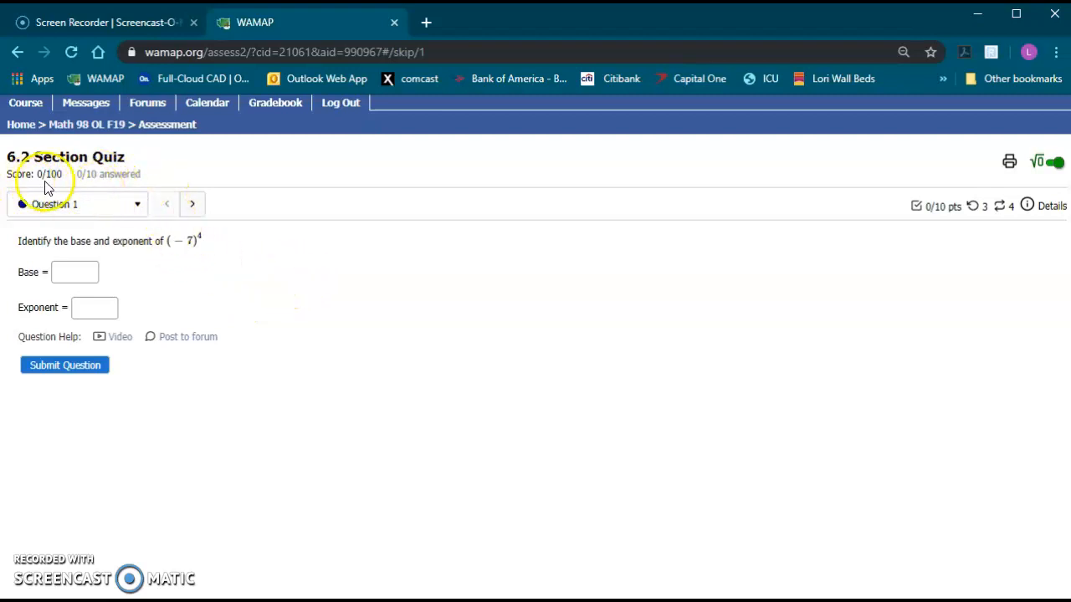
mouse_move(90, 188)
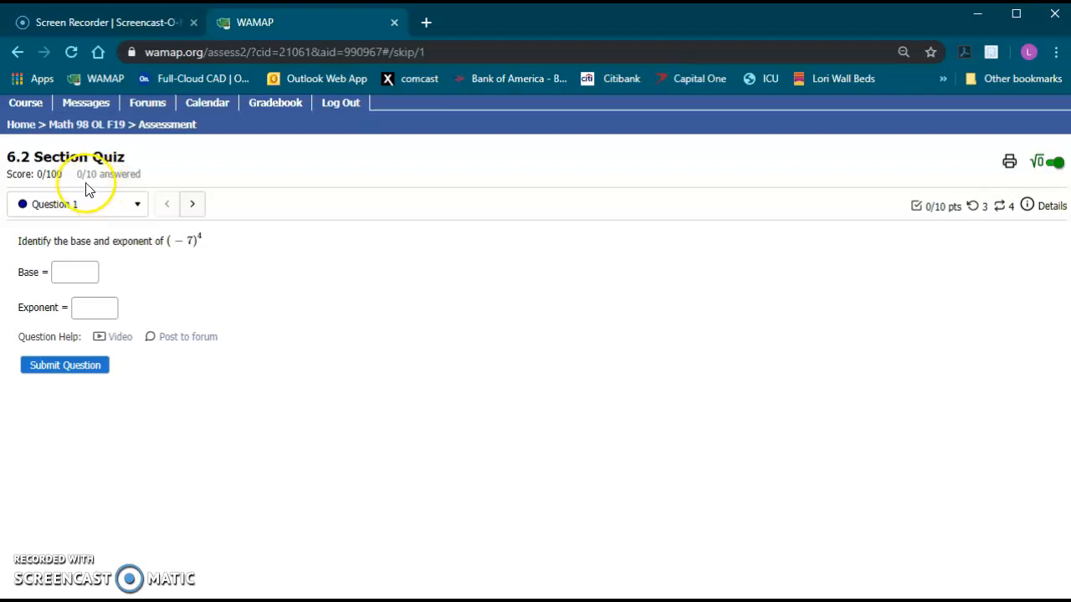
left_click(115, 204)
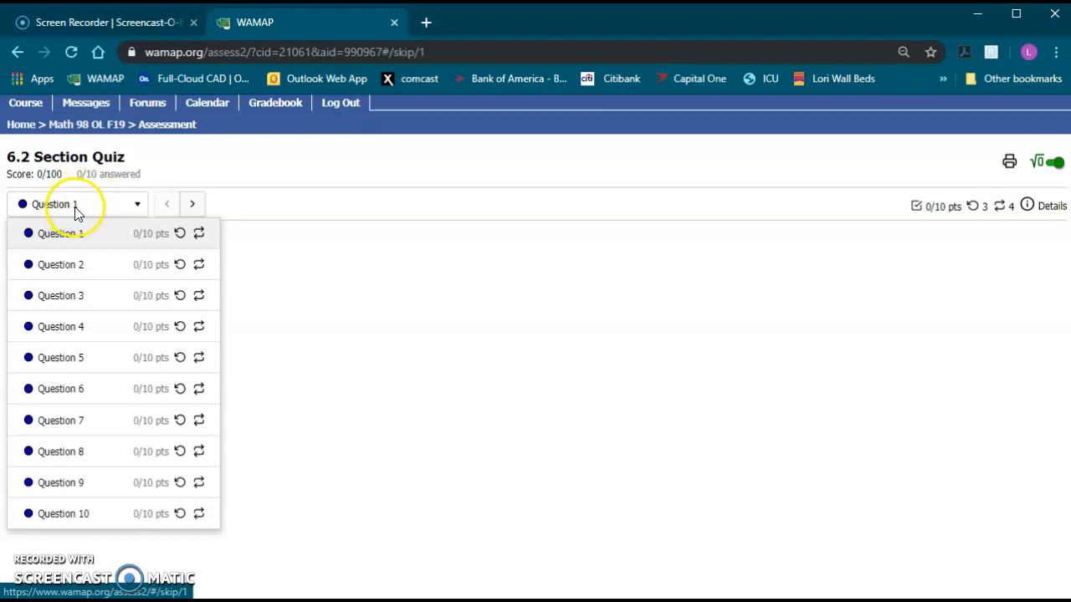
mouse_move(90, 220)
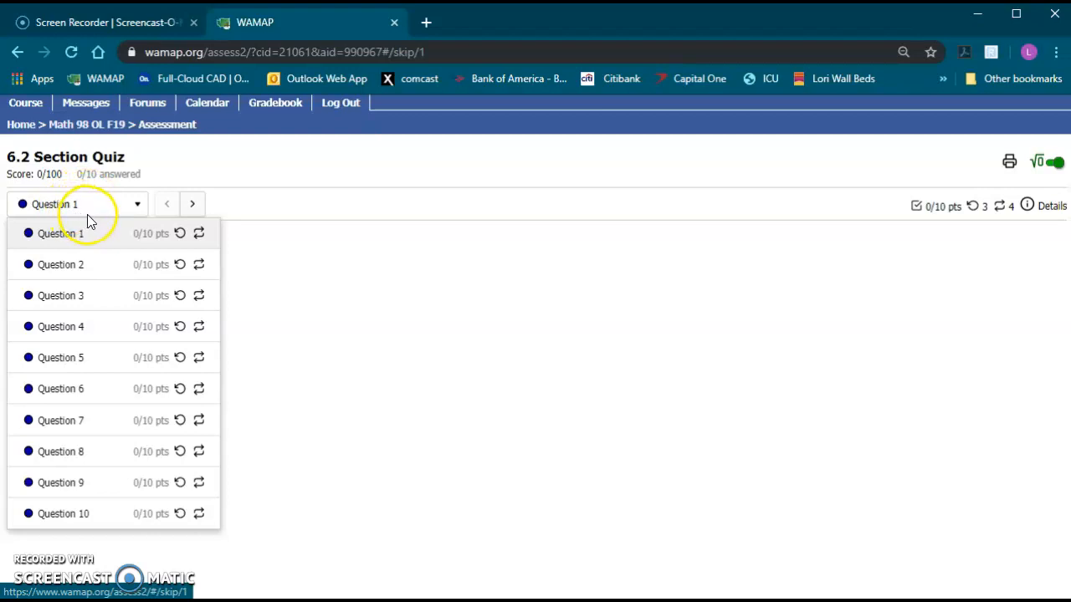
left_click(61, 482)
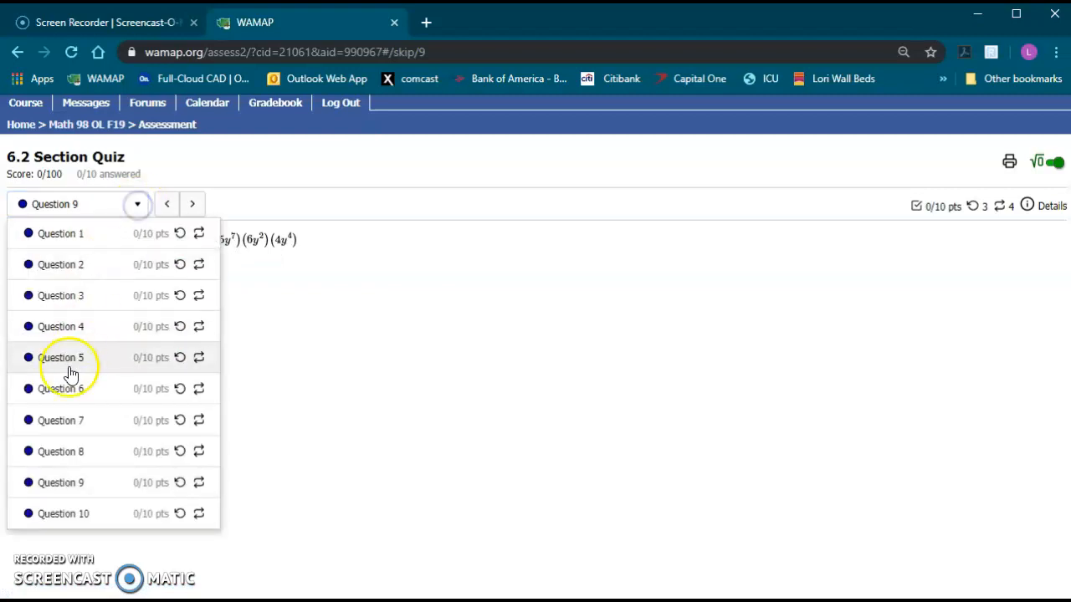
left_click(60, 388)
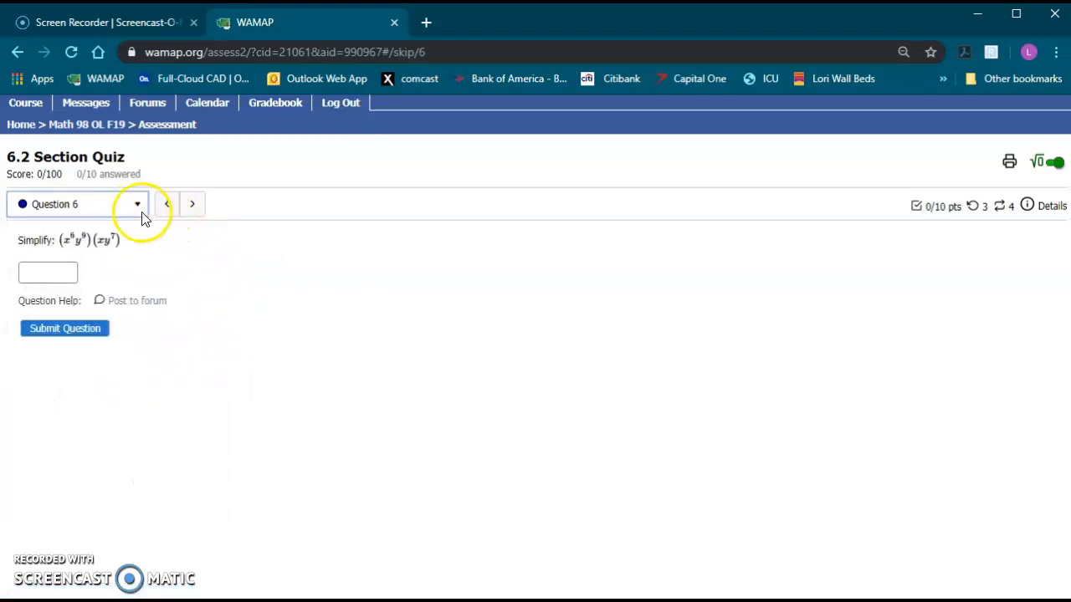
left_click(136, 203)
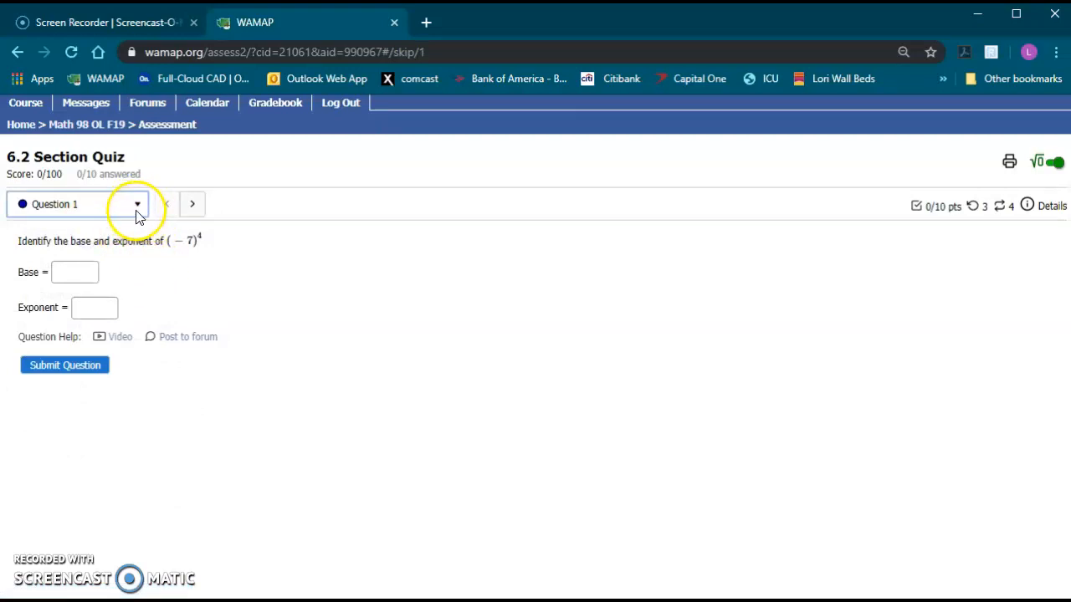
mouse_move(126, 226)
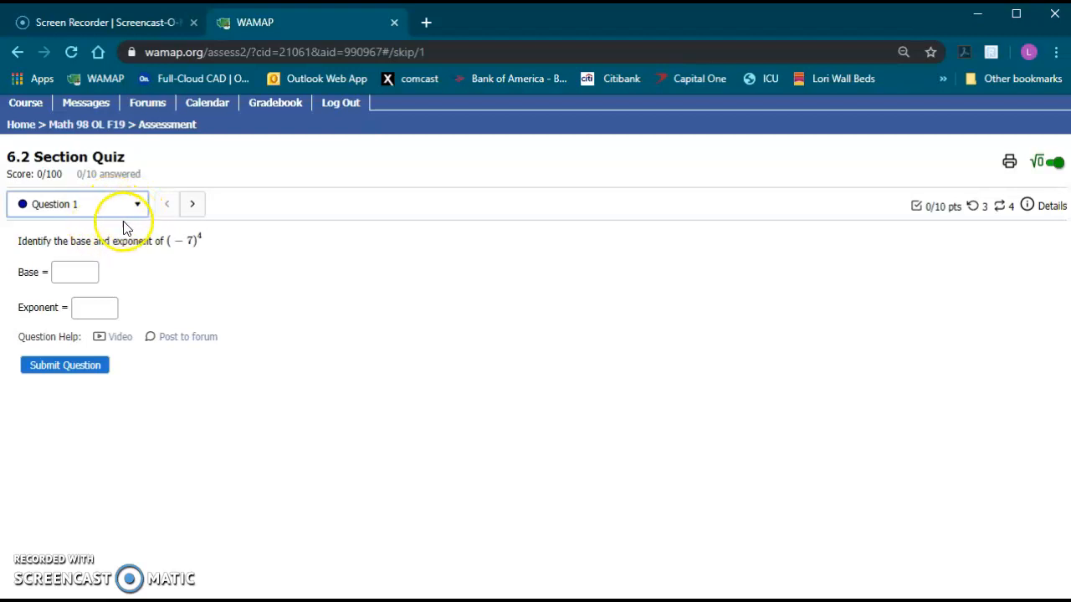
mouse_move(138, 336)
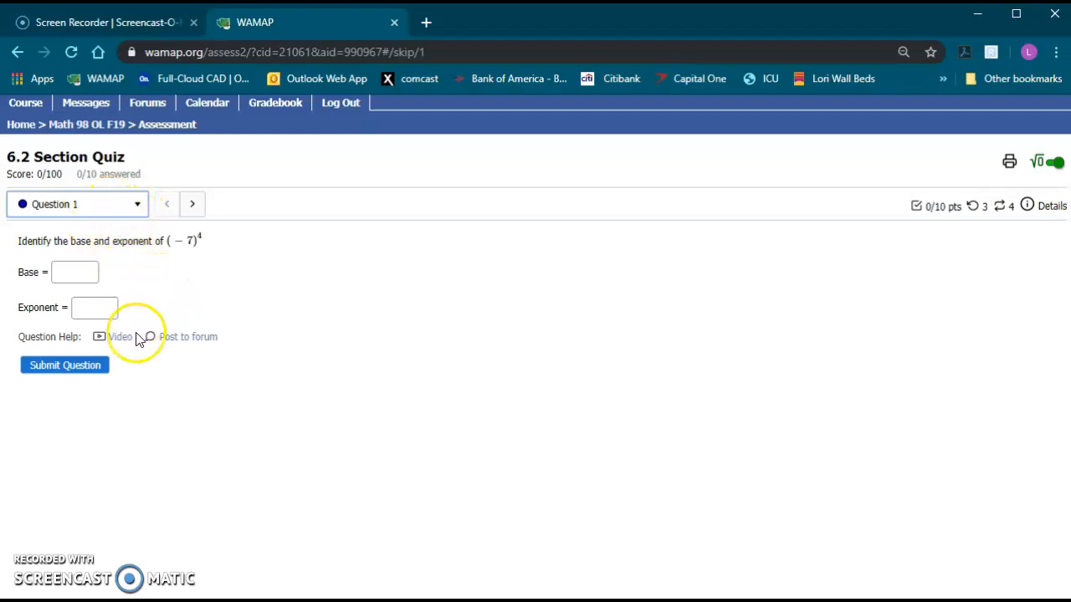
mouse_move(90, 350)
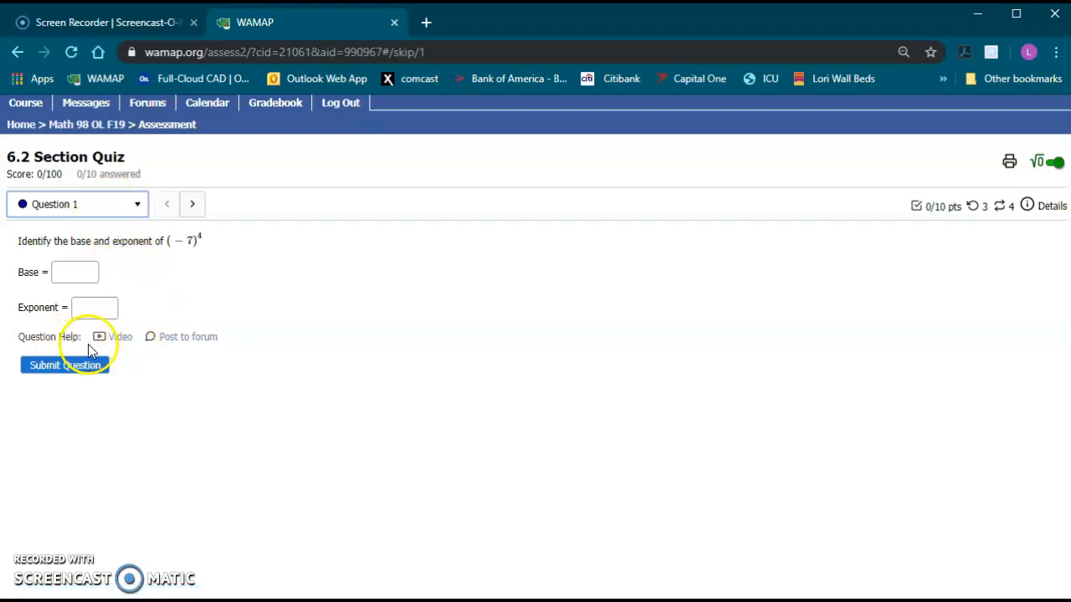
mouse_move(120, 336)
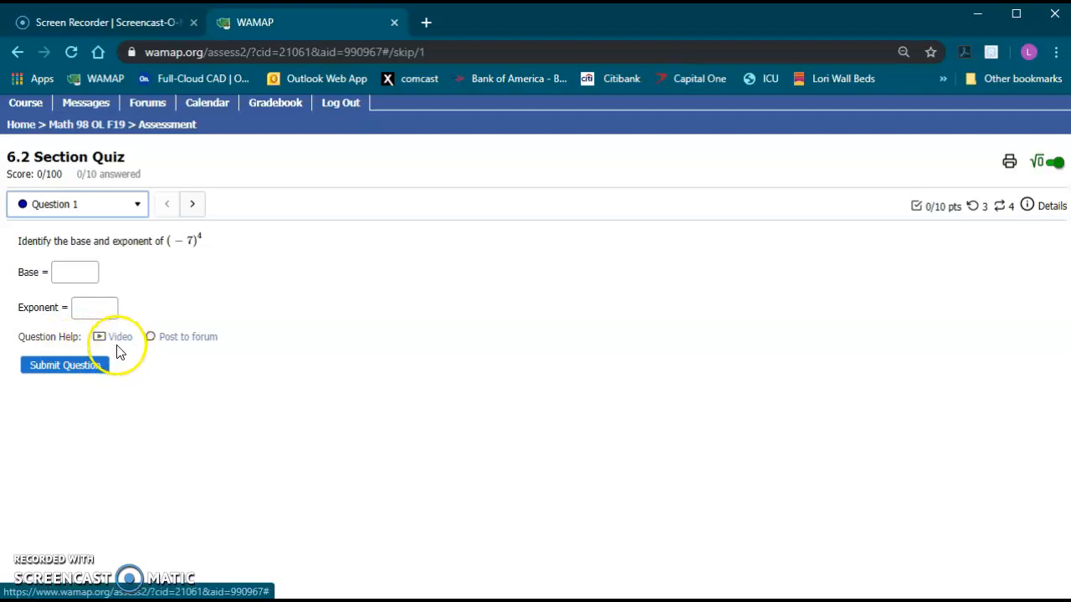
mouse_move(120, 343)
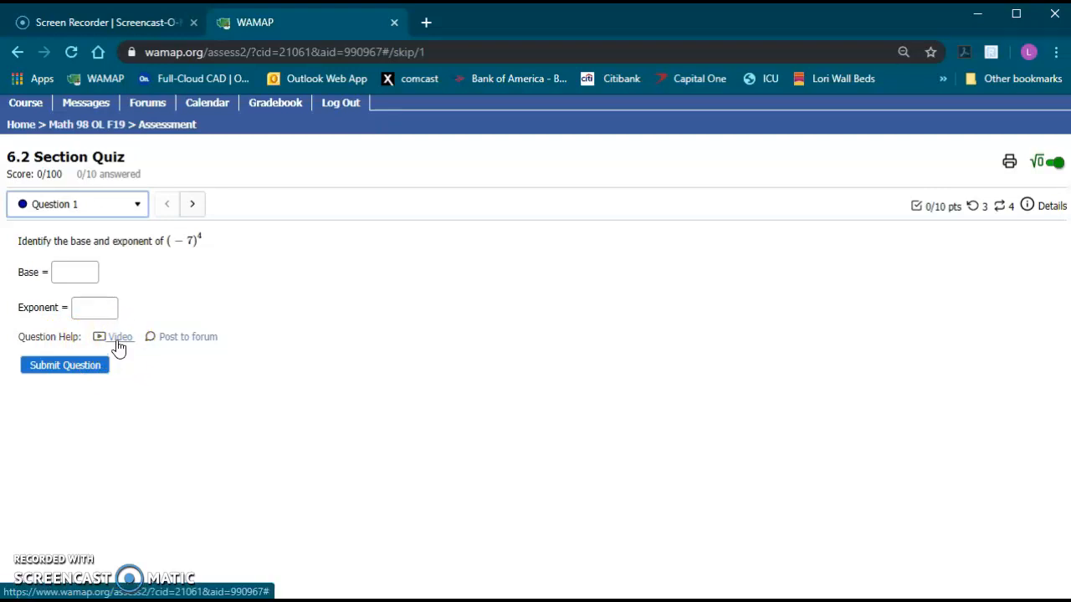
mouse_move(188, 276)
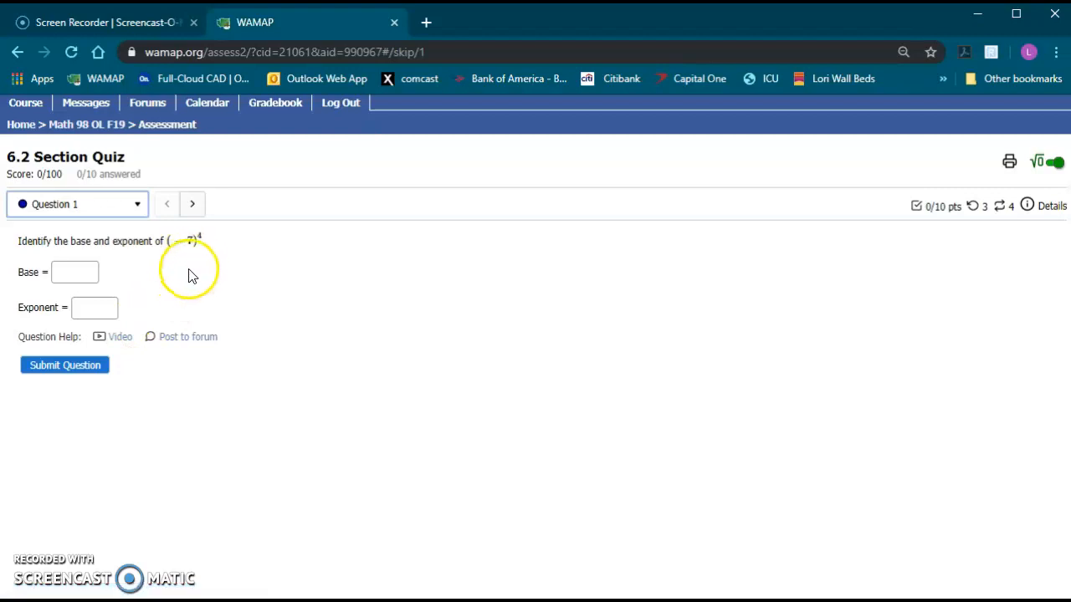
mouse_move(188, 337)
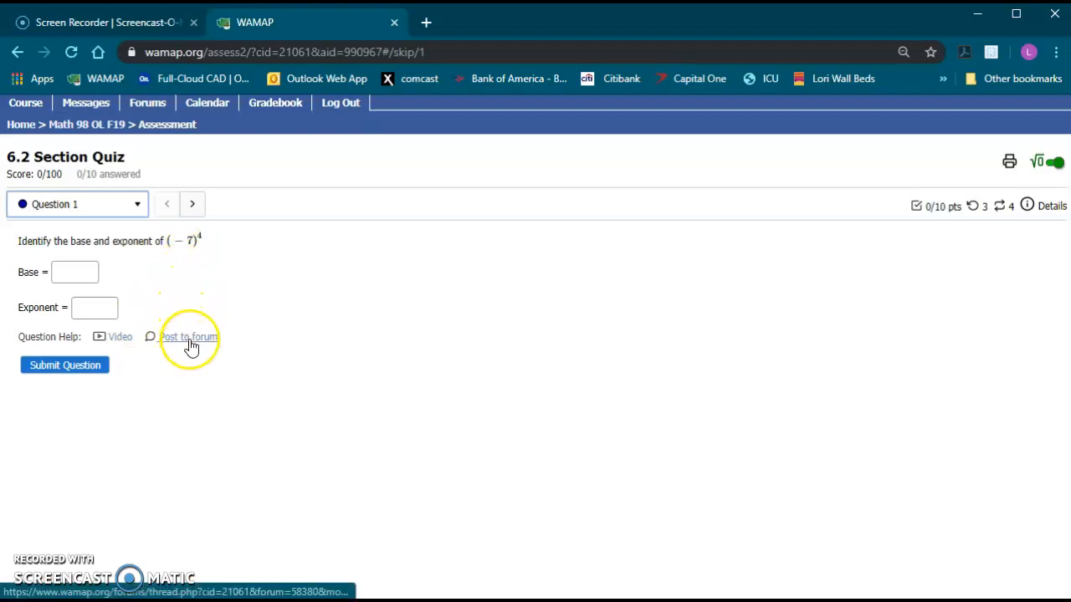
mouse_move(200, 342)
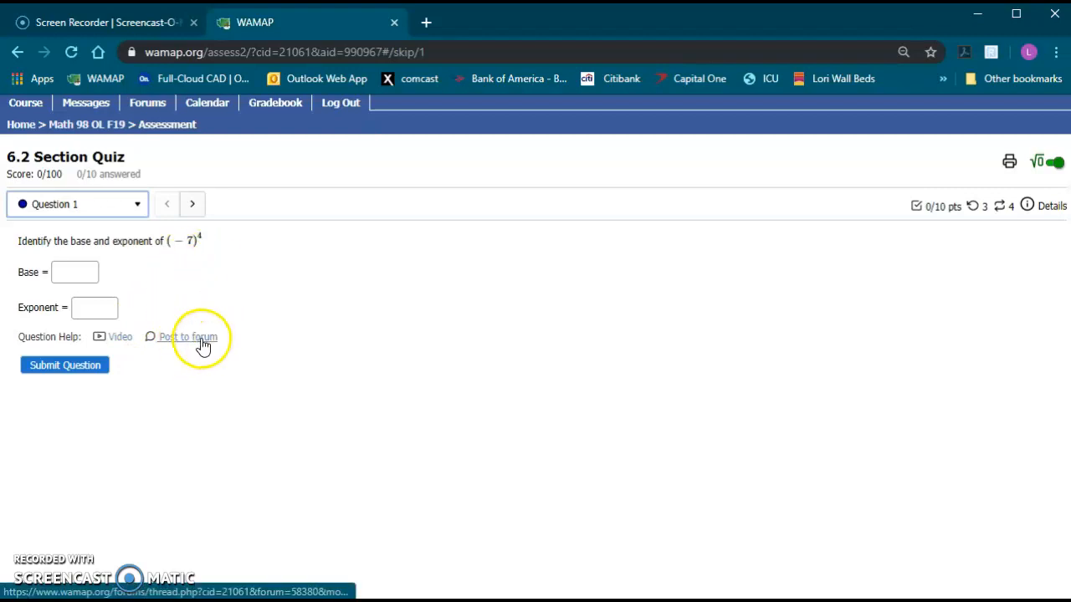
mouse_move(173, 318)
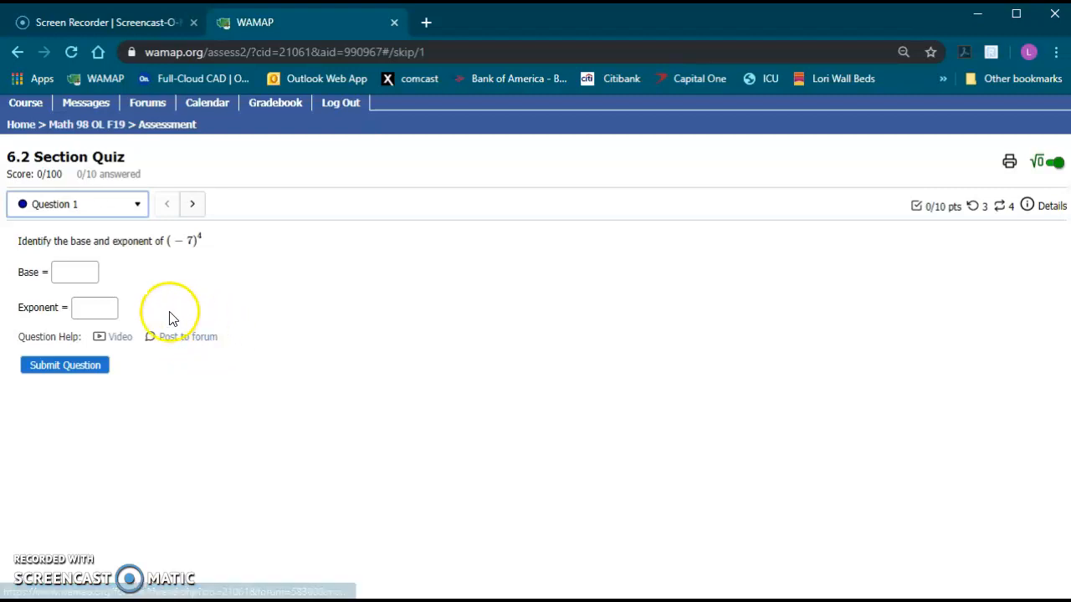
mouse_move(200, 301)
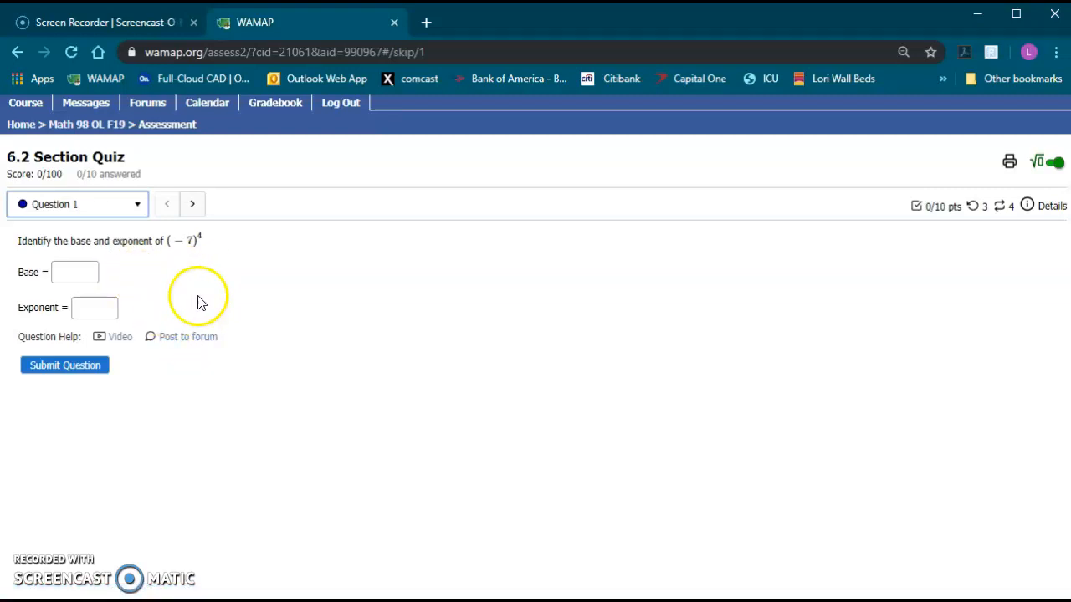
mouse_move(228, 346)
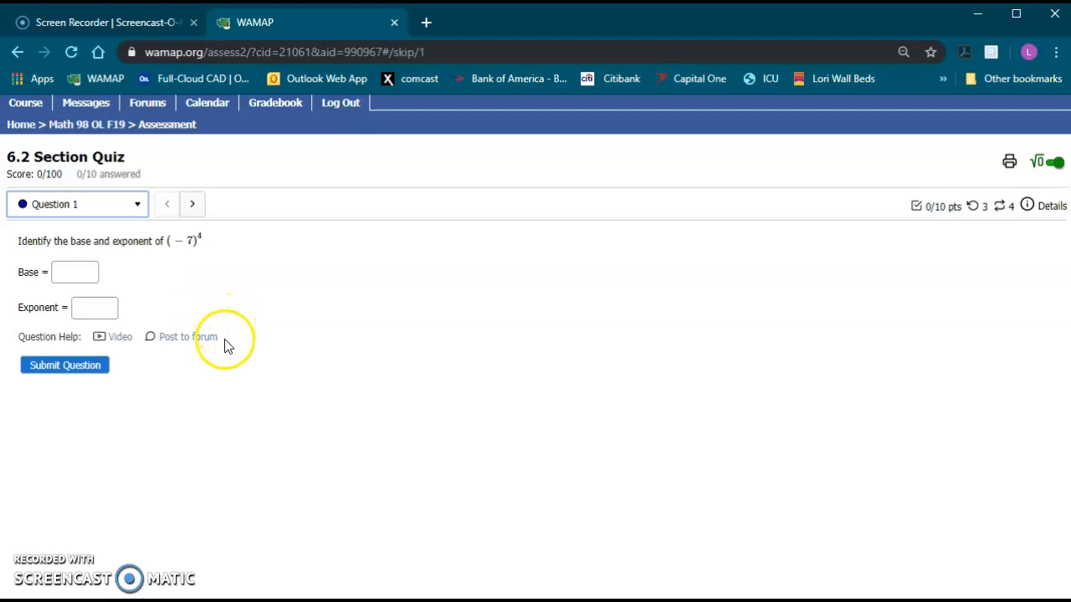
mouse_move(115, 266)
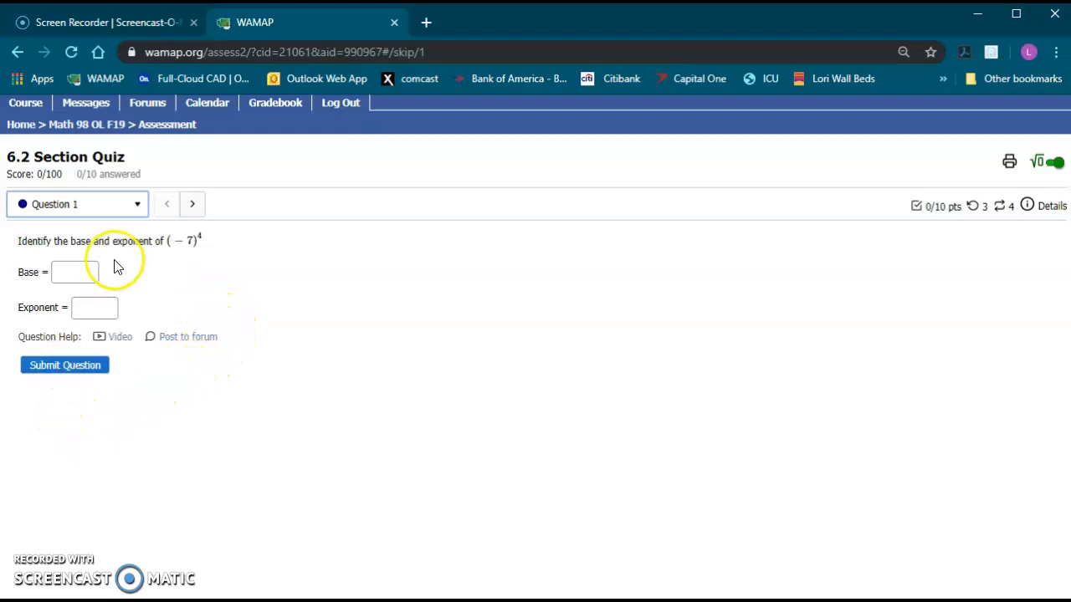
left_click(73, 272)
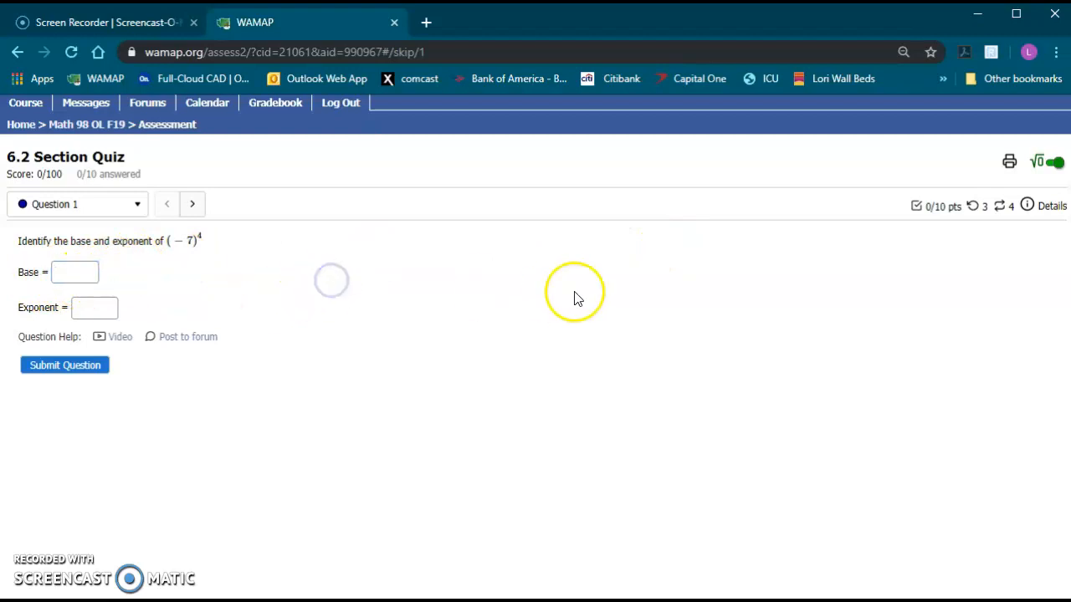
mouse_move(916, 206)
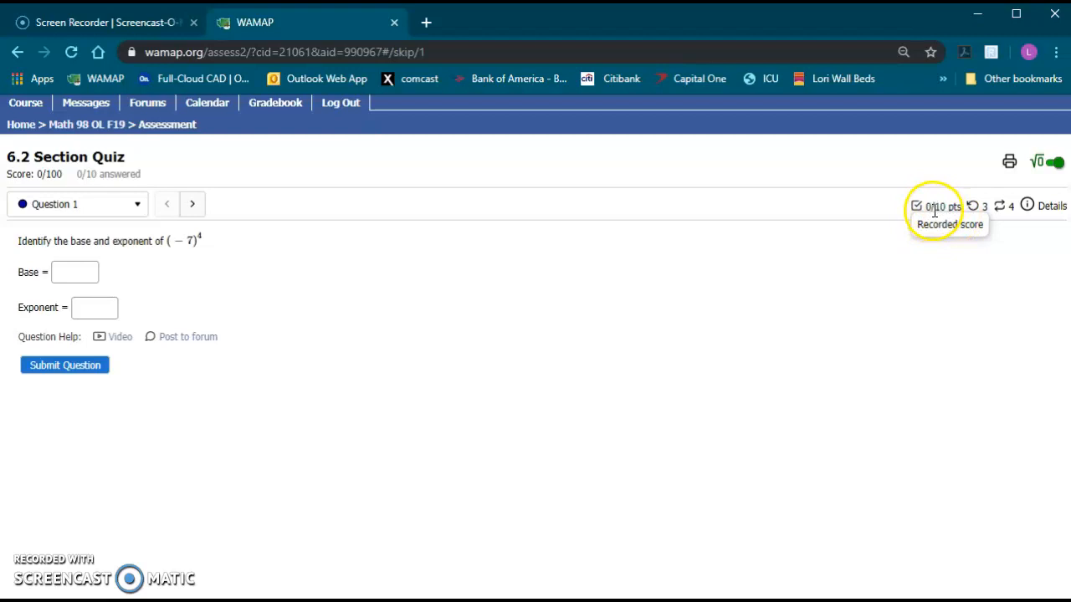
mouse_move(975, 207)
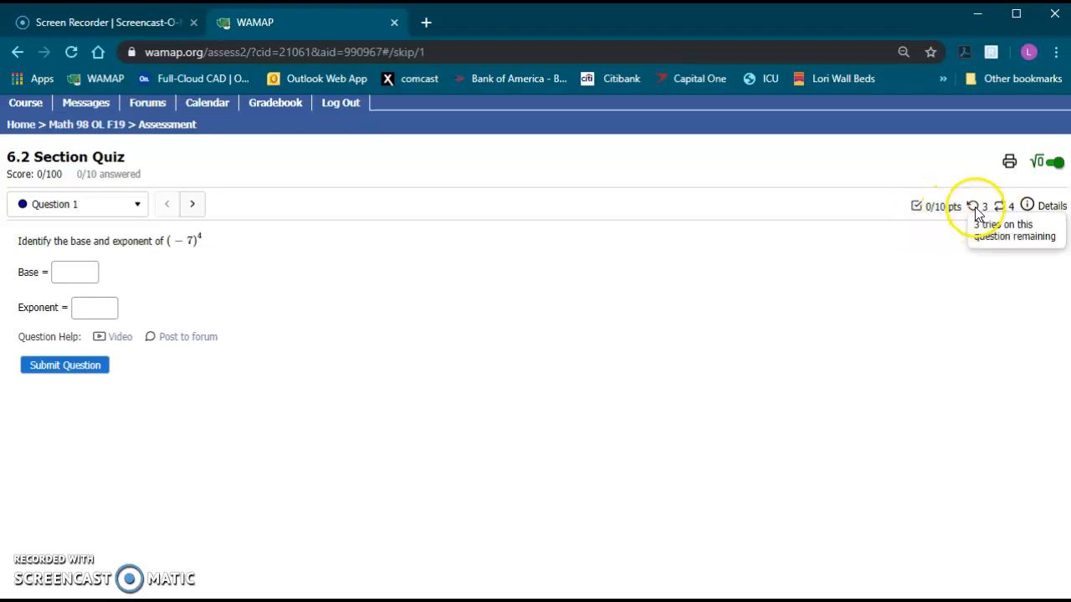
mouse_move(985, 209)
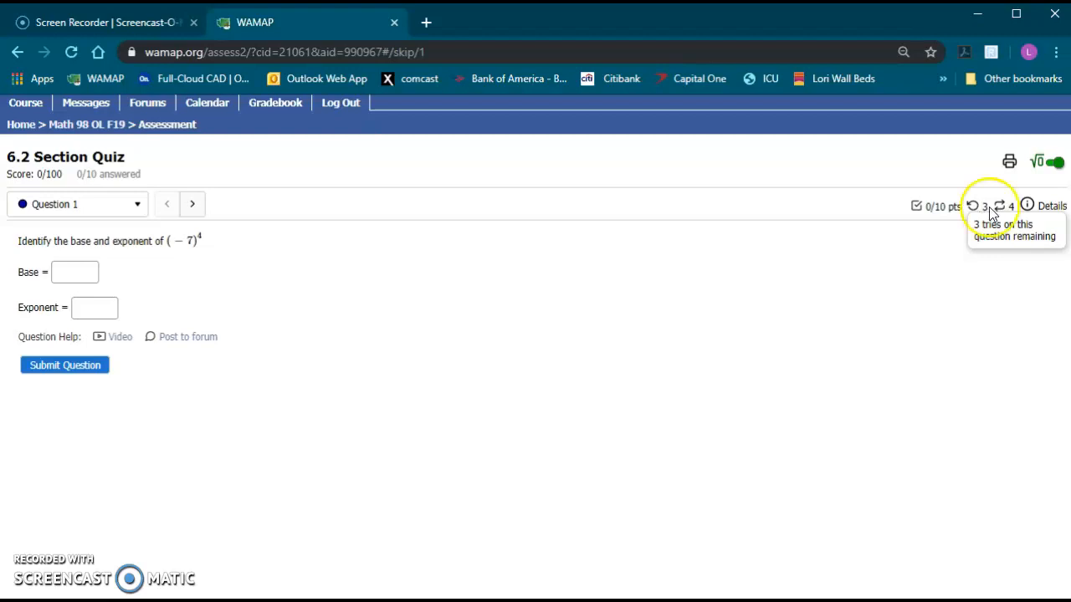
mouse_move(1000, 206)
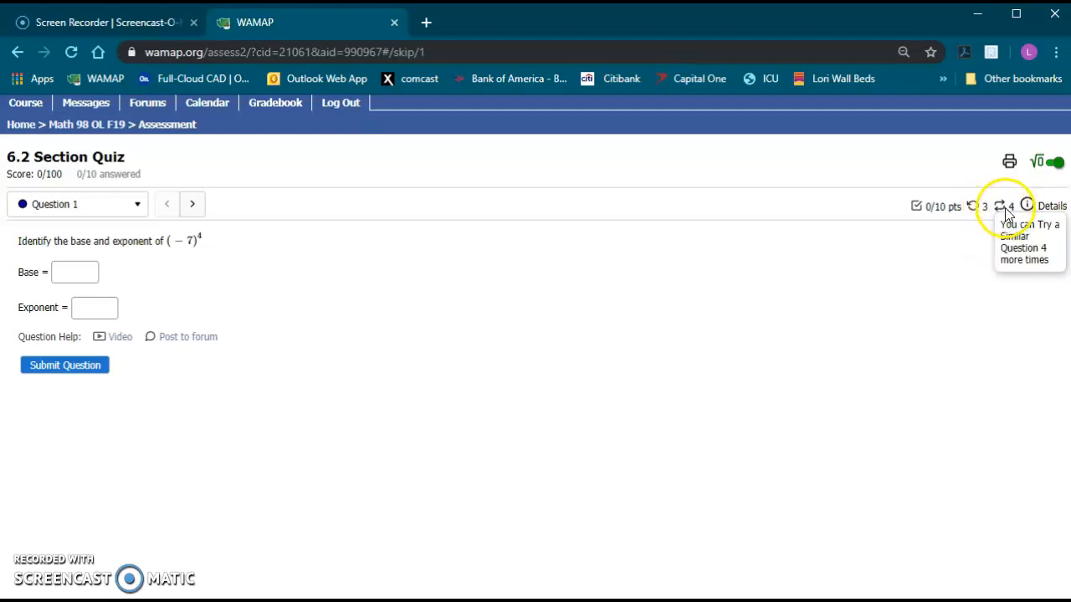
mouse_move(1008, 209)
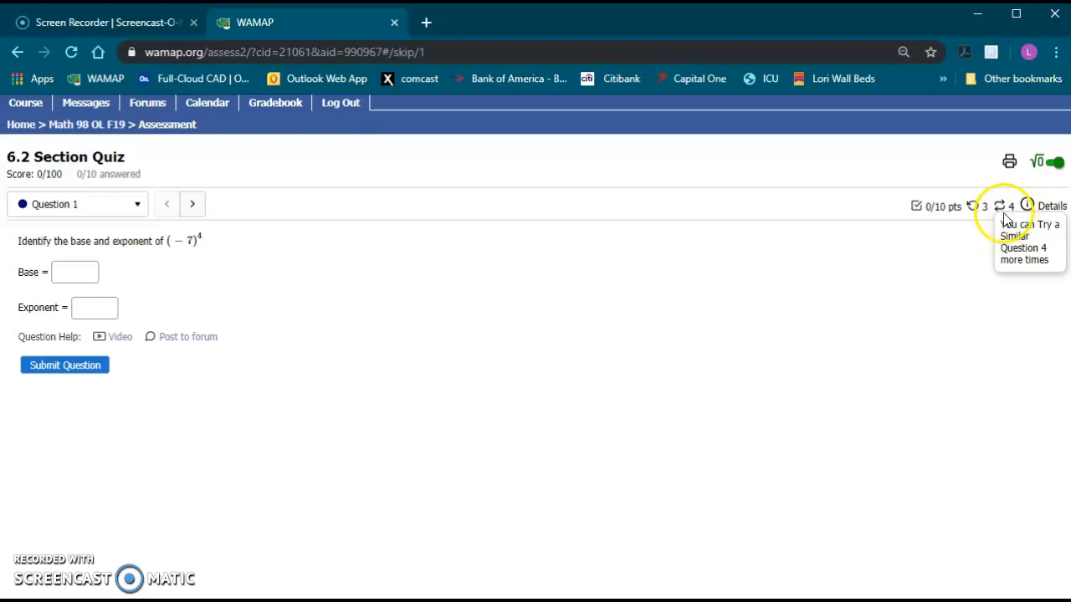
mouse_move(1027, 206)
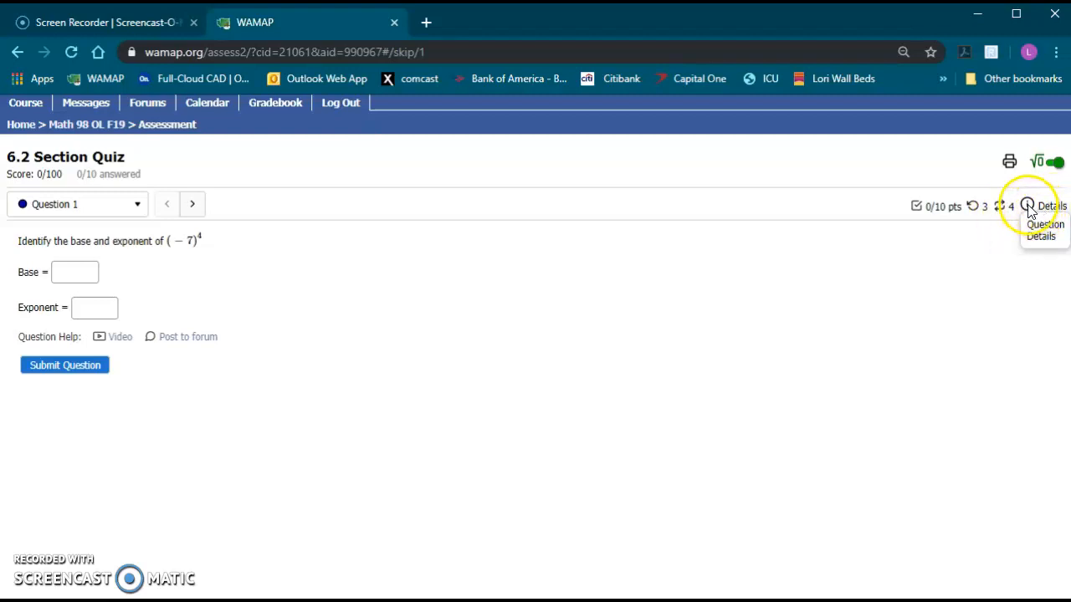
left_click(1027, 206)
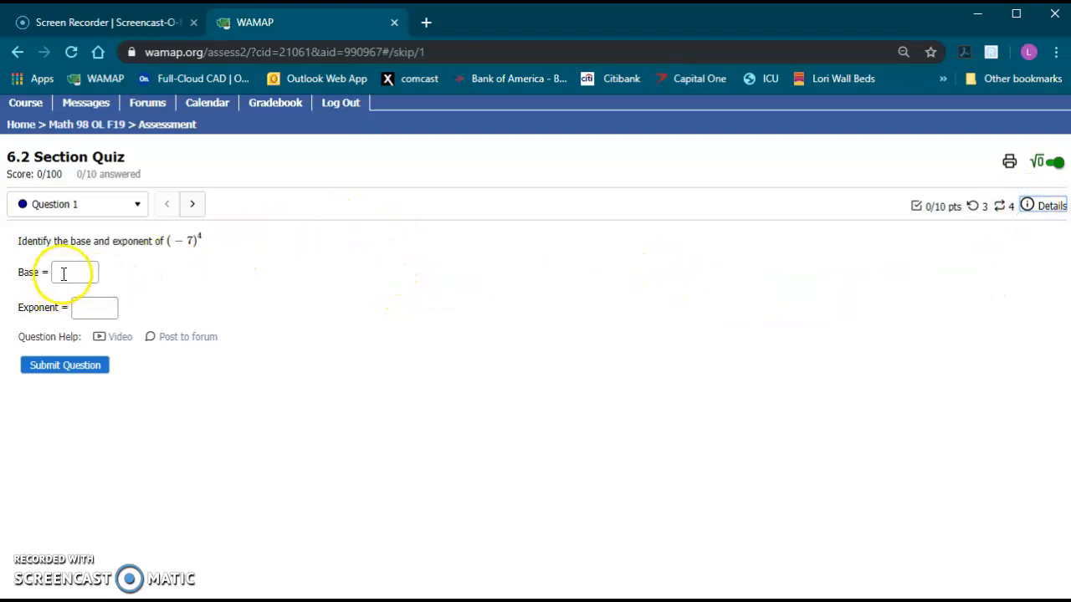
Step: Submit Question 1 with 2 entered as the base, scoring 0 of 10
left_click(74, 272)
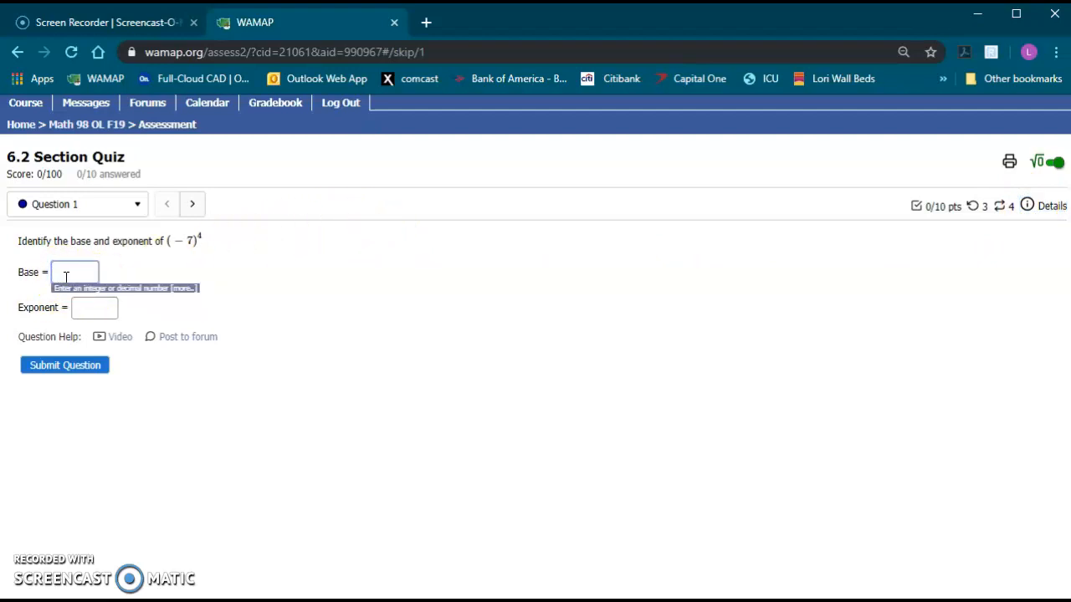
type("2")
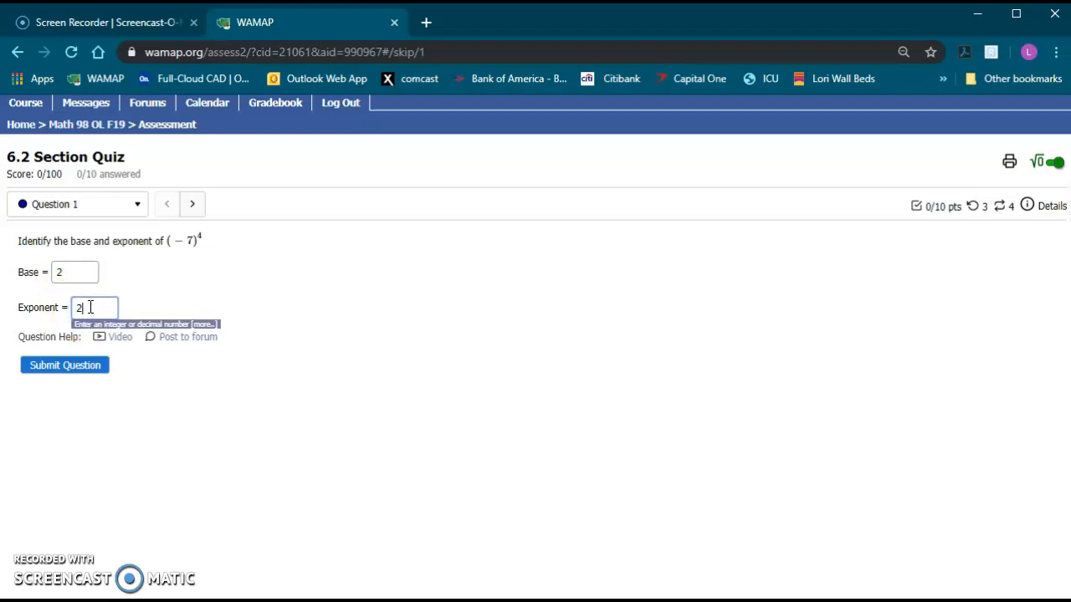
left_click(64, 365)
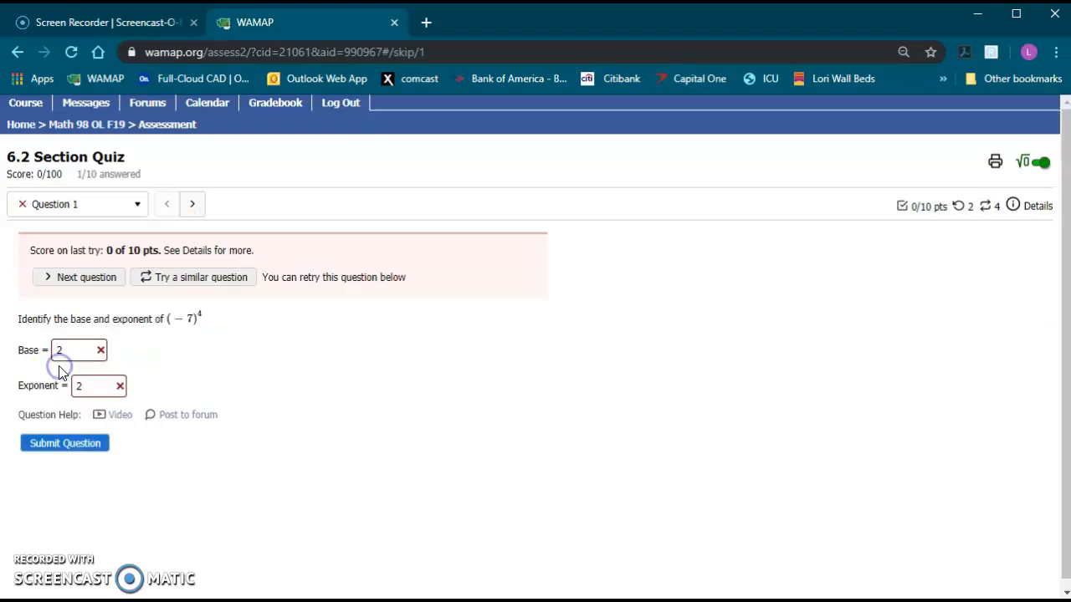
mouse_move(69, 255)
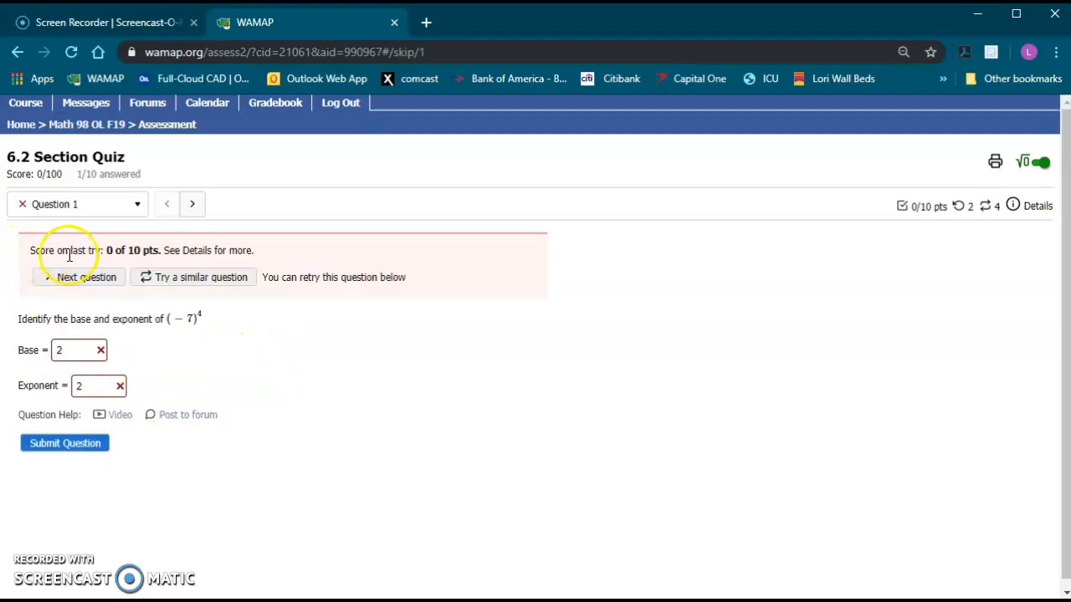
mouse_move(126, 276)
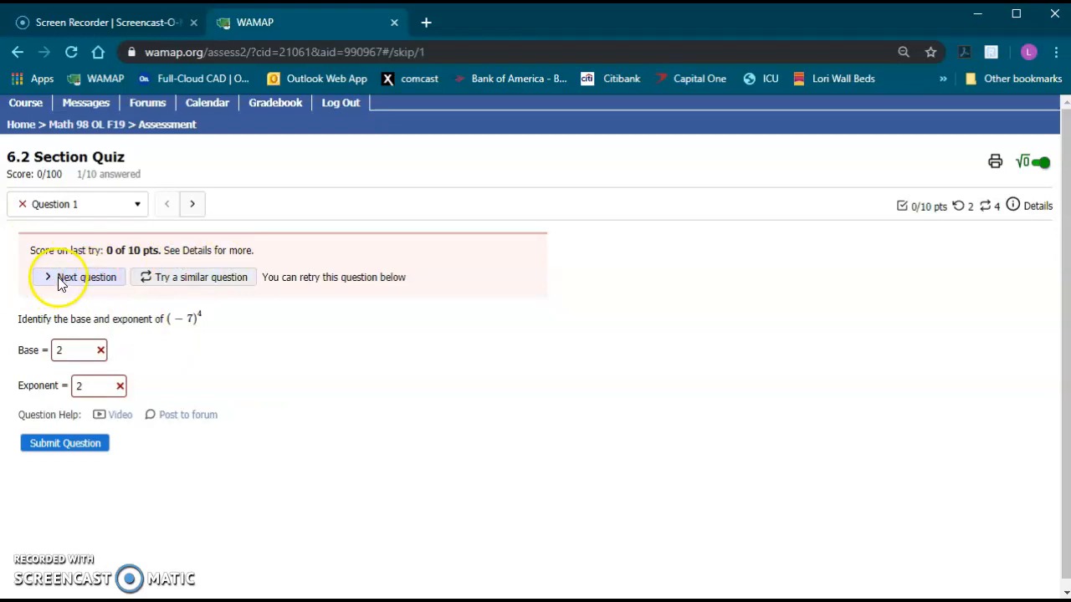
mouse_move(804, 303)
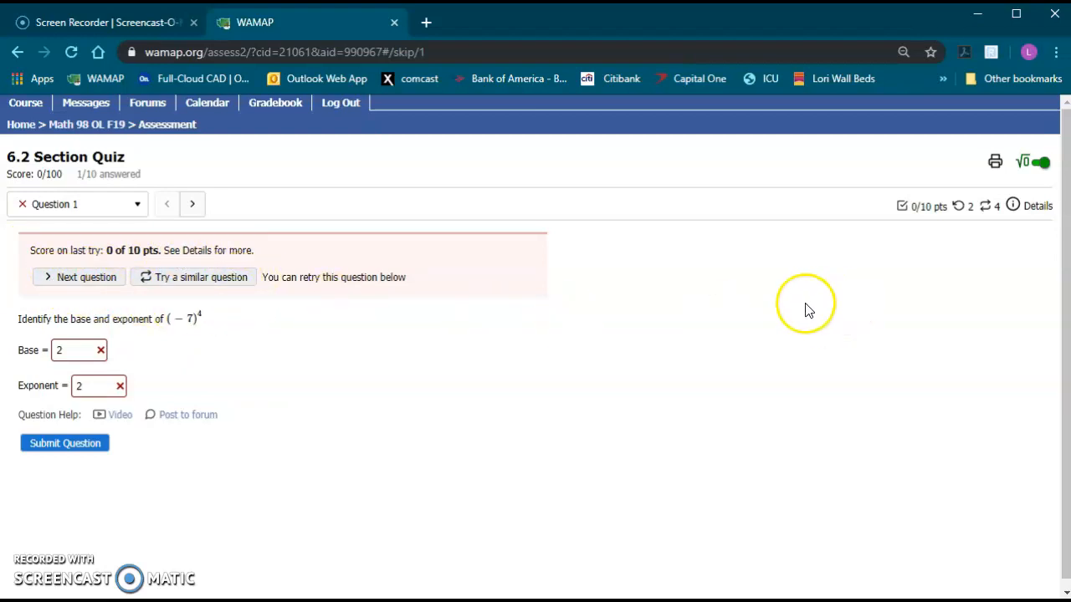
mouse_move(50, 364)
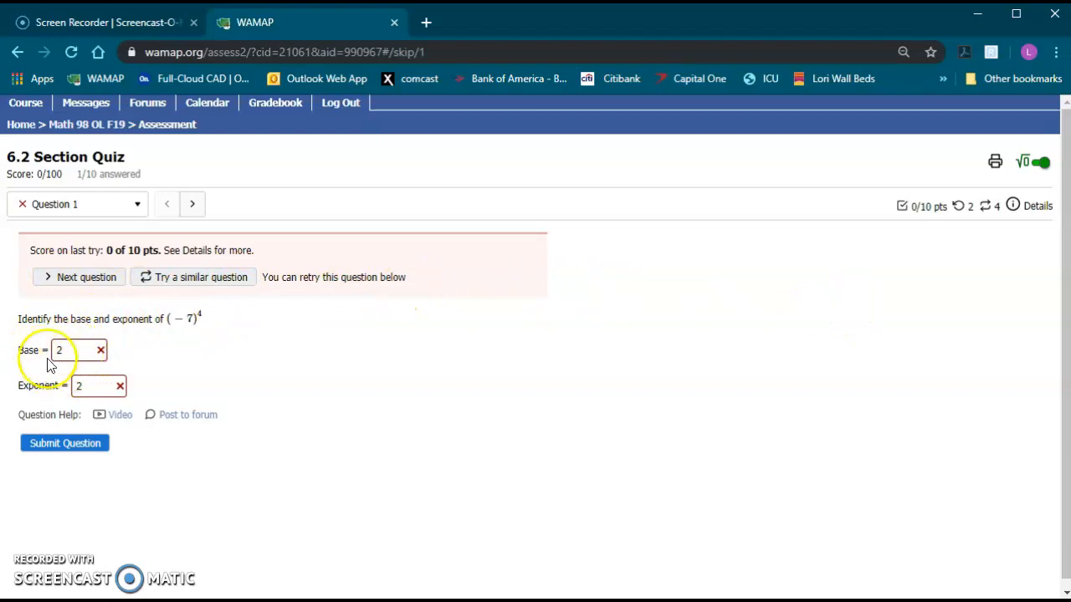
mouse_move(924, 232)
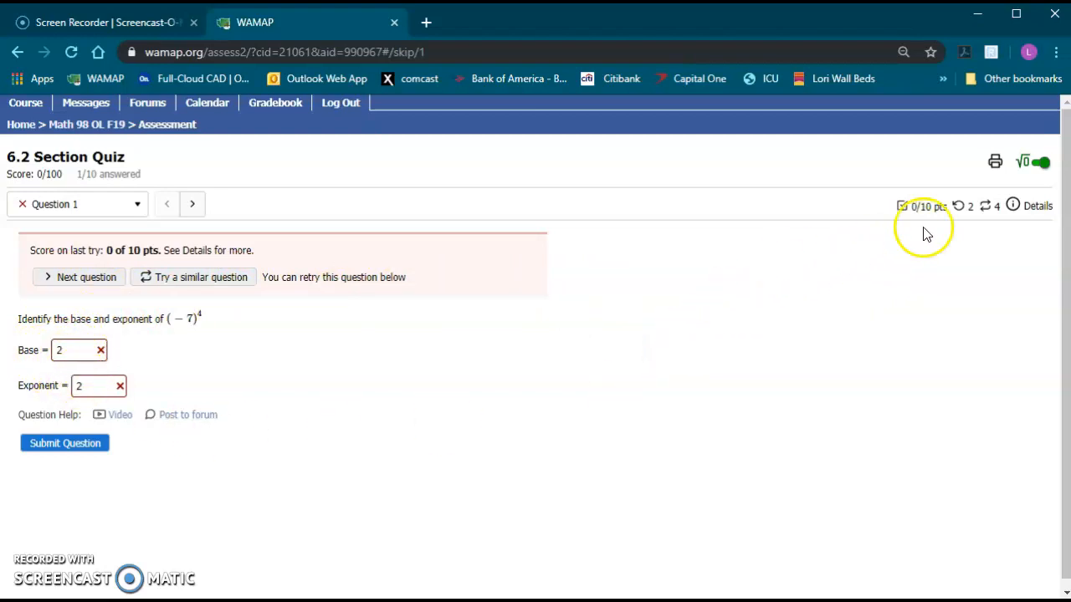
mouse_move(968, 205)
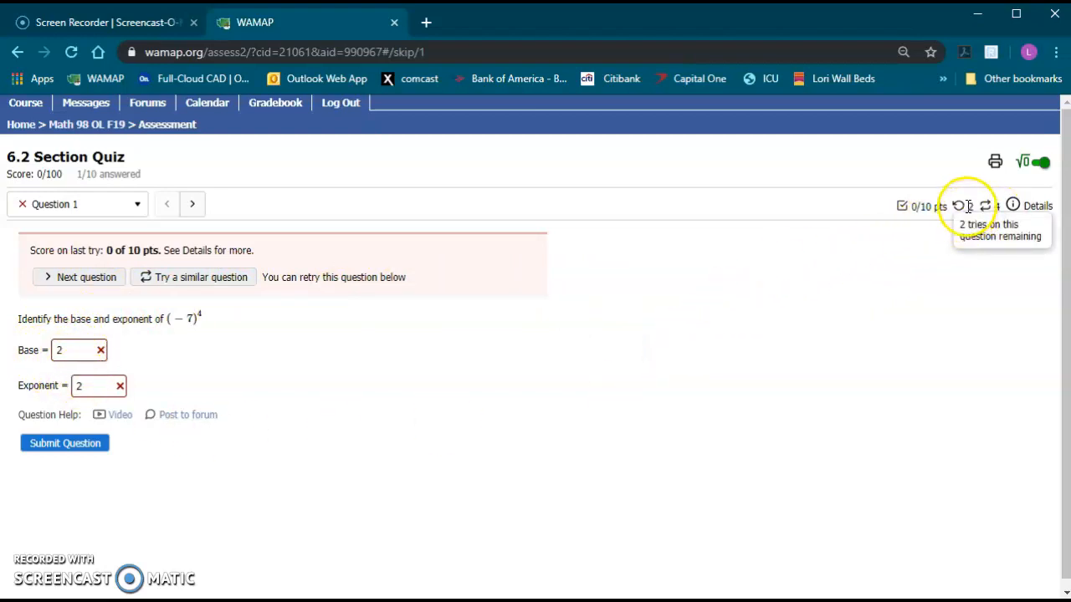
mouse_move(971, 230)
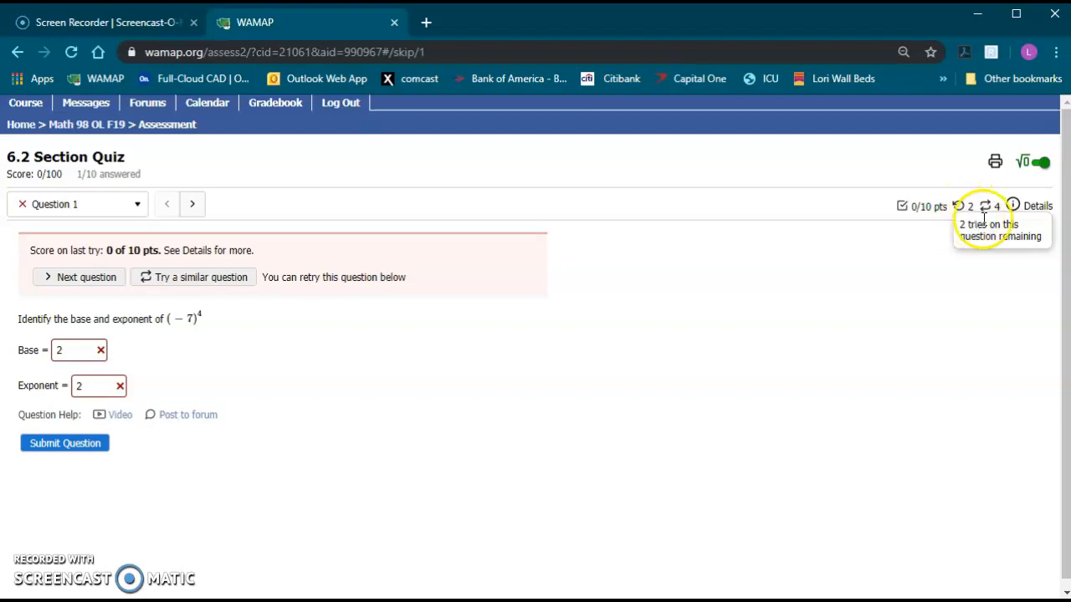
mouse_move(986, 206)
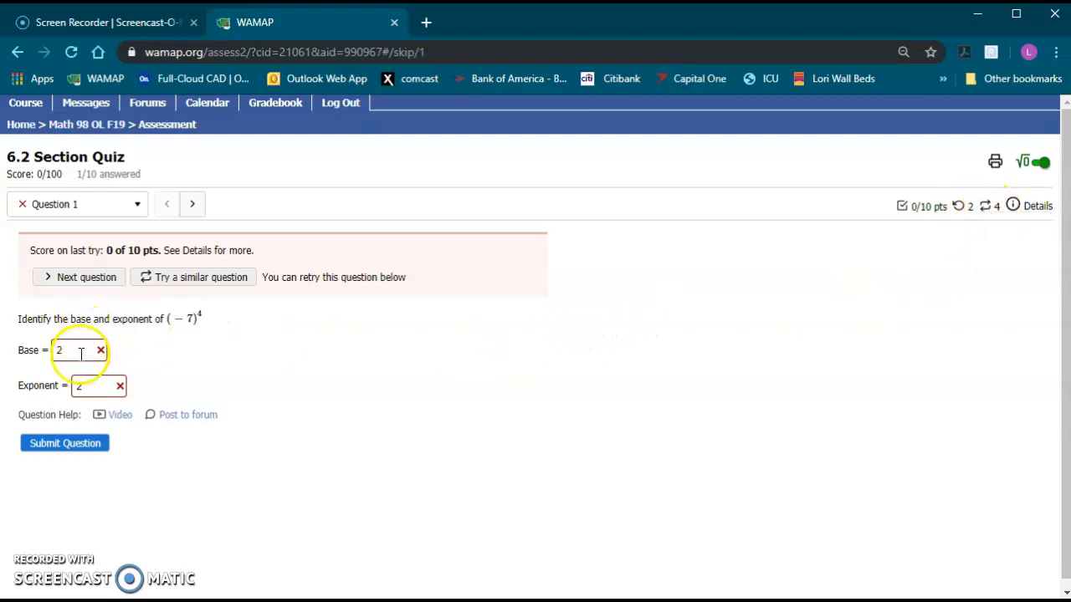
Step: Resubmit Question 1 with exponent 3 and view the per-part scores, both 0/5
left_click(64, 442)
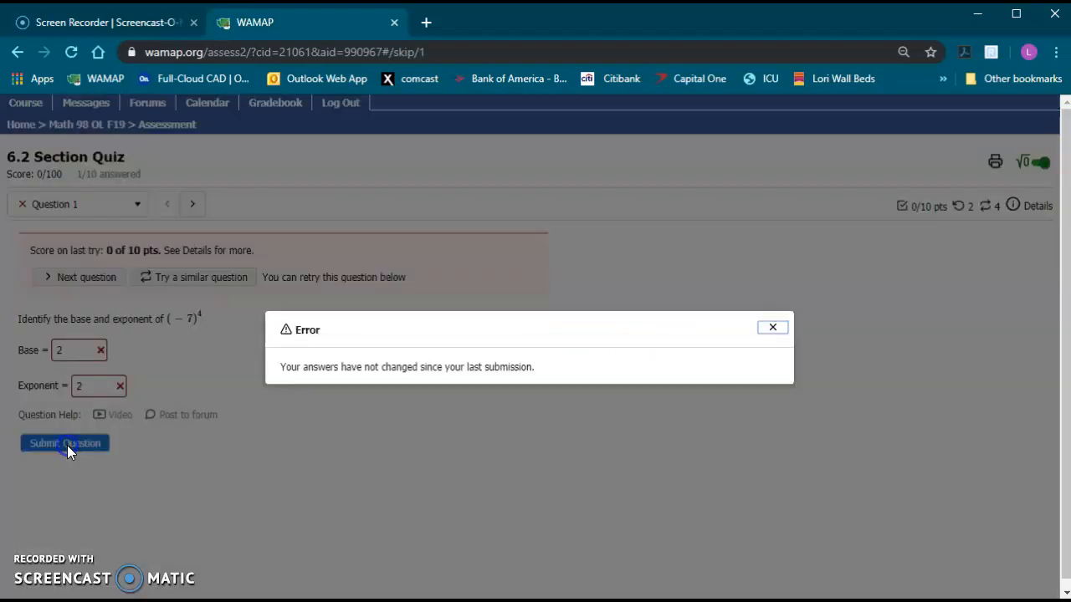
mouse_move(680, 347)
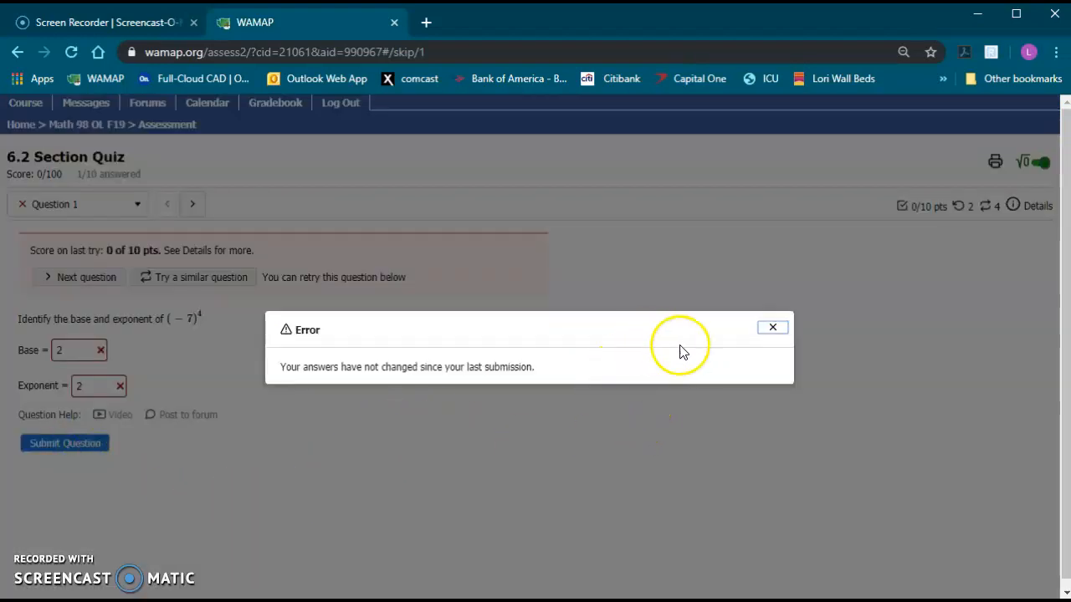
left_click(772, 327)
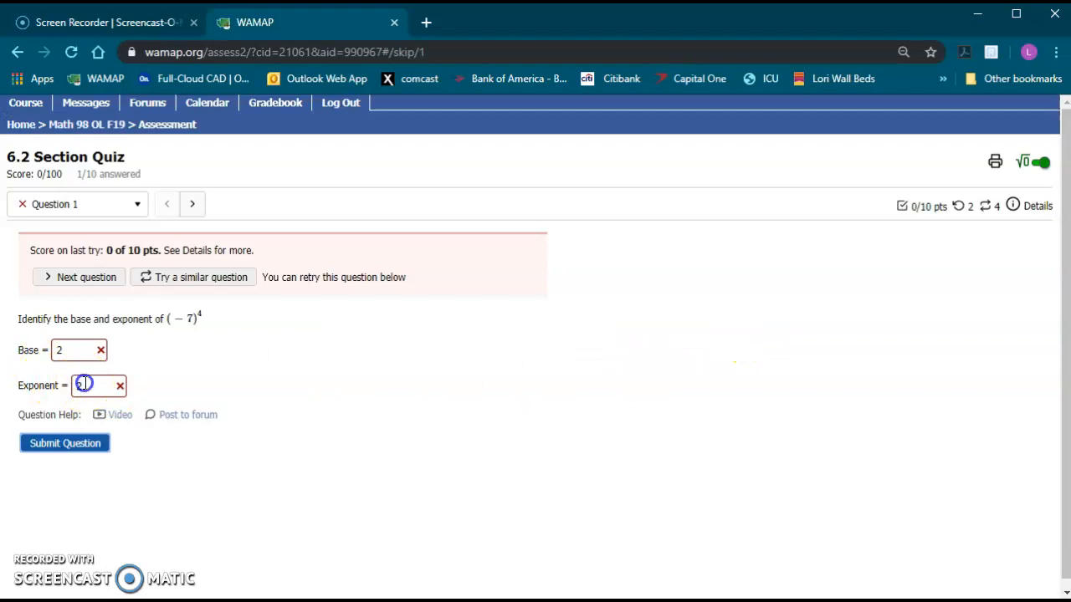
type("3")
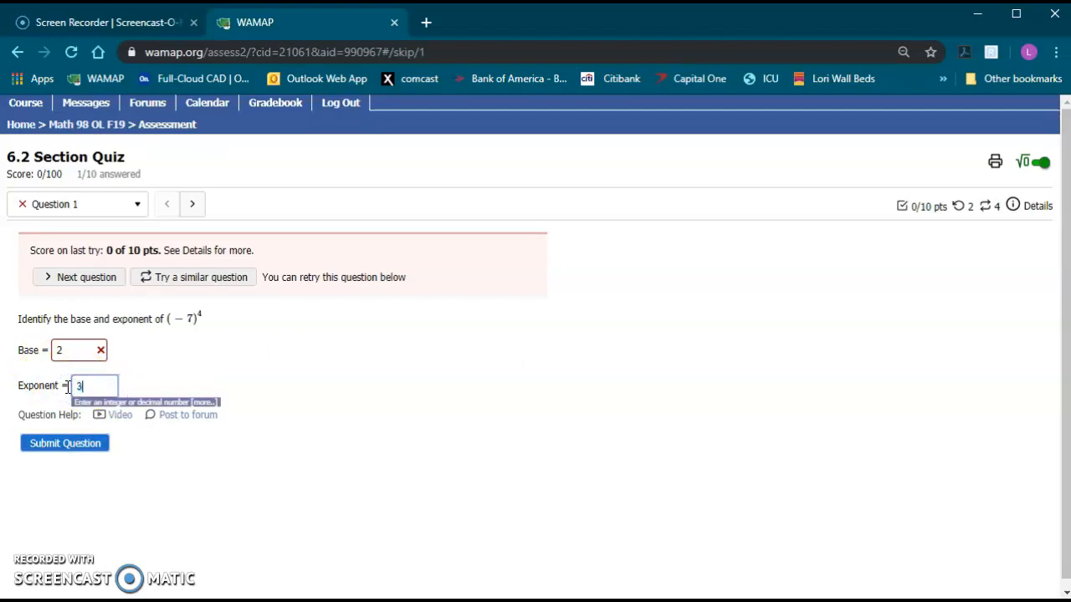
left_click(64, 442)
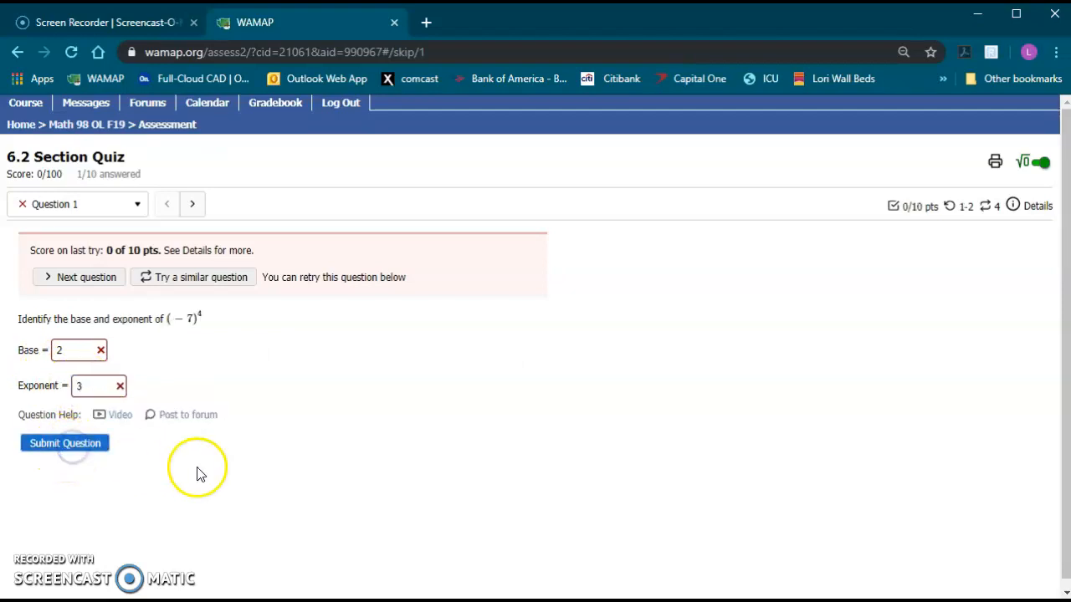
mouse_move(966, 206)
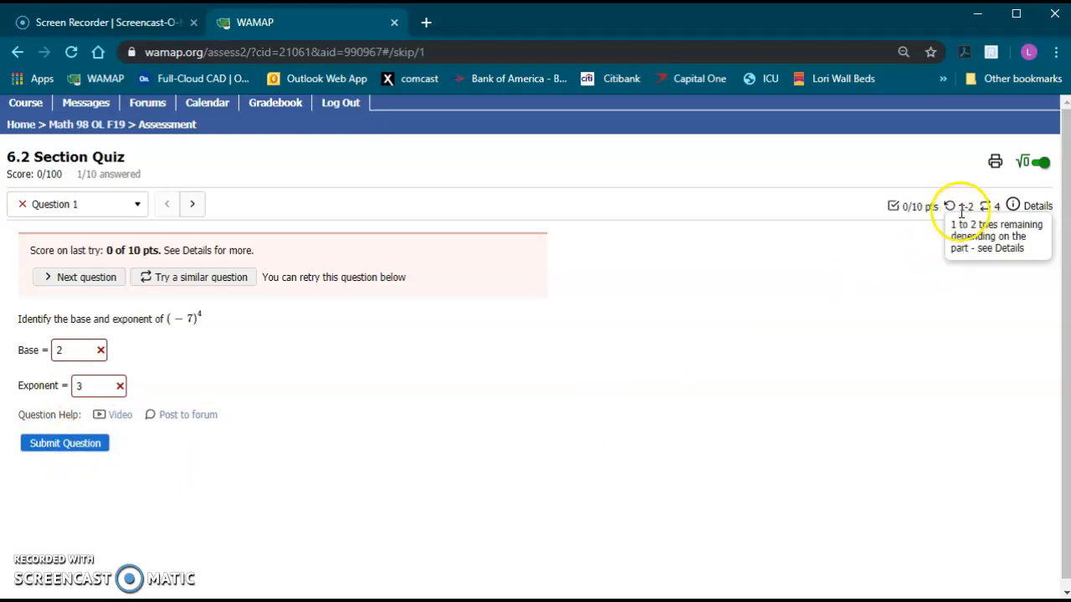
mouse_move(1012, 214)
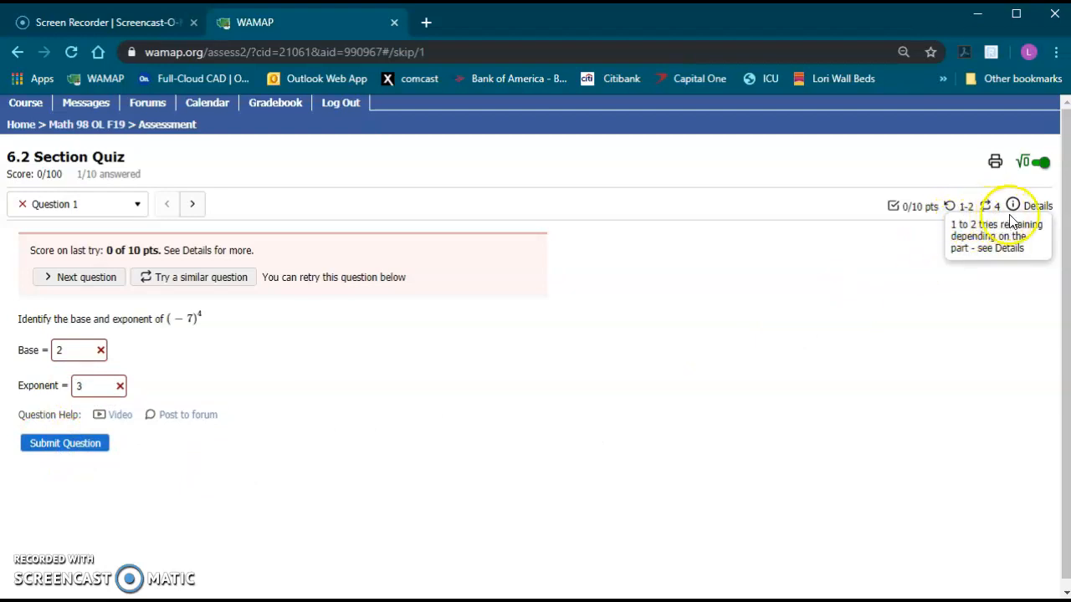
left_click(1037, 206)
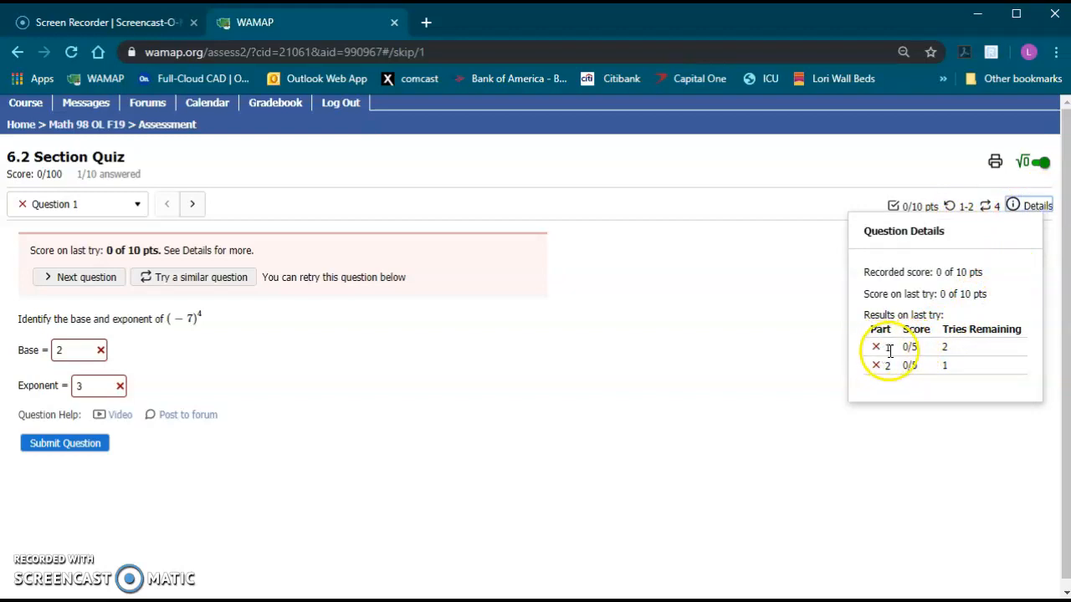
mouse_move(953, 350)
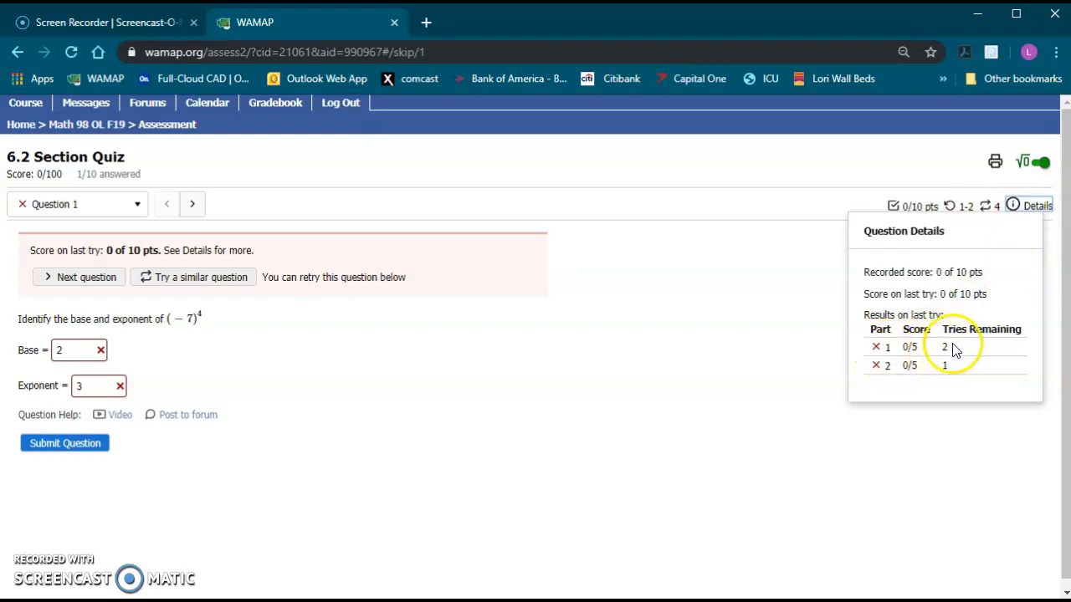
mouse_move(918, 383)
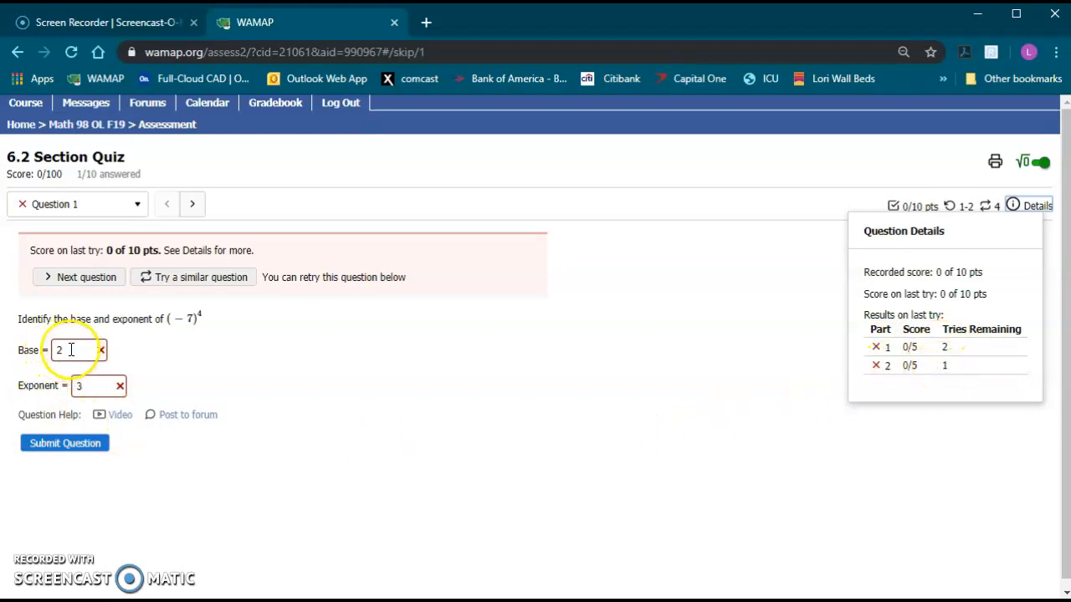
type(".1")
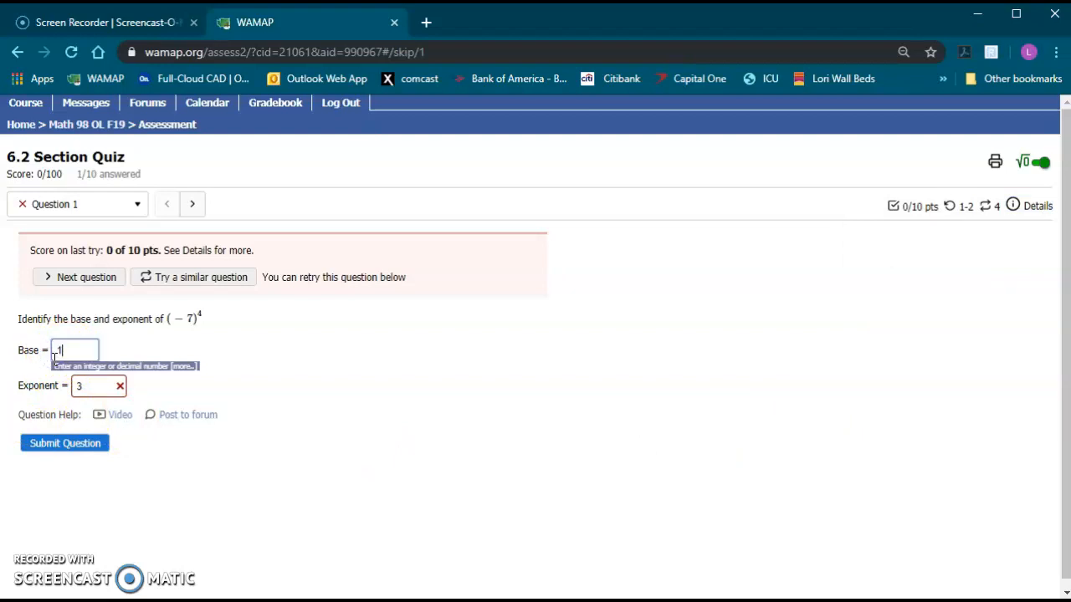
left_click(99, 386)
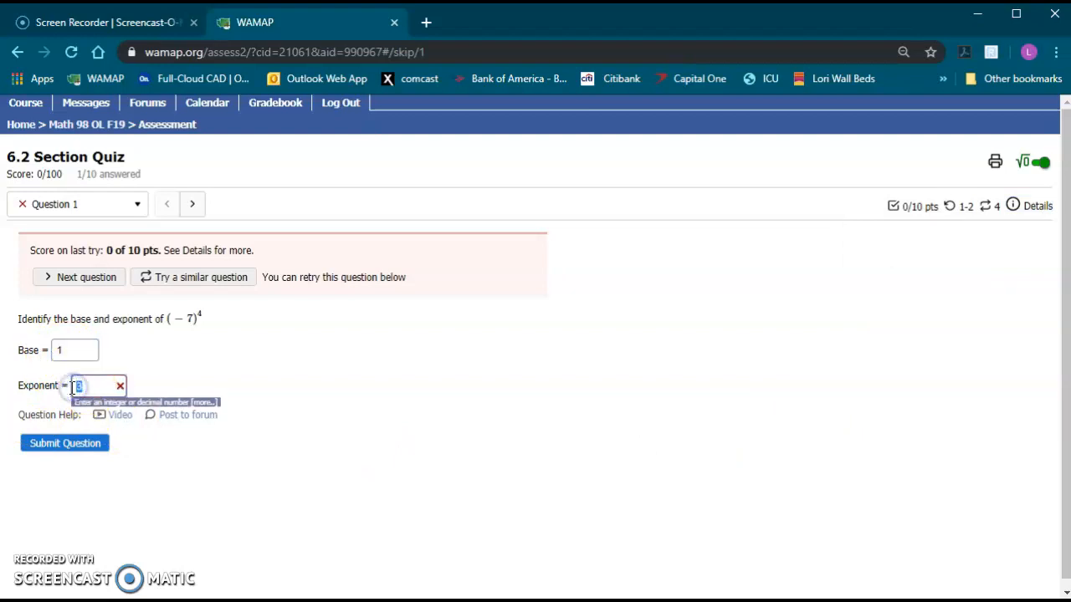
type("2")
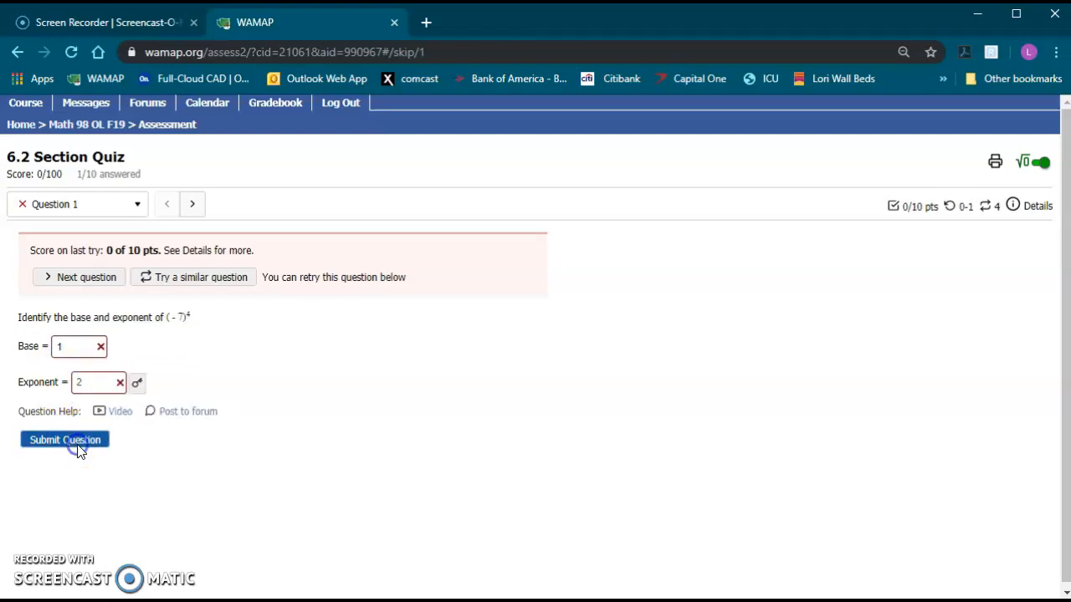
mouse_move(213, 393)
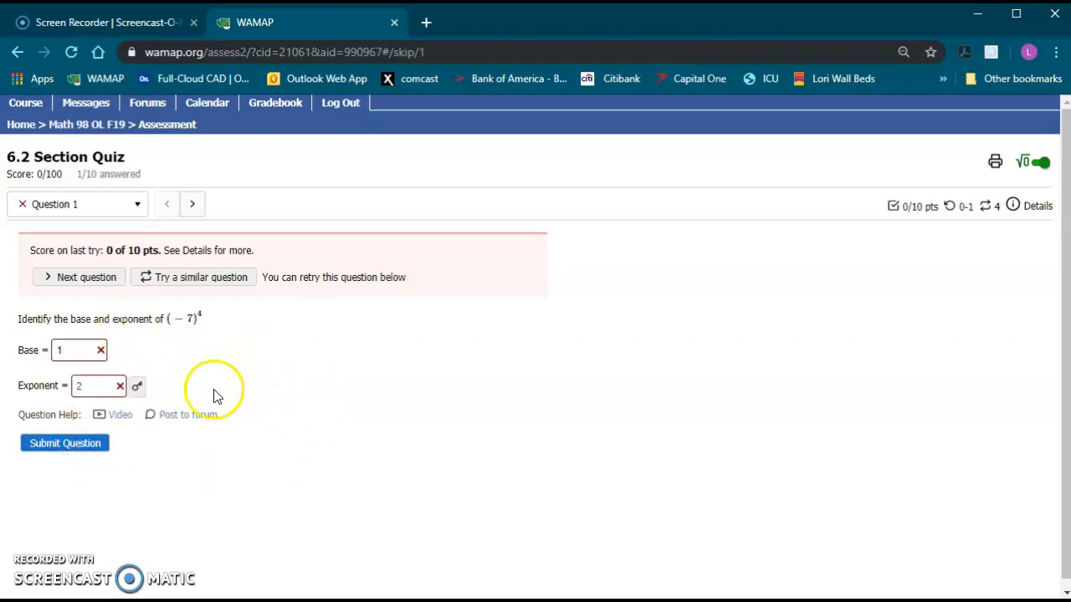
mouse_move(1012, 205)
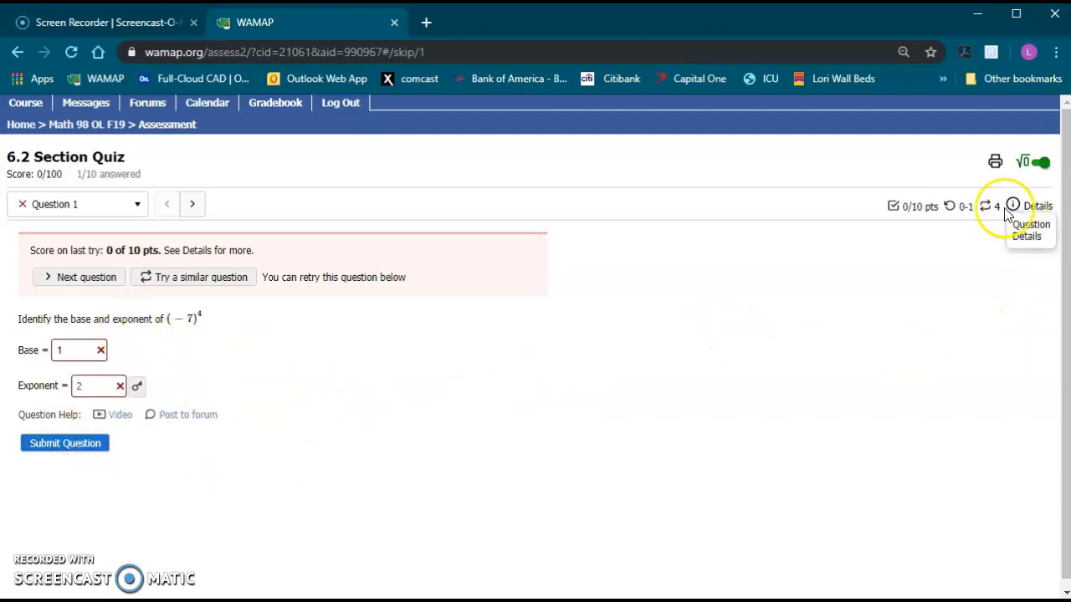
left_click(1012, 205)
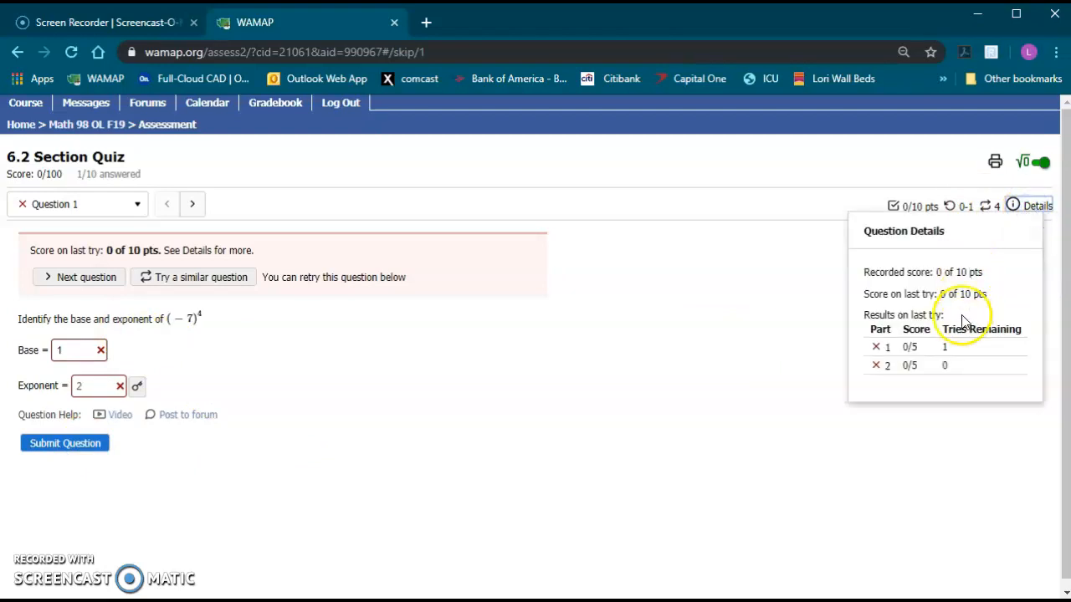
mouse_move(912, 348)
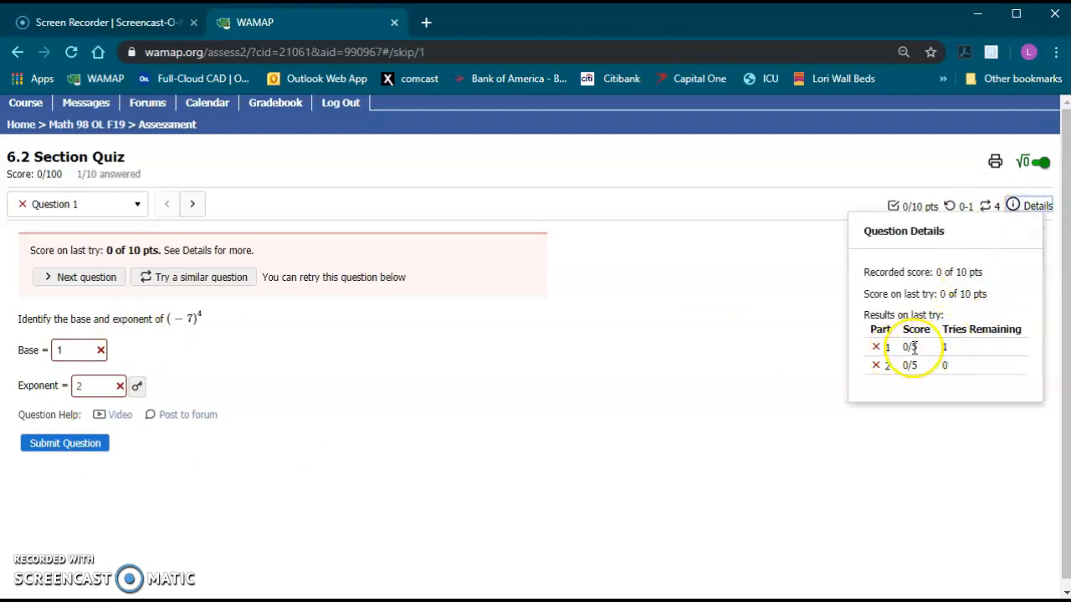
mouse_move(1018, 241)
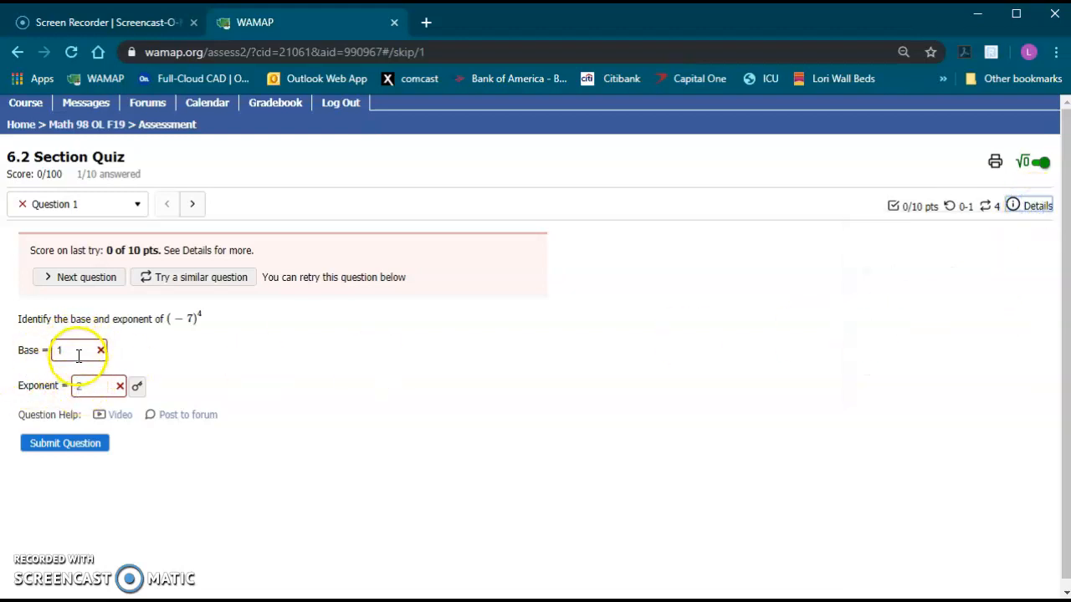
mouse_move(257, 394)
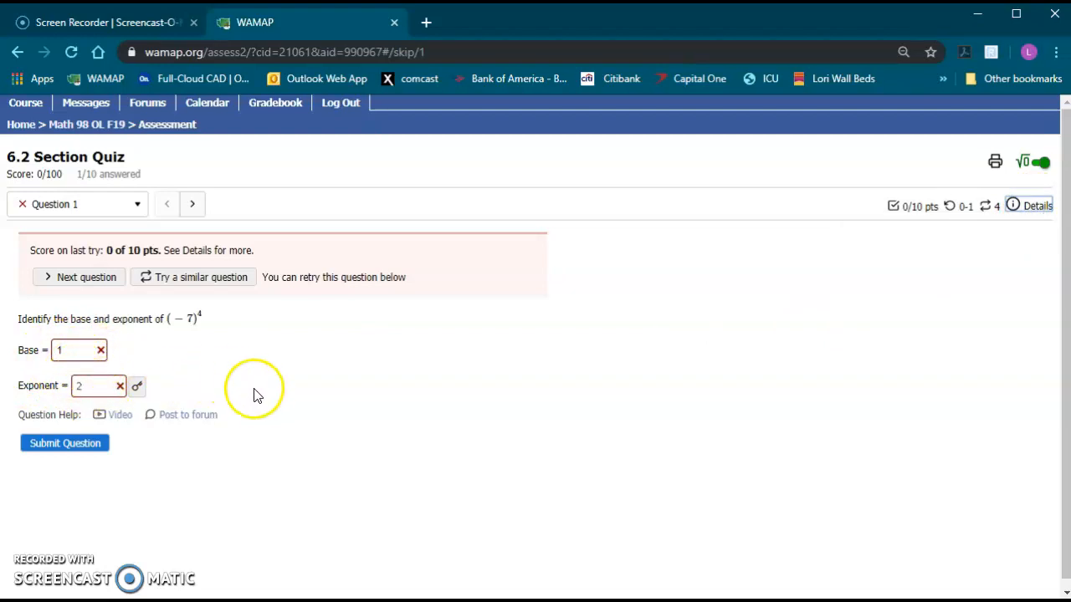
mouse_move(138, 386)
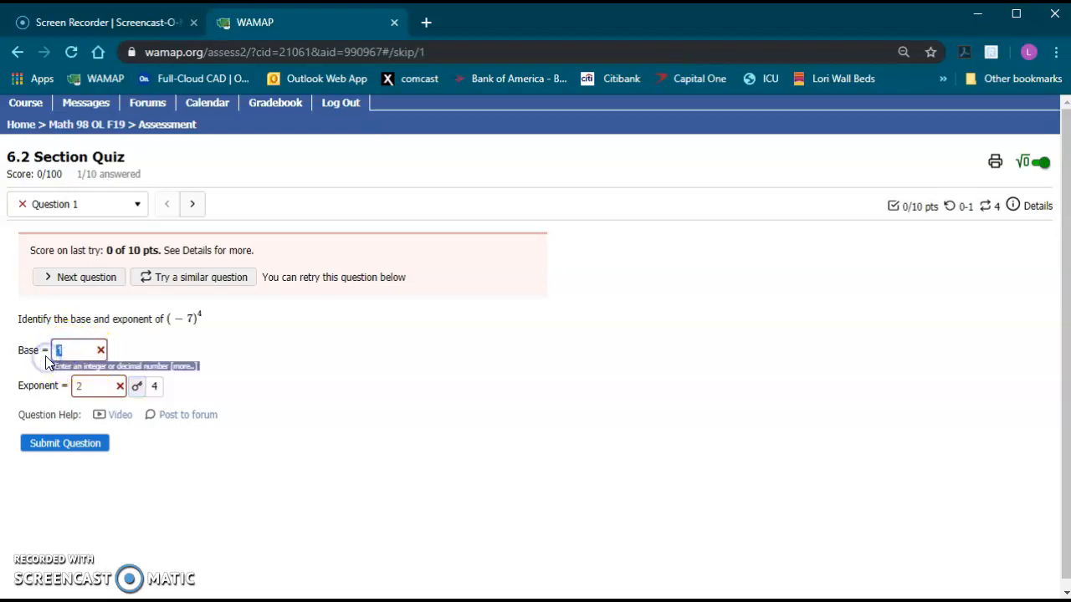
Step: Try base 2 once more, then reveal the correct answers, base −7 and exponent 4
type("2")
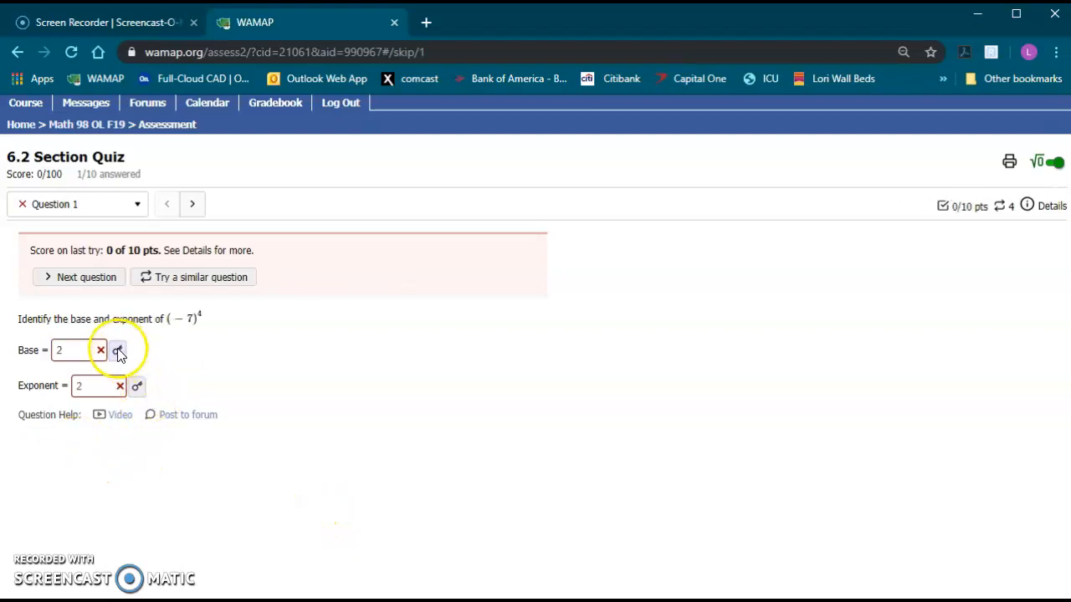
left_click(118, 349)
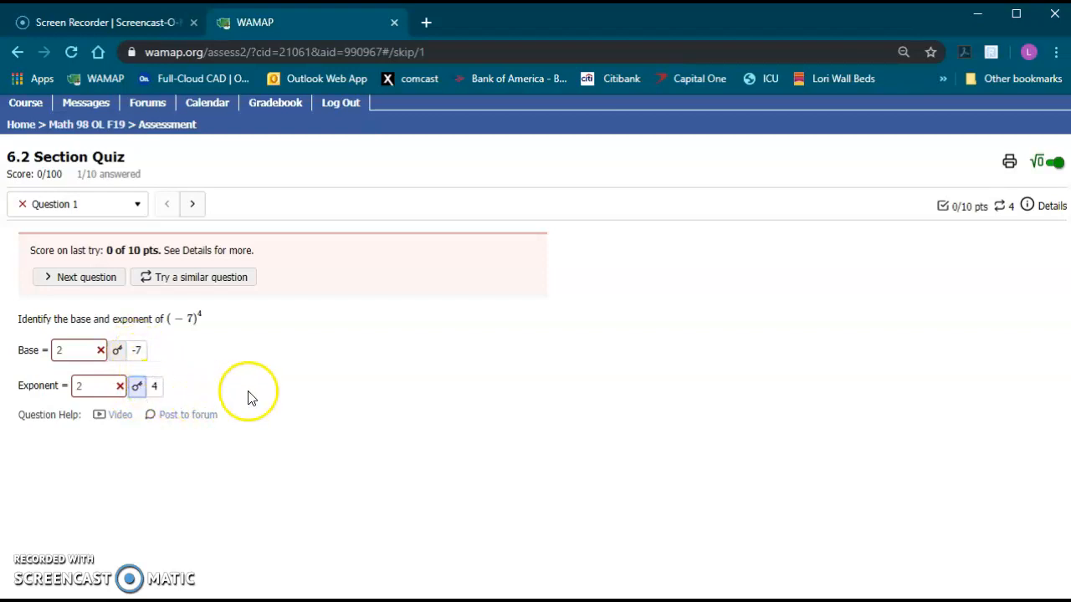
mouse_move(194, 384)
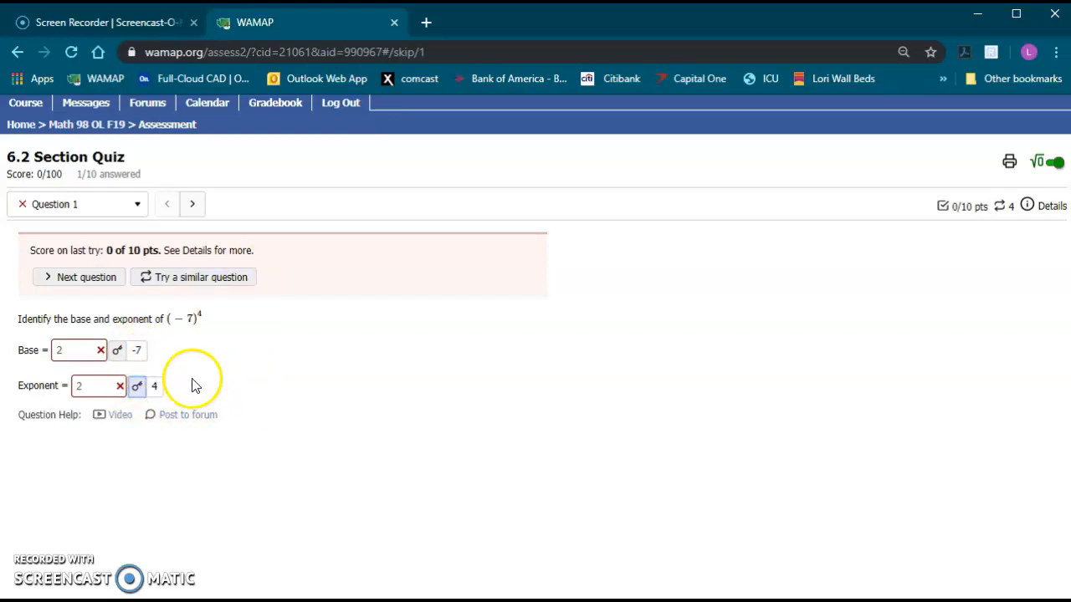
mouse_move(136, 347)
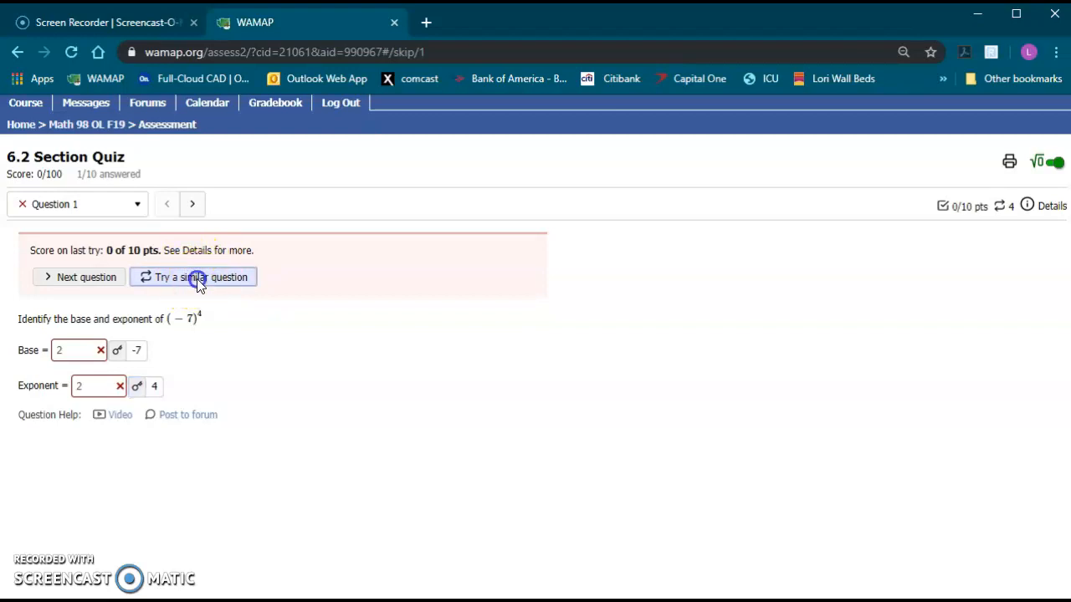
Step: Load a similar (−8)^7 version and submit base −8, earning 5 of 10 points
left_click(199, 276)
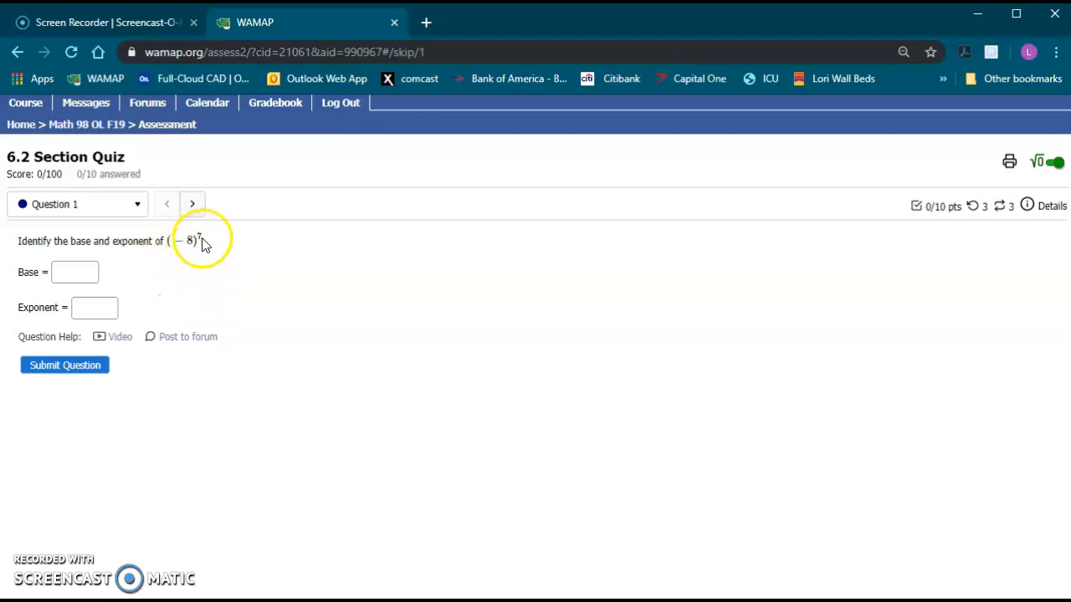
mouse_move(740, 371)
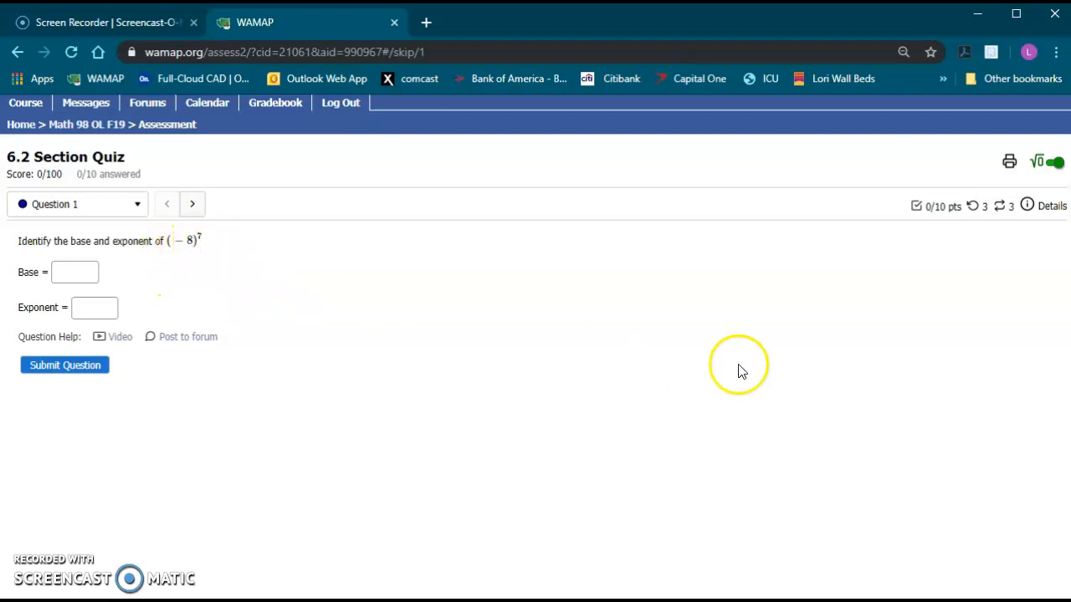
mouse_move(973, 206)
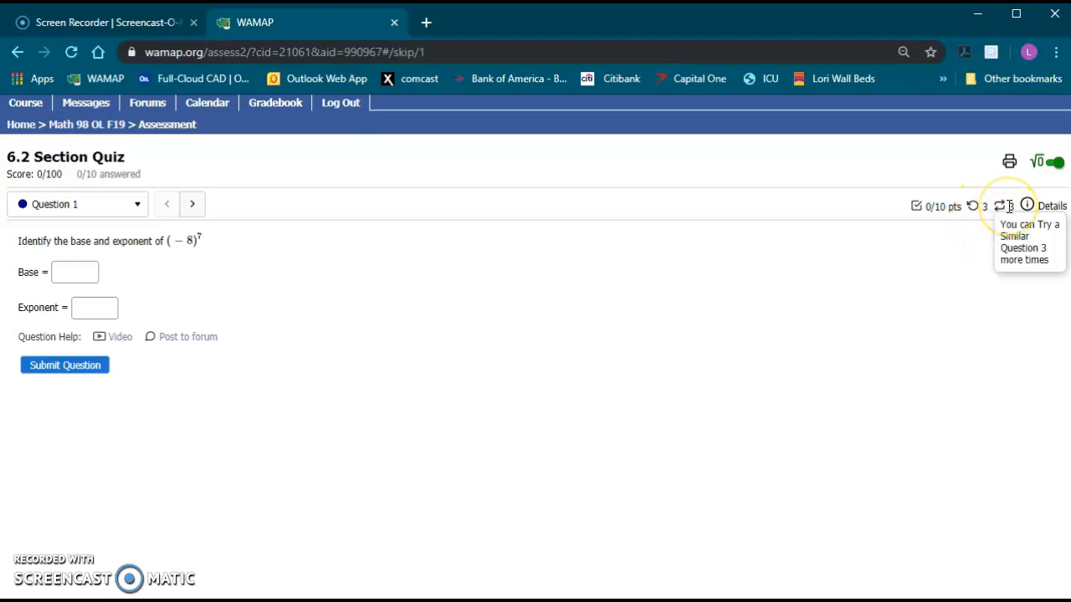
mouse_move(1012, 251)
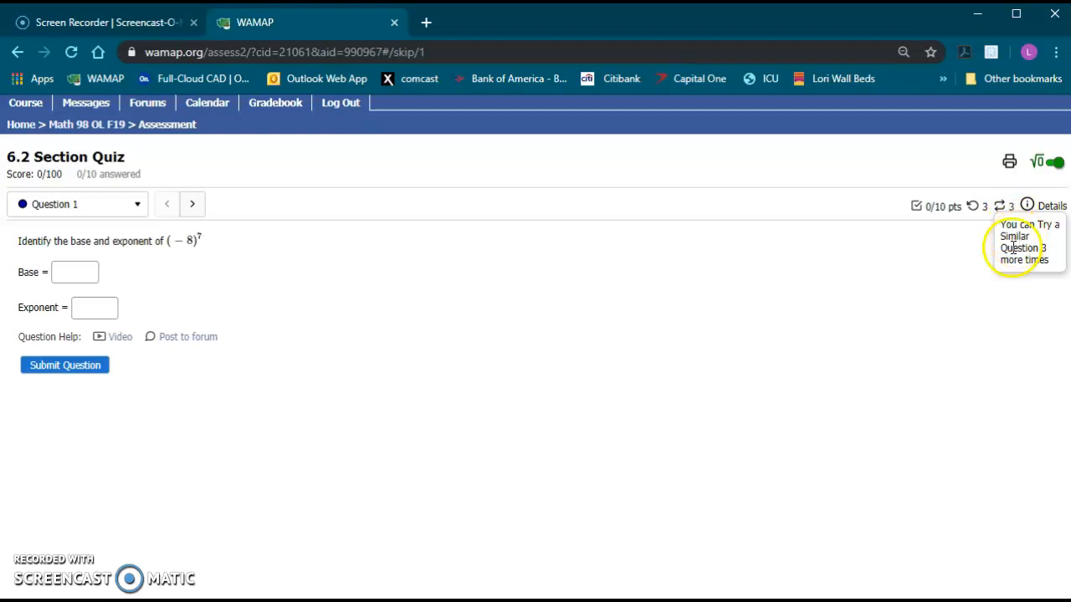
mouse_move(269, 298)
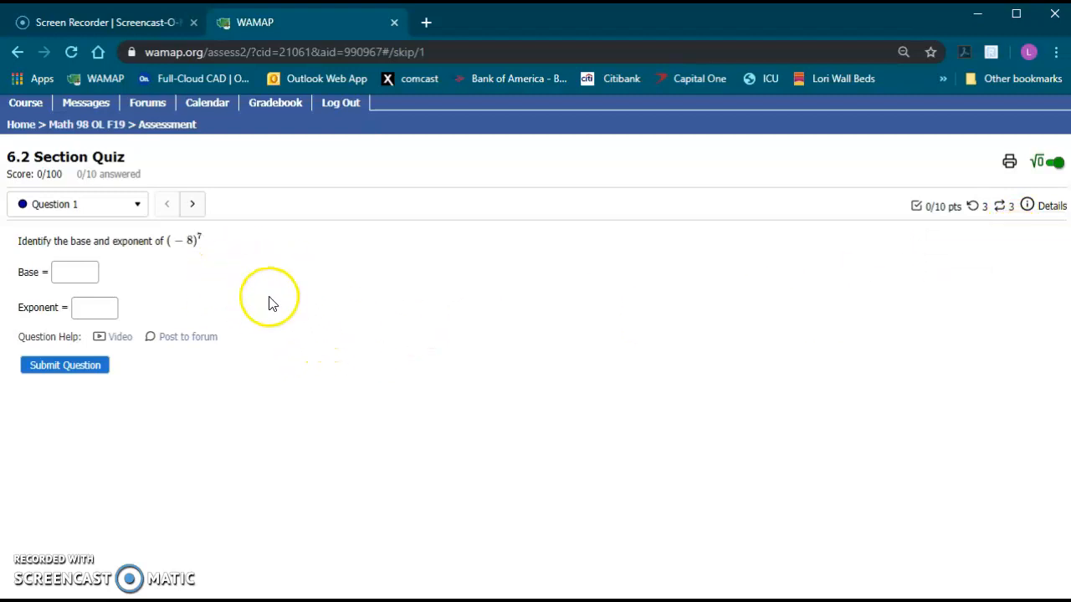
mouse_move(243, 295)
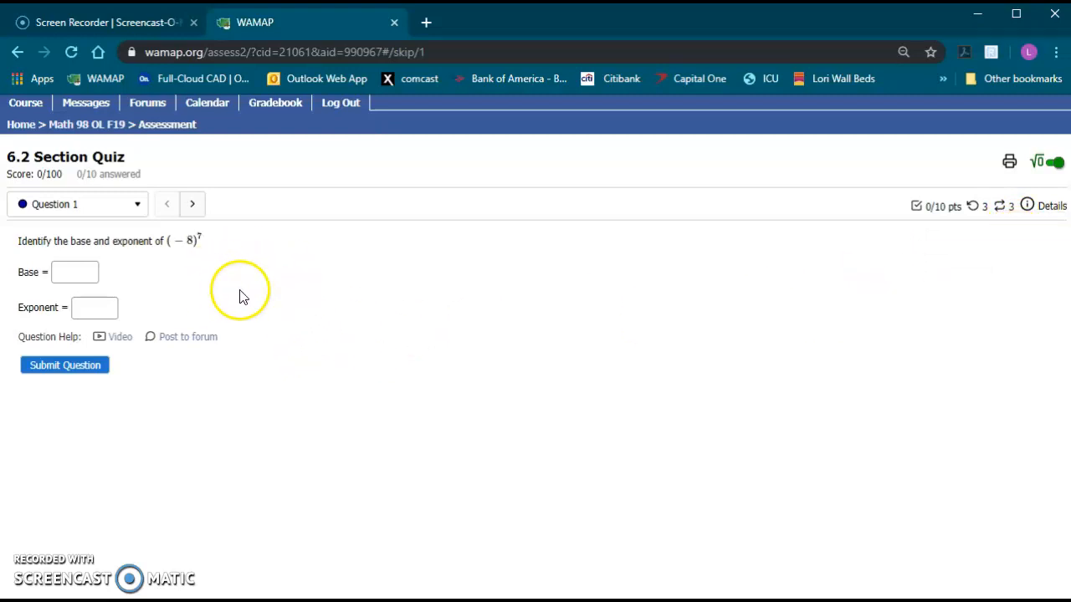
mouse_move(271, 346)
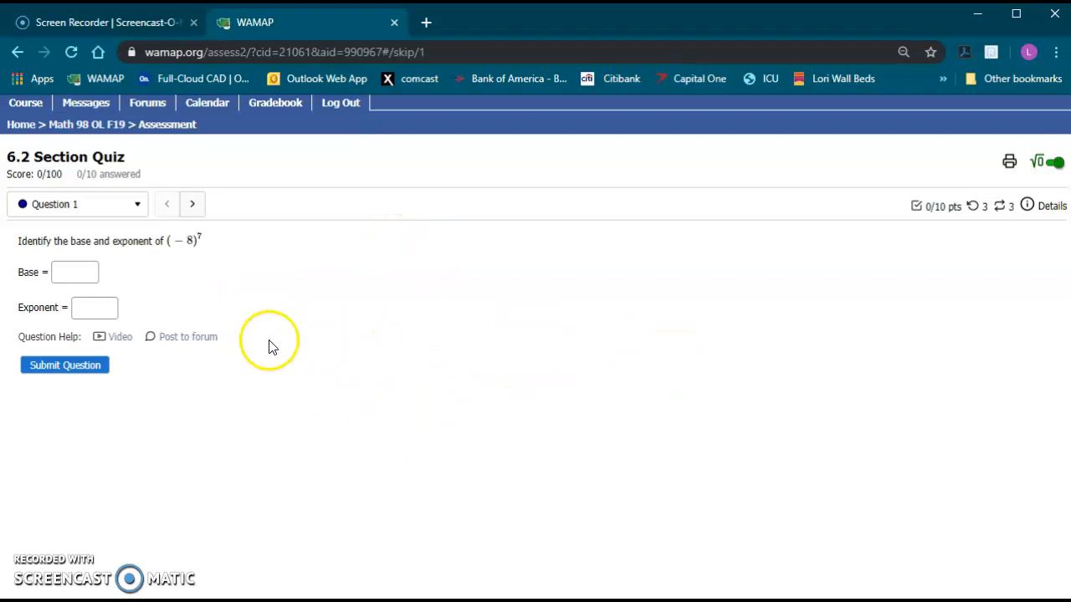
mouse_move(1008, 219)
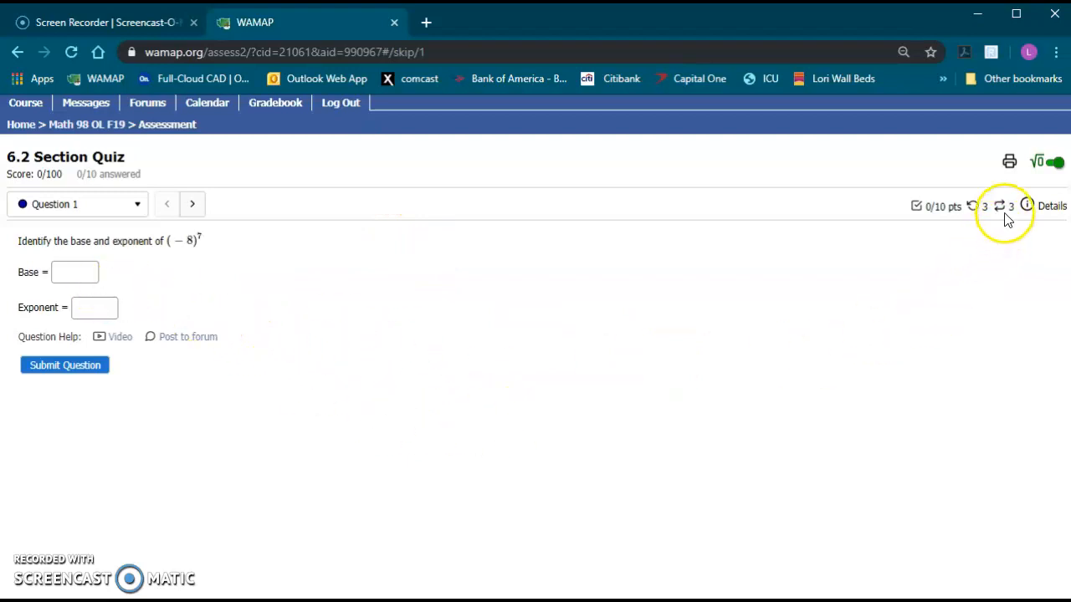
mouse_move(1001, 206)
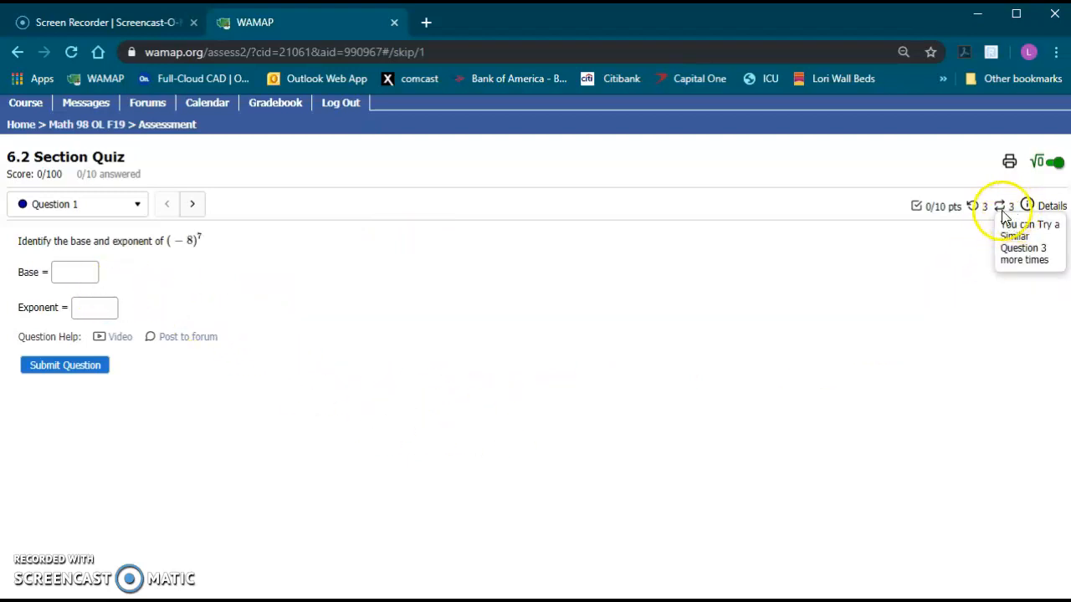
mouse_move(364, 361)
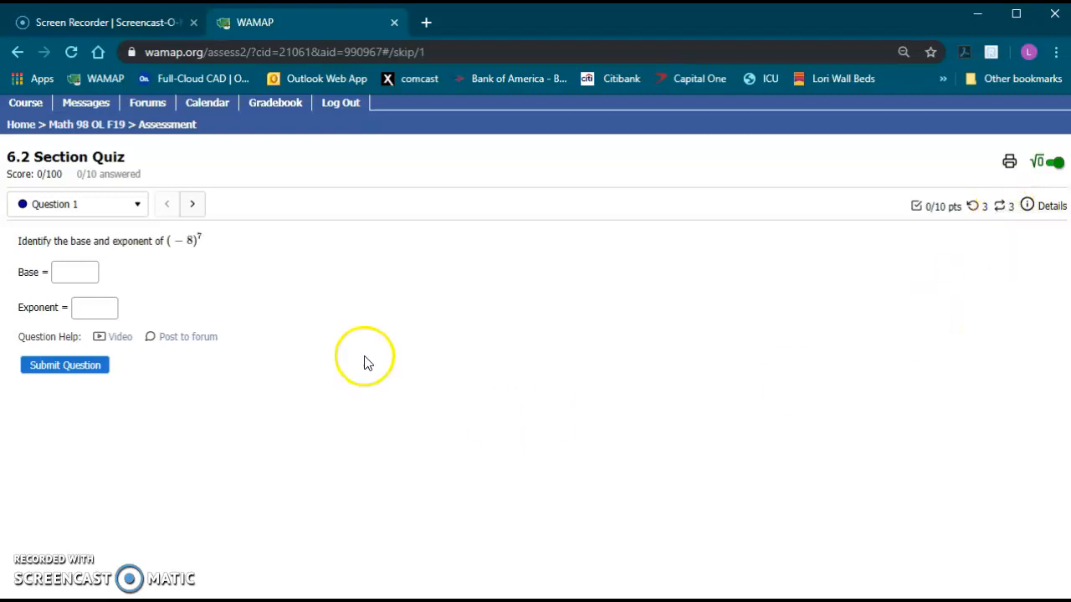
left_click(75, 272)
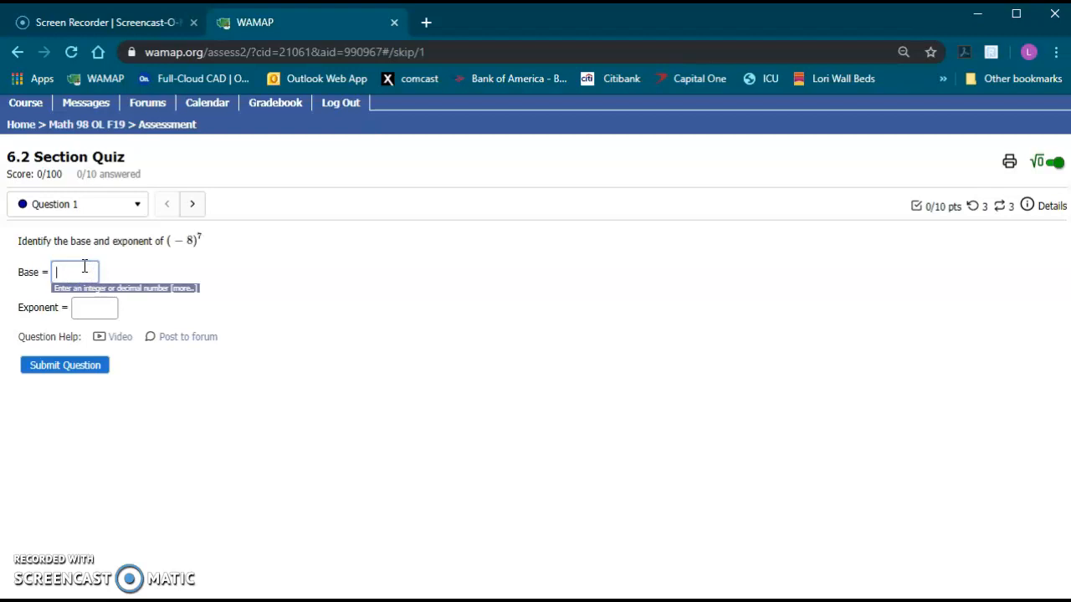
type("-8")
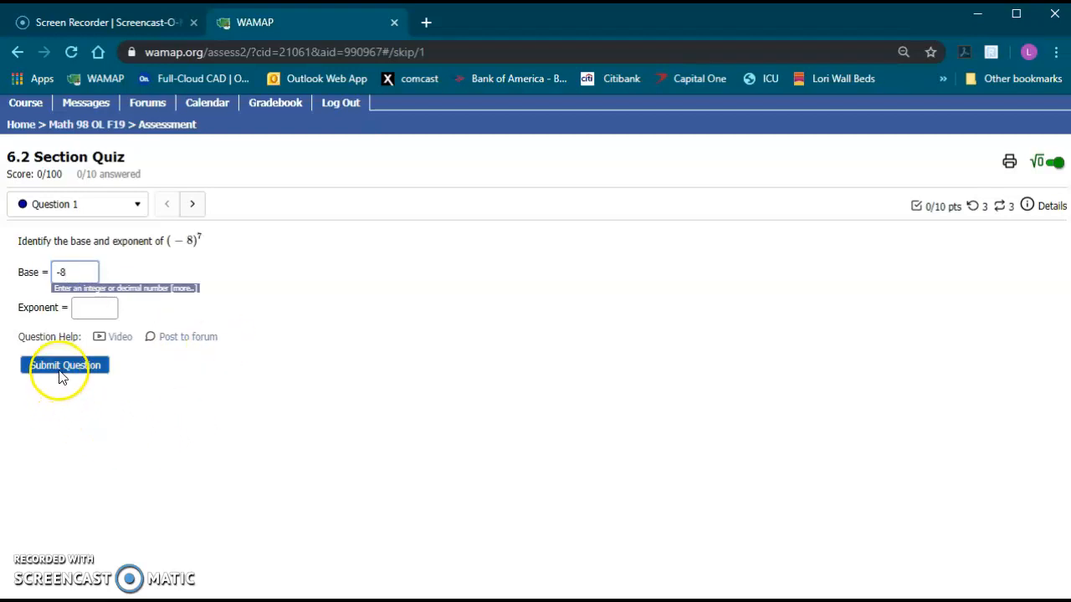
left_click(64, 366)
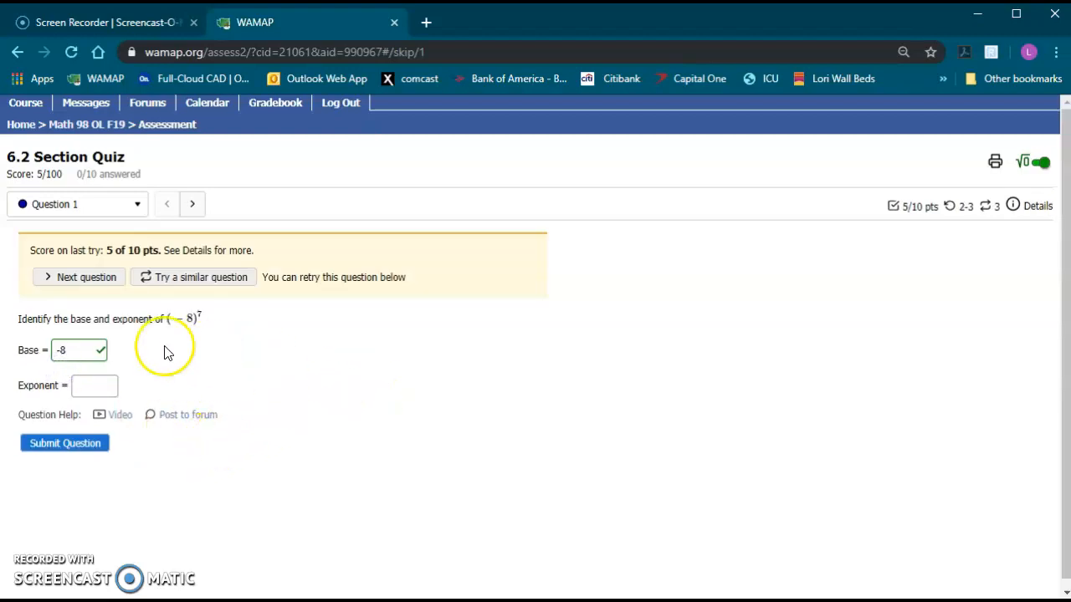
mouse_move(99, 372)
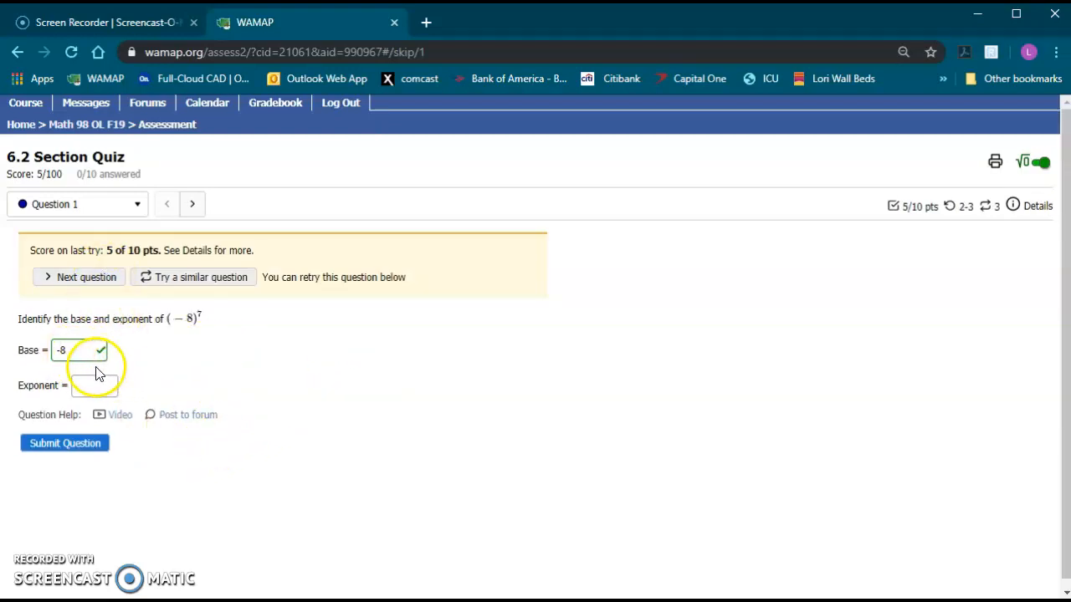
left_click(80, 385)
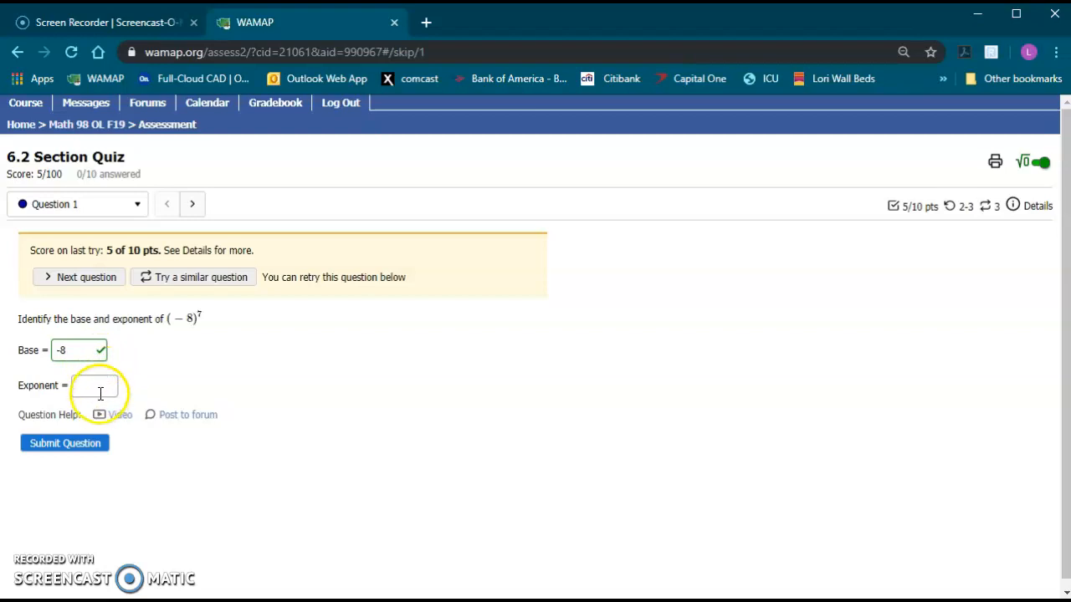
mouse_move(995, 230)
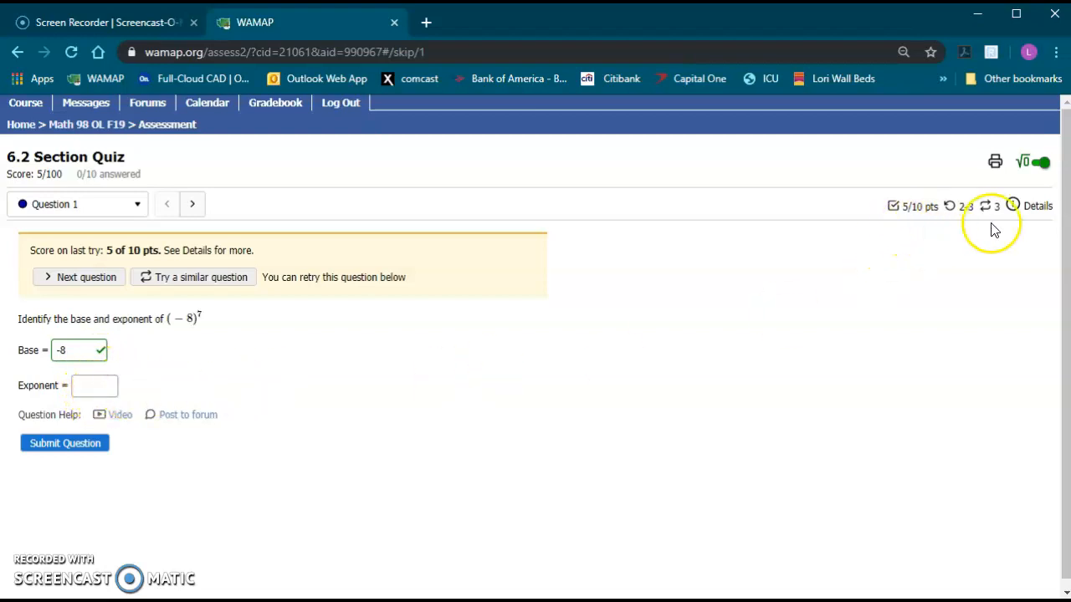
Step: Show the Question Details panel: part 1 at 5/5, part 2 at 0/5 with 3 tries
left_click(1037, 206)
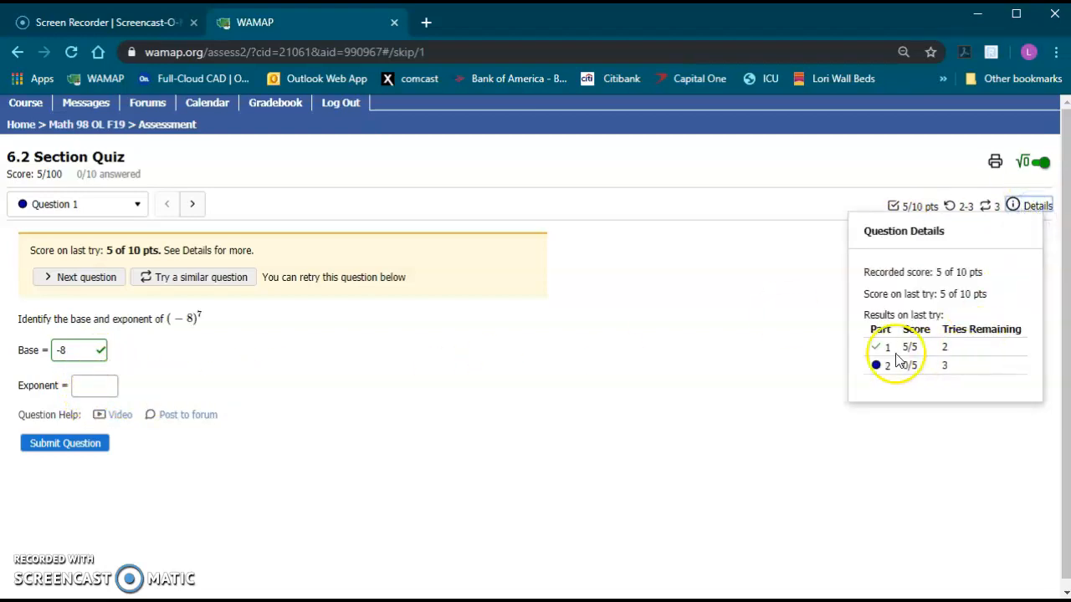
mouse_move(937, 375)
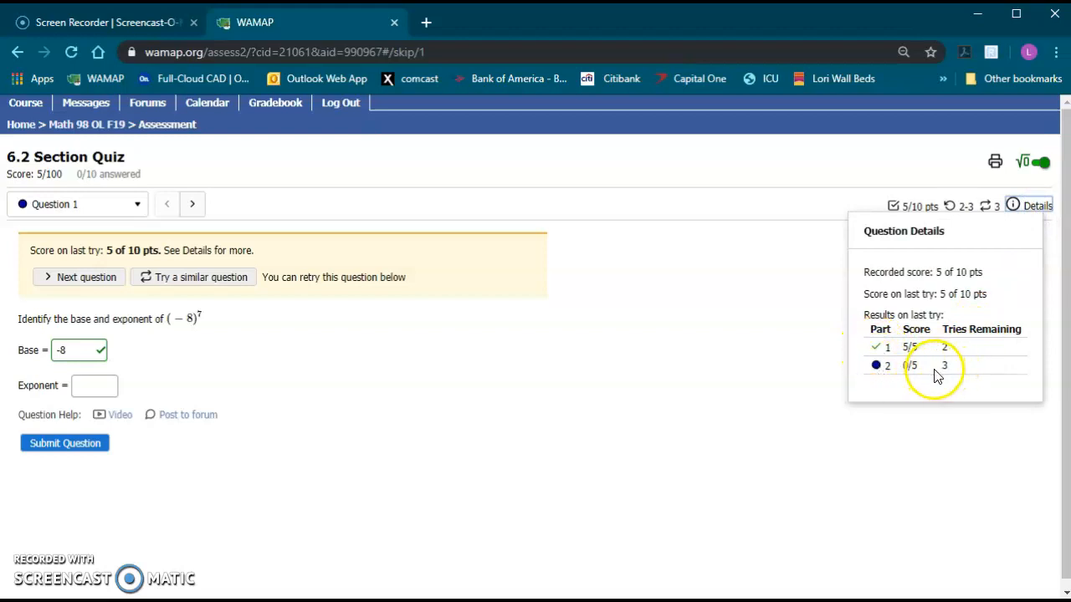
mouse_move(90, 406)
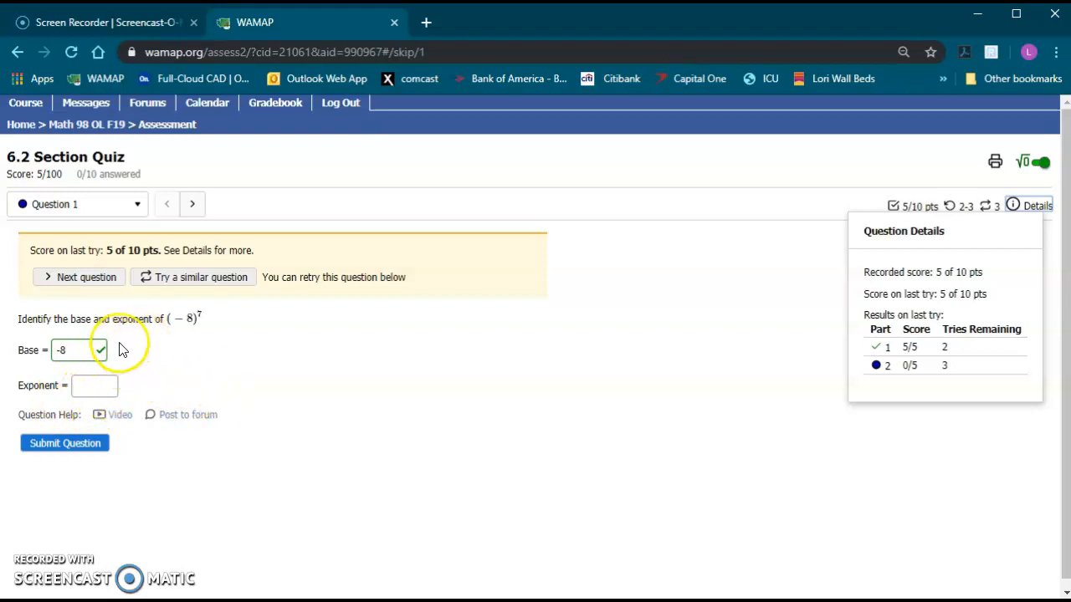
mouse_move(134, 400)
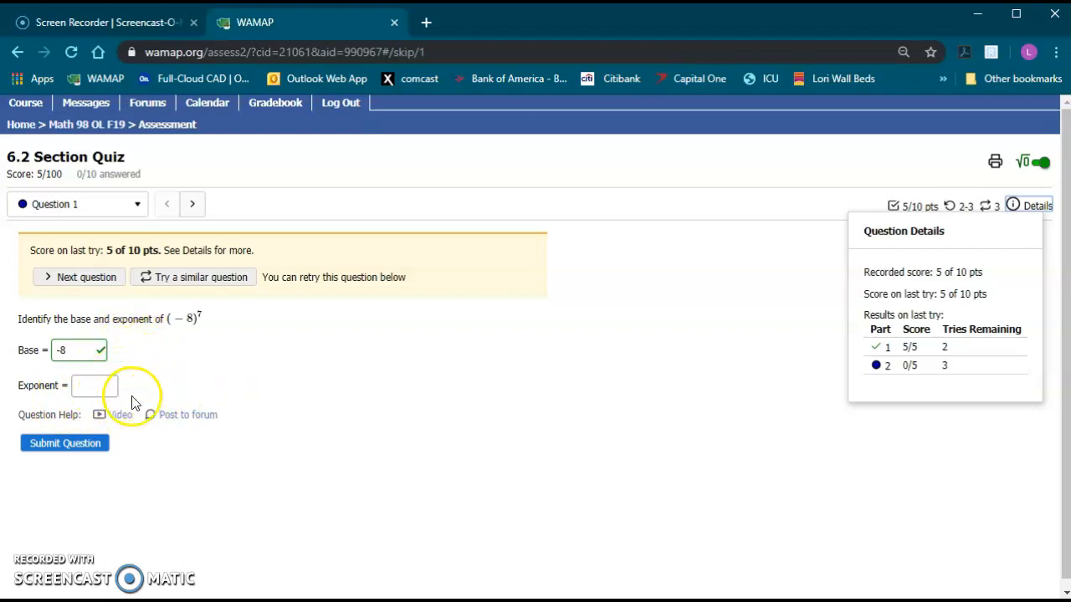
Step: Submit 7 as the exponent, bringing Question 1 to 10/10 and the quiz to 10/100
left_click(94, 384)
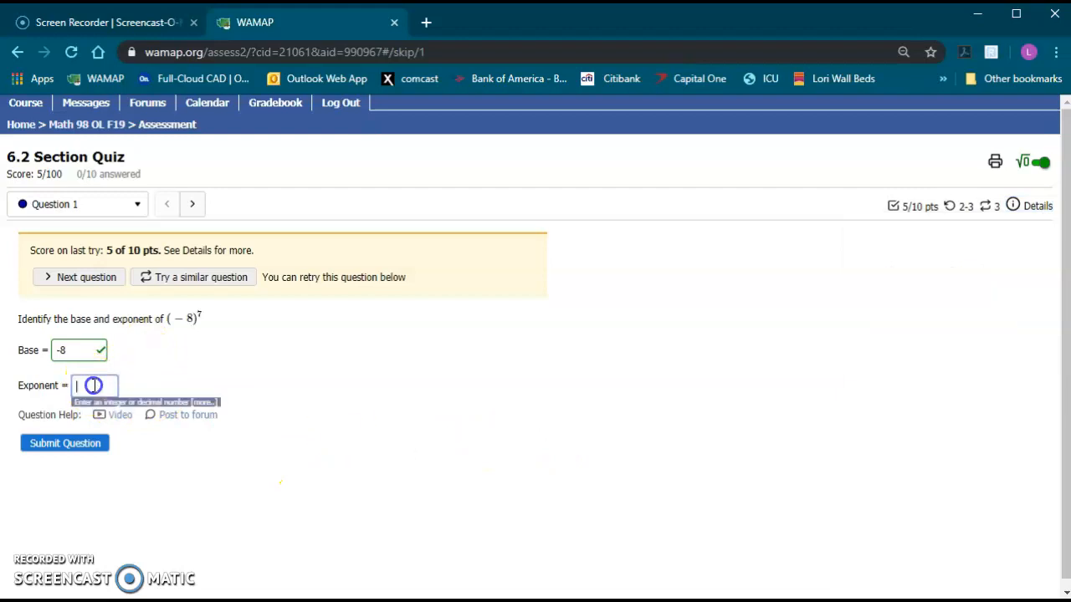
type("7")
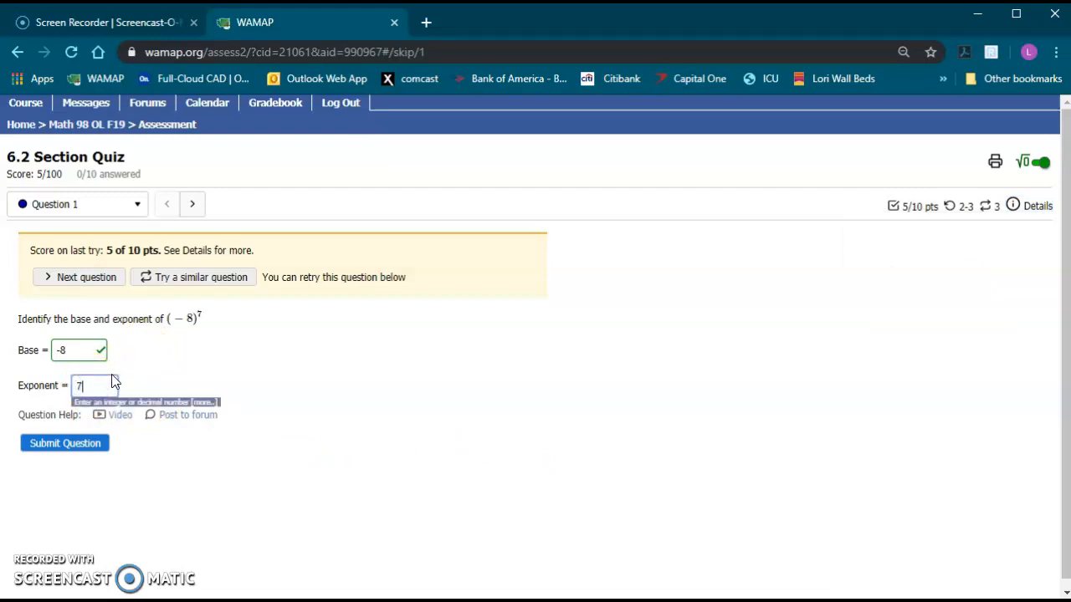
left_click(65, 444)
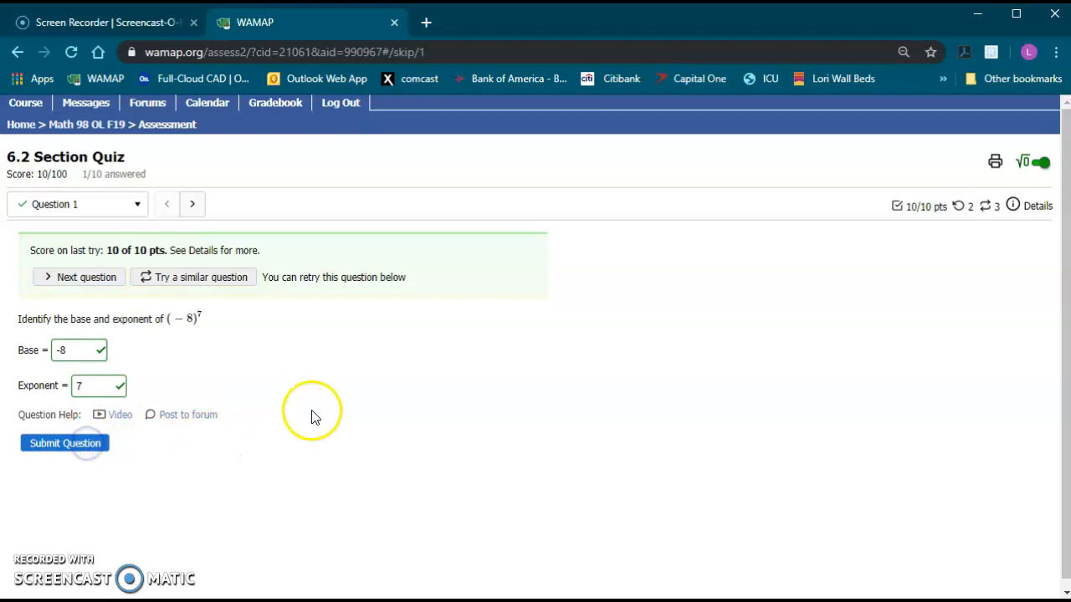
mouse_move(112, 378)
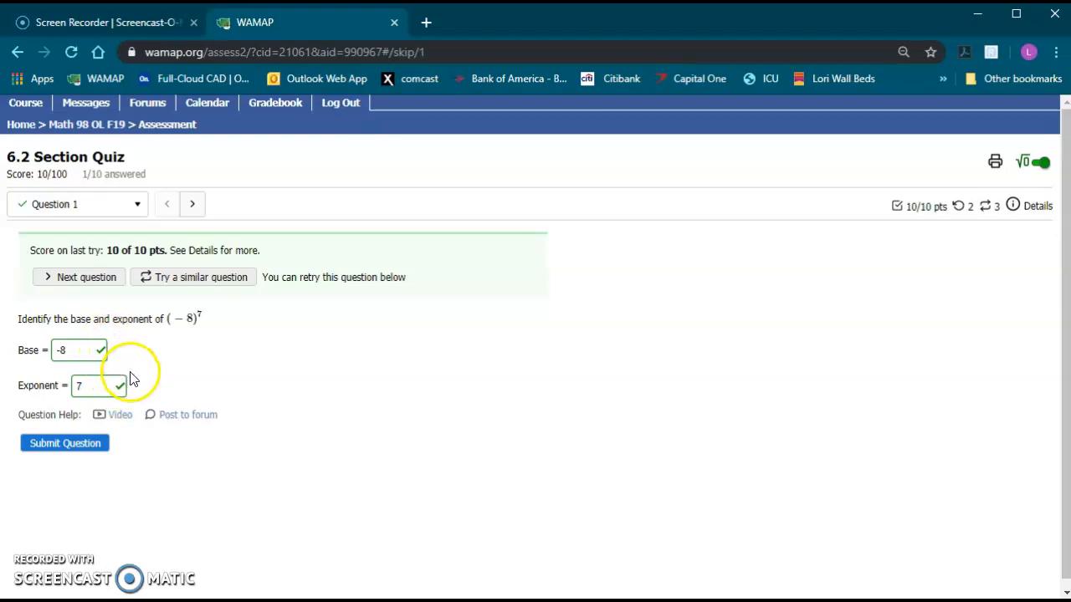
mouse_move(154, 371)
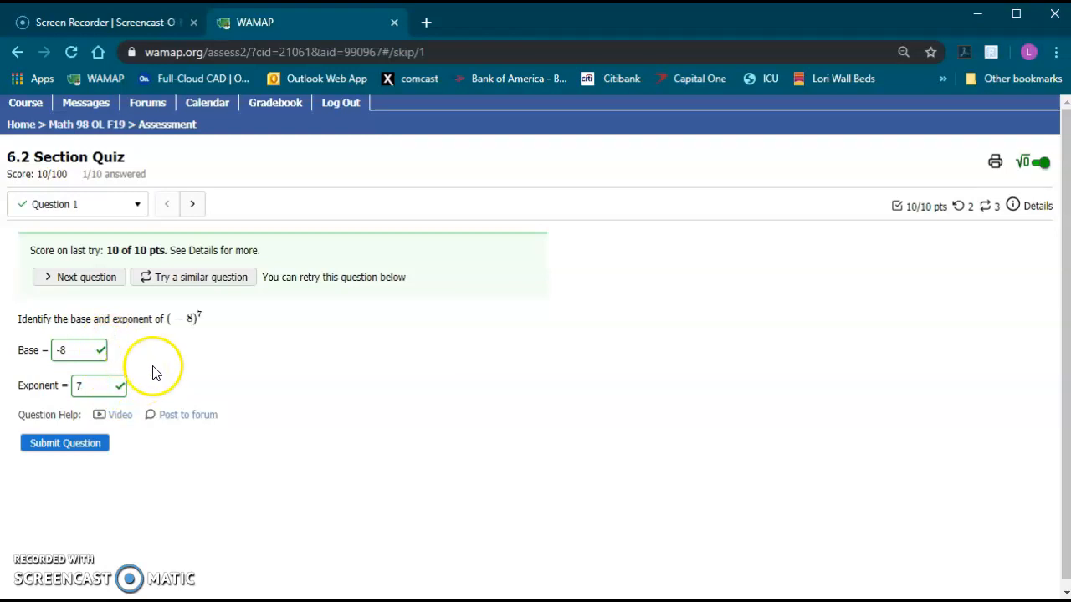
mouse_move(84, 277)
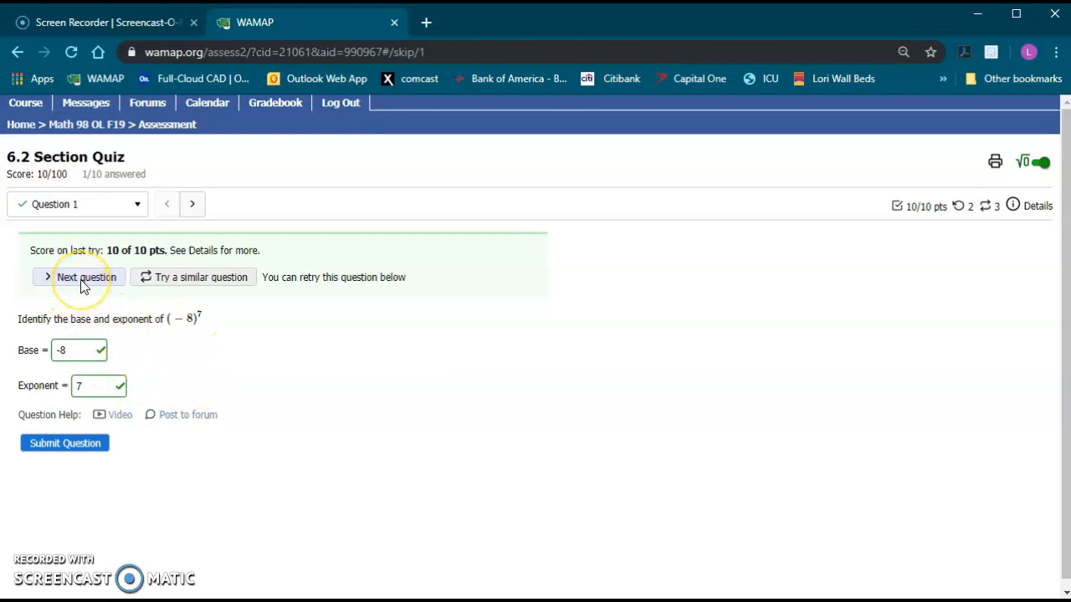
Step: Move past Question 2 and jump to Question 6, simplifying (x^6y^9)(xy^7)
left_click(84, 277)
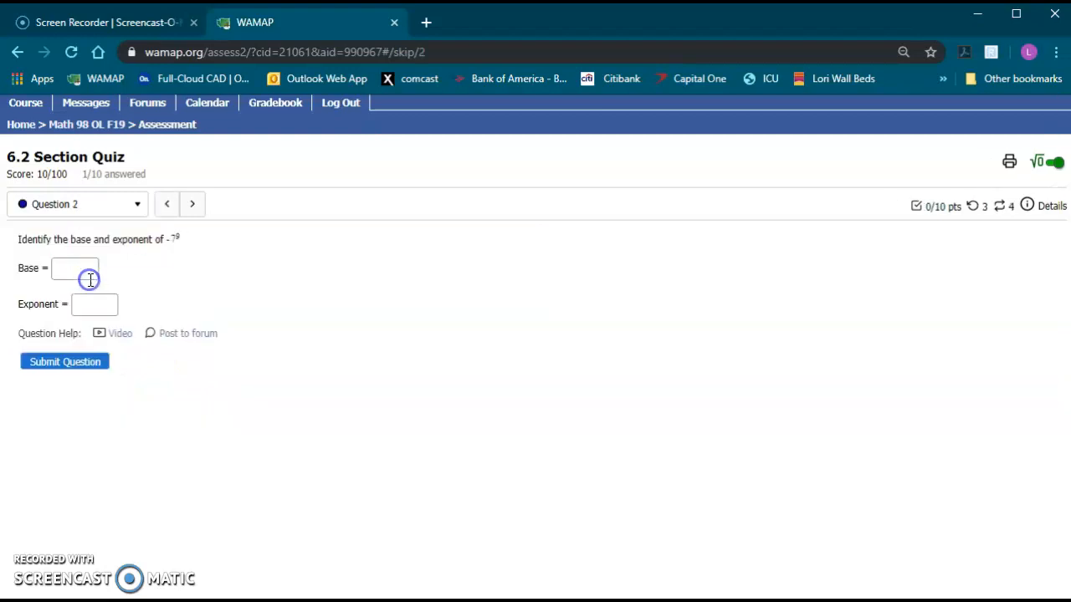
mouse_move(98, 235)
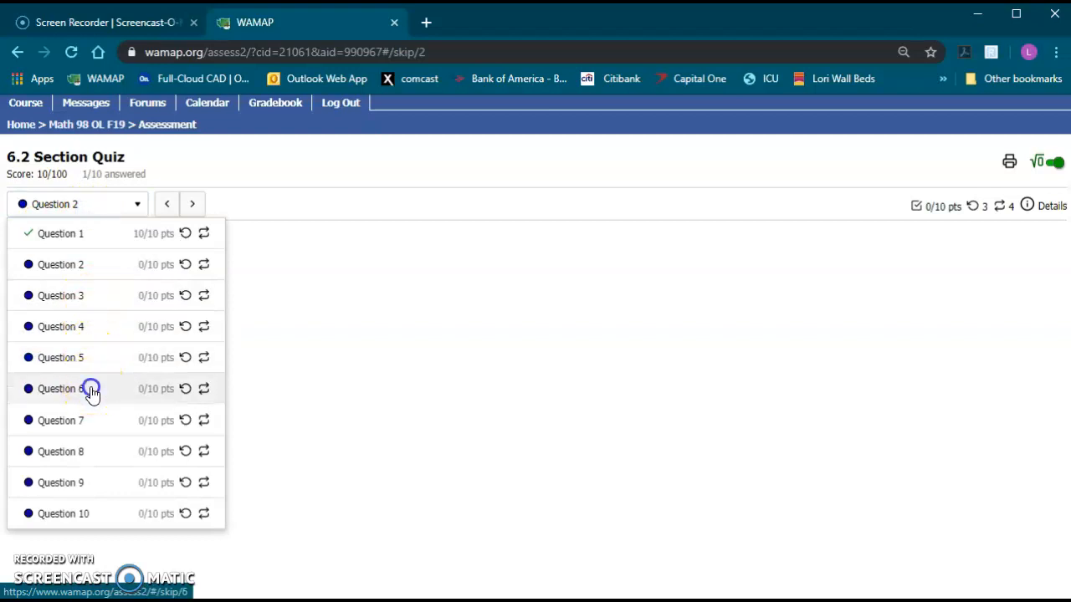
left_click(61, 388)
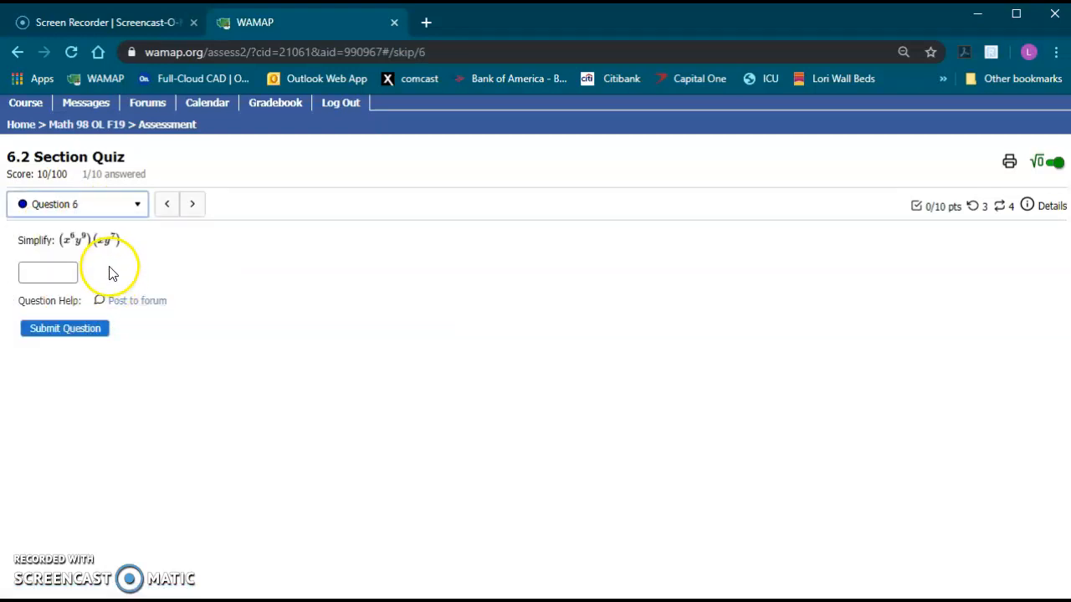
mouse_move(92, 314)
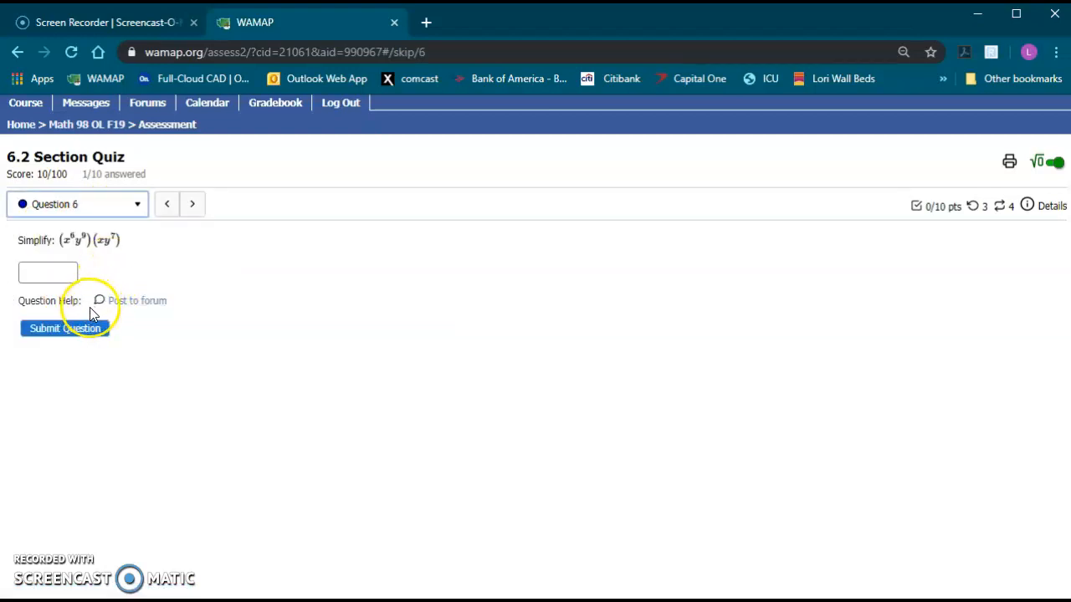
mouse_move(91, 316)
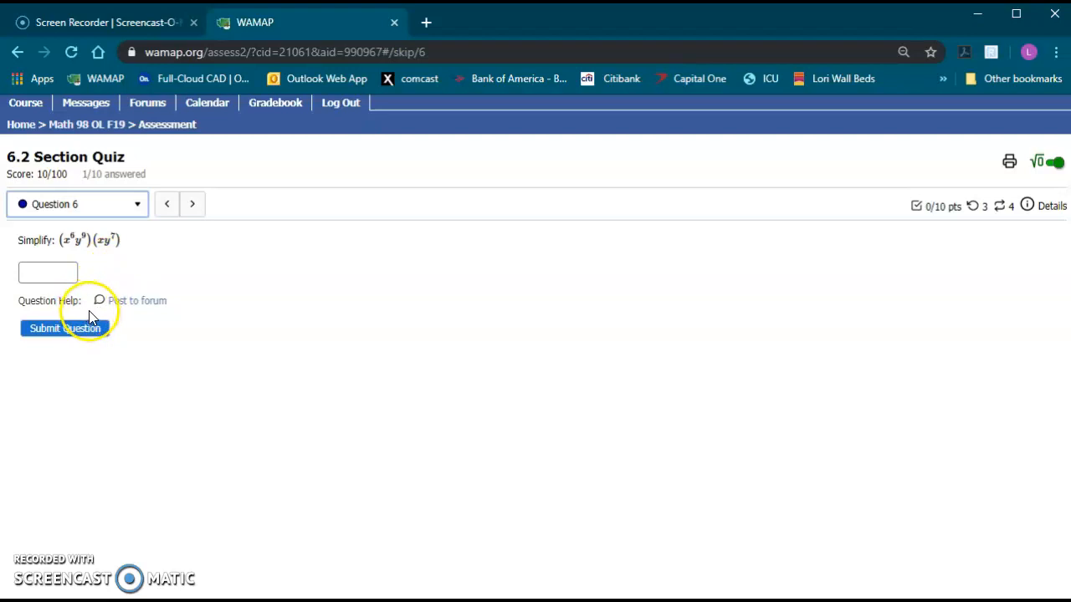
mouse_move(176, 418)
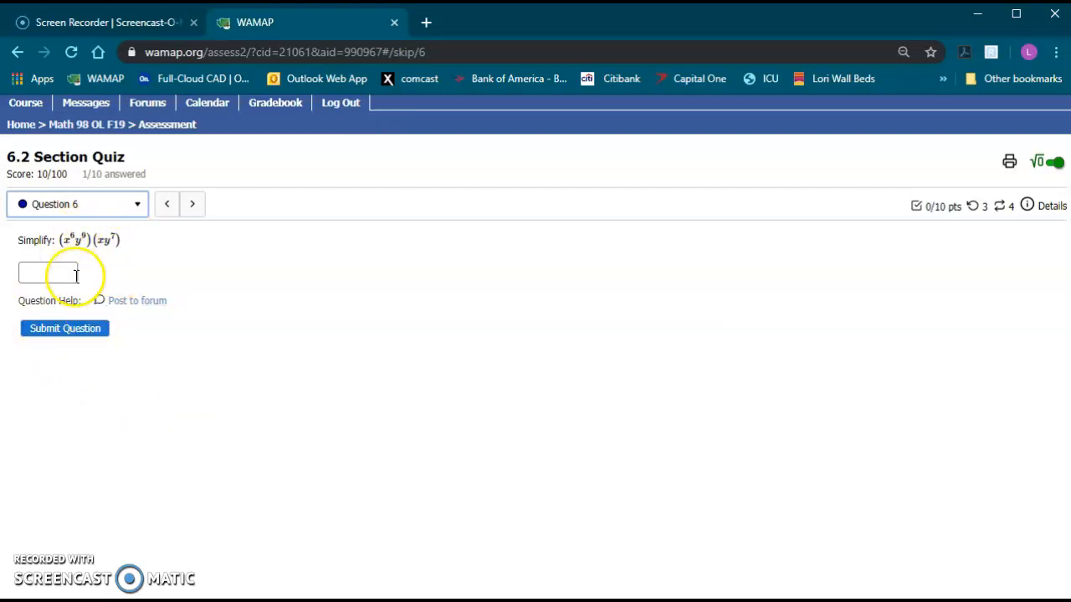
mouse_move(261, 324)
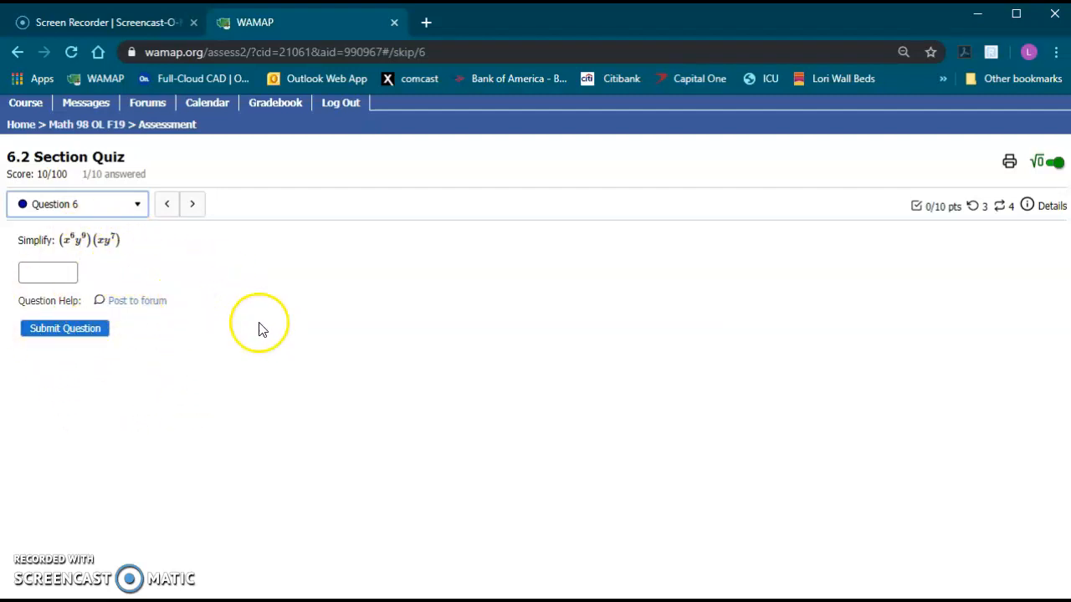
mouse_move(197, 383)
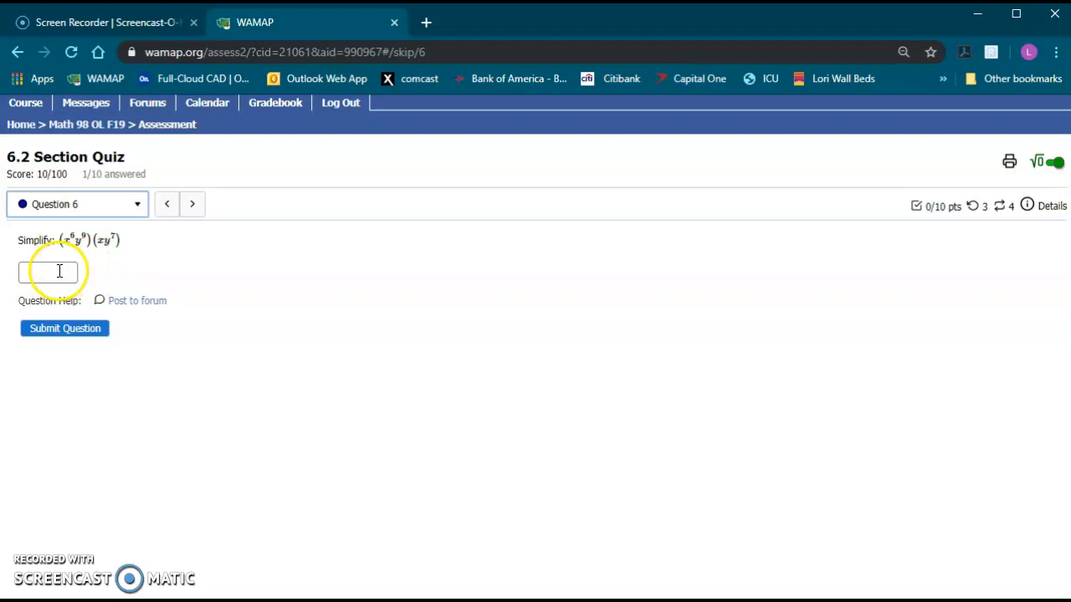
mouse_move(121, 278)
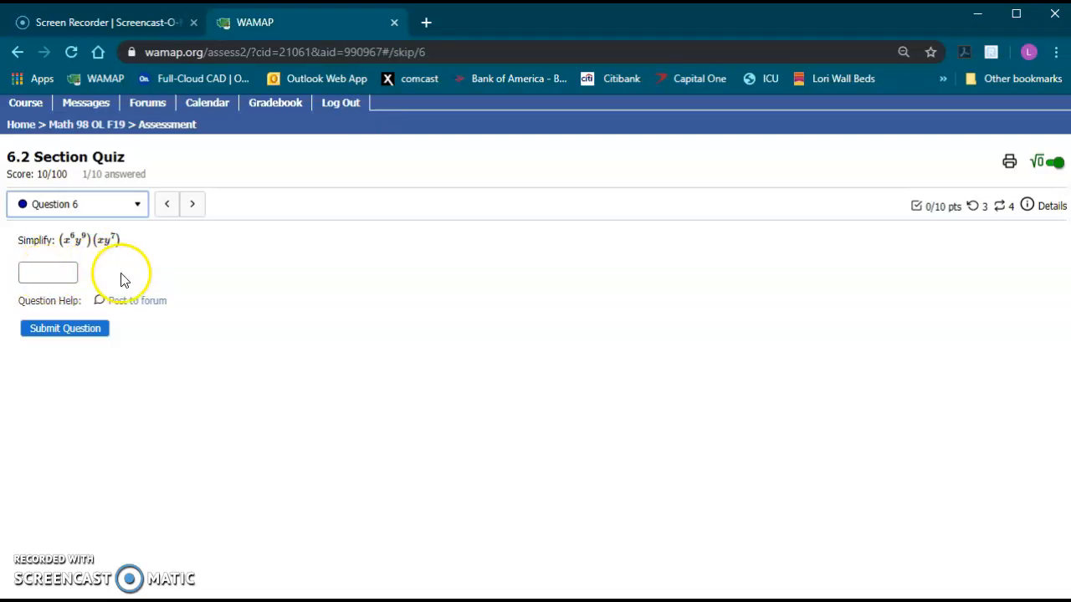
mouse_move(211, 245)
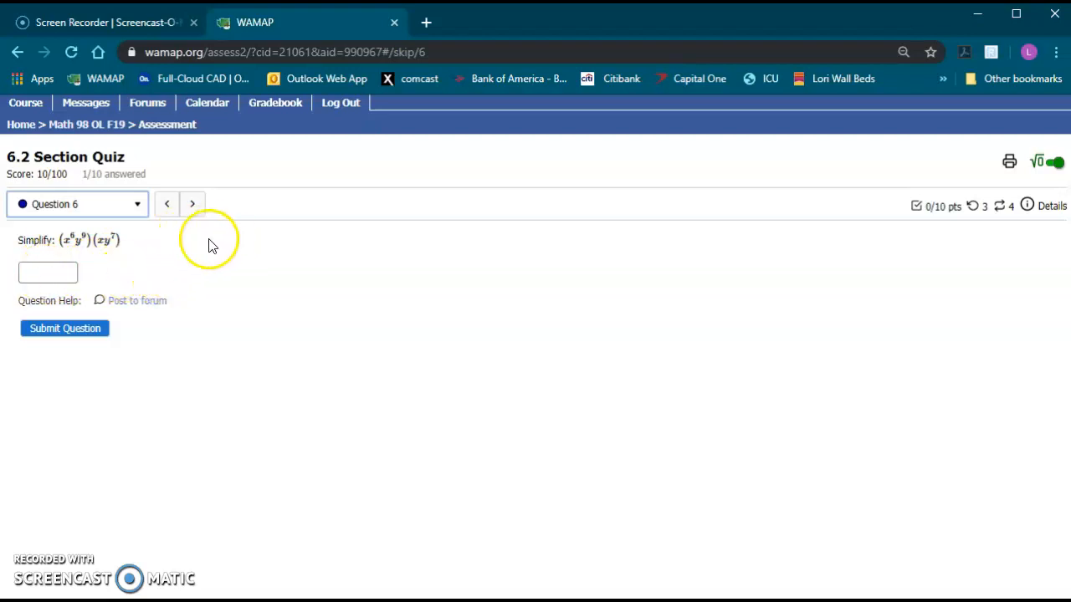
mouse_move(441, 304)
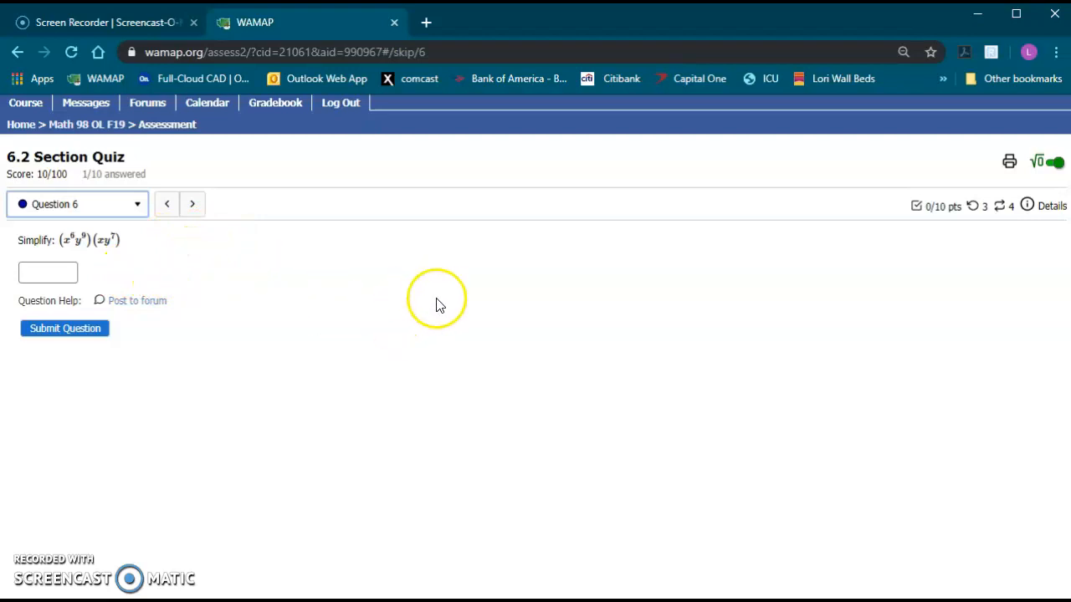
mouse_move(238, 290)
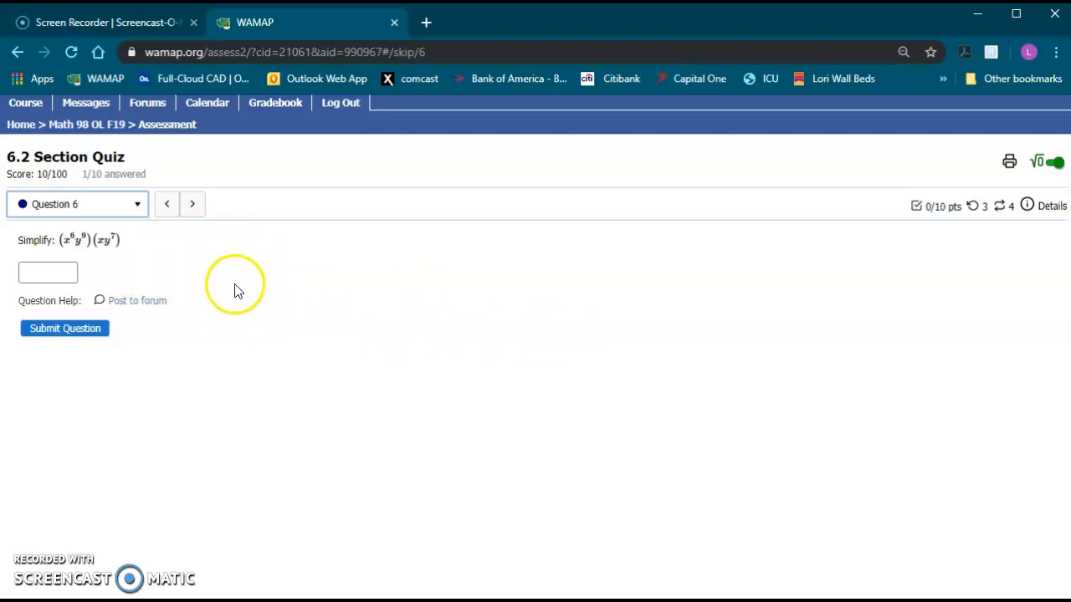
mouse_move(213, 315)
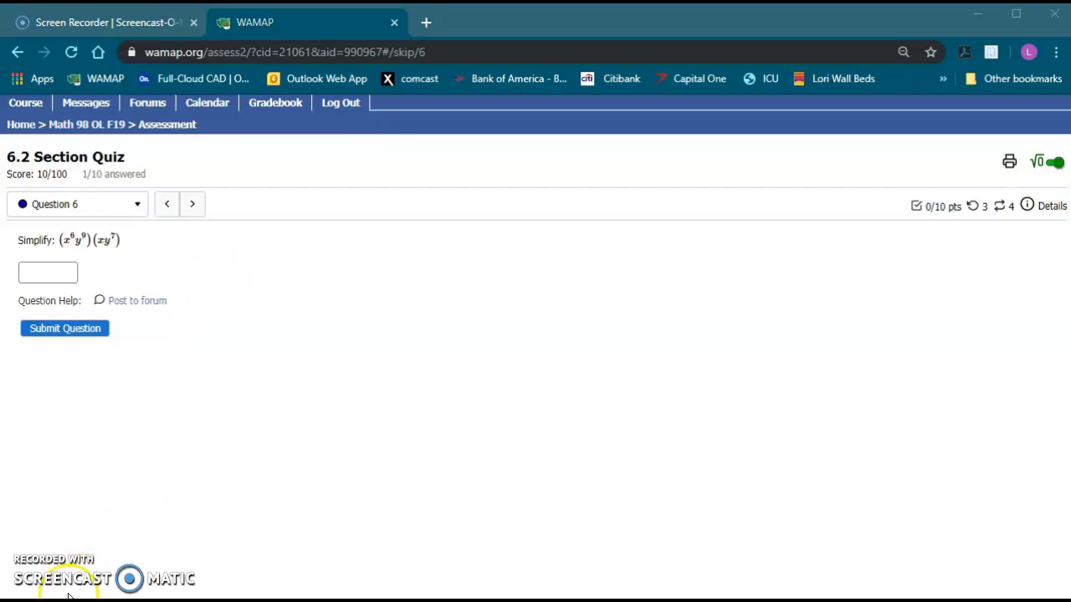
mouse_move(191, 365)
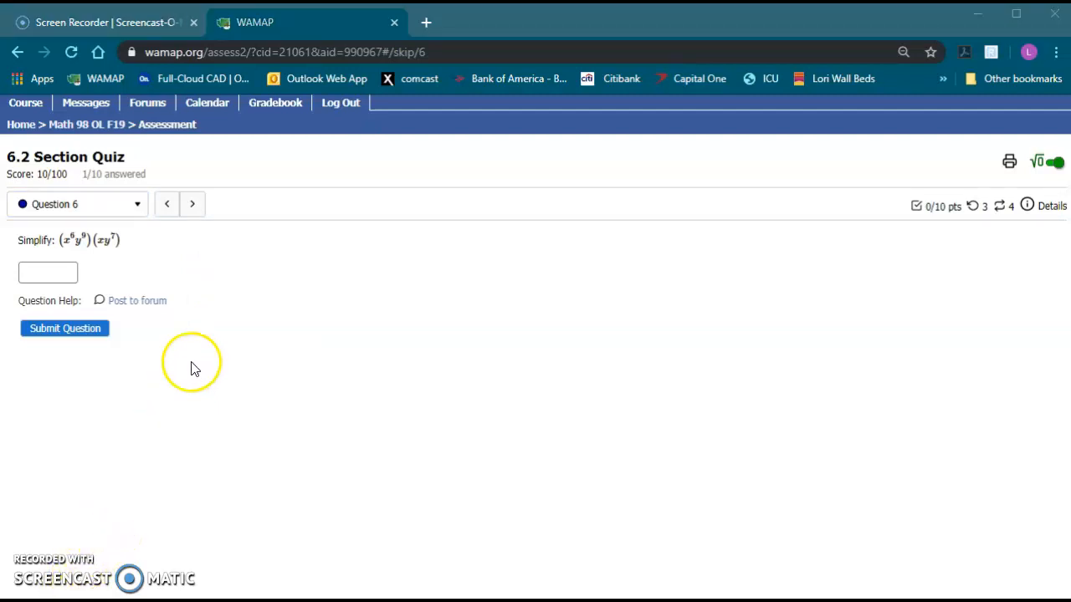
mouse_move(42, 176)
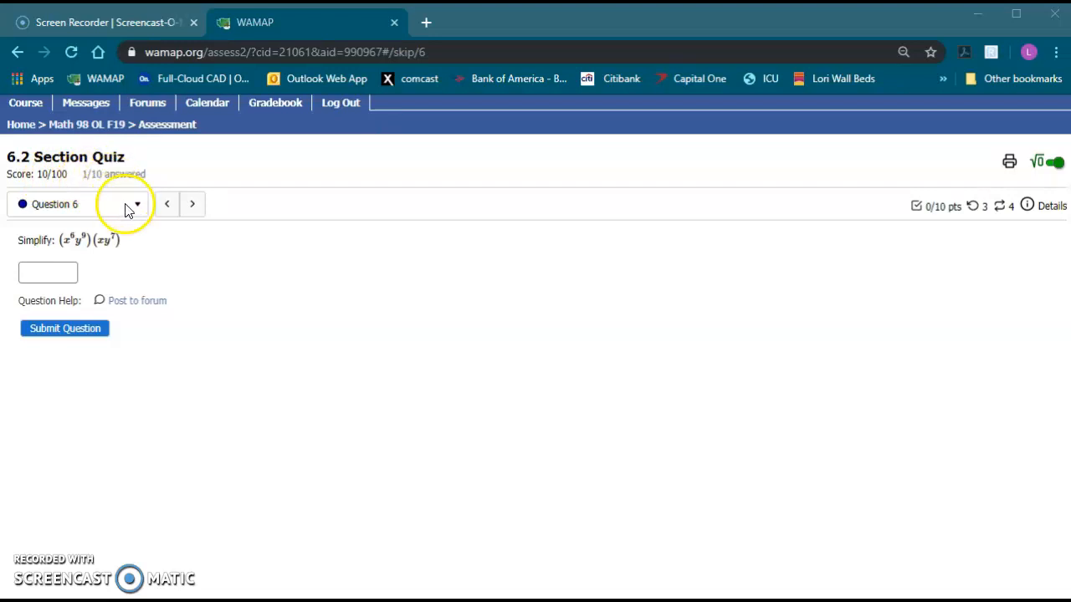
left_click(137, 203)
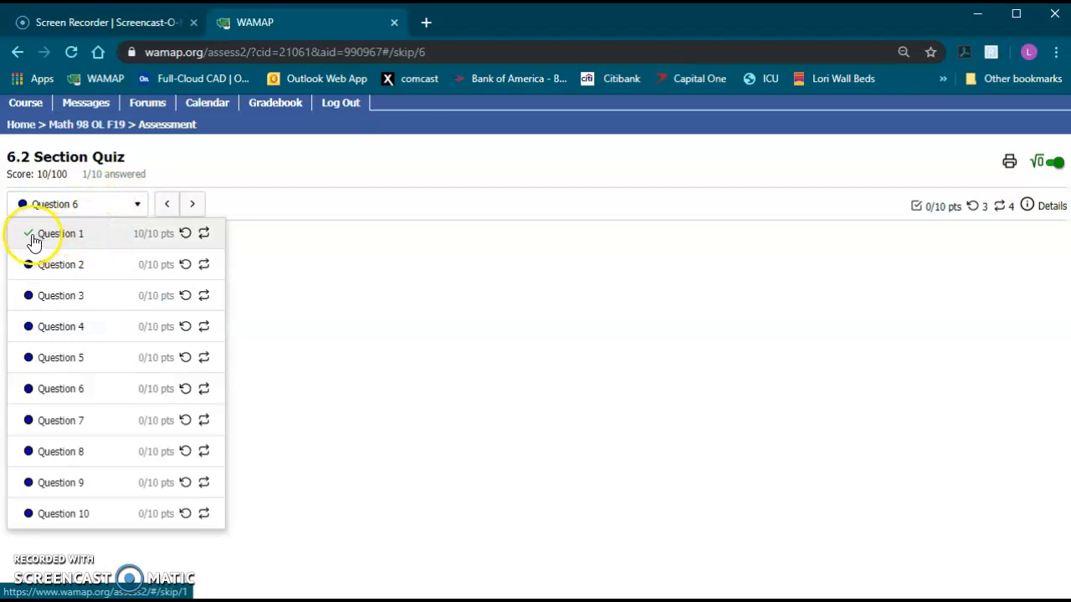
mouse_move(65, 476)
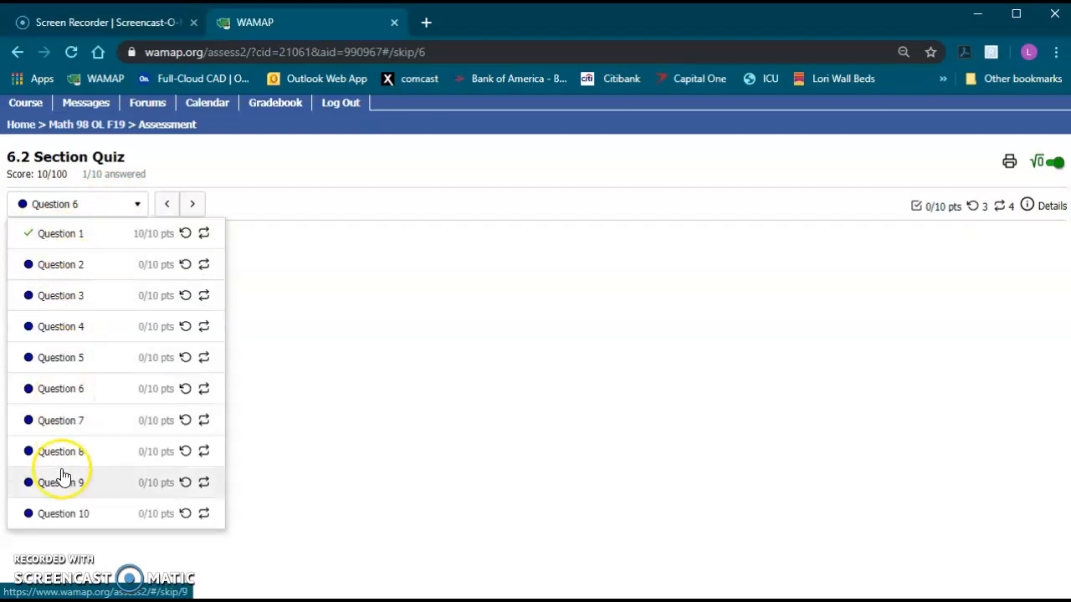
mouse_move(332, 366)
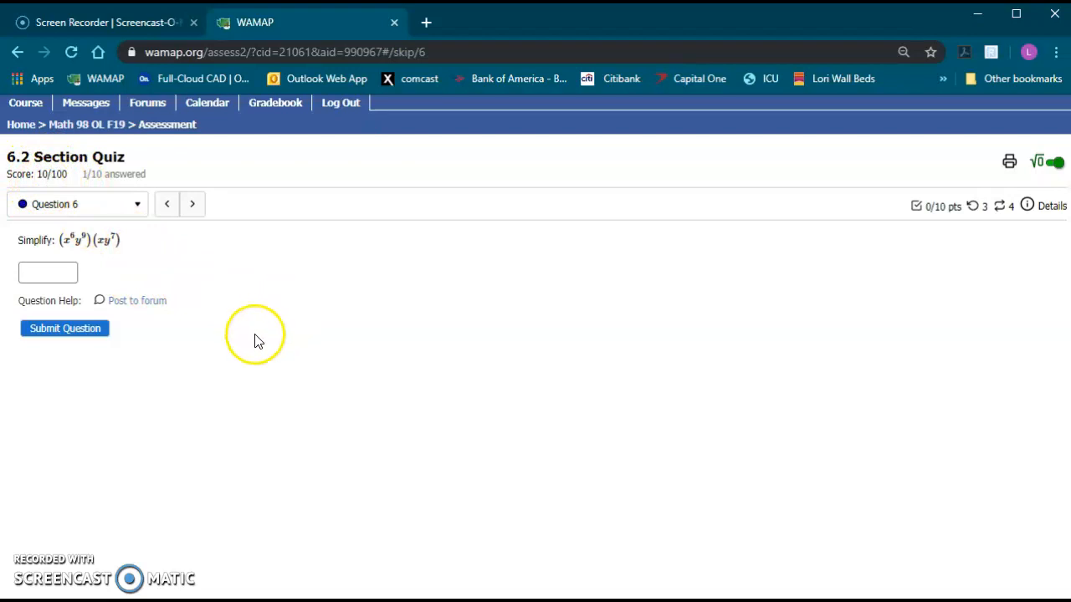
mouse_move(441, 359)
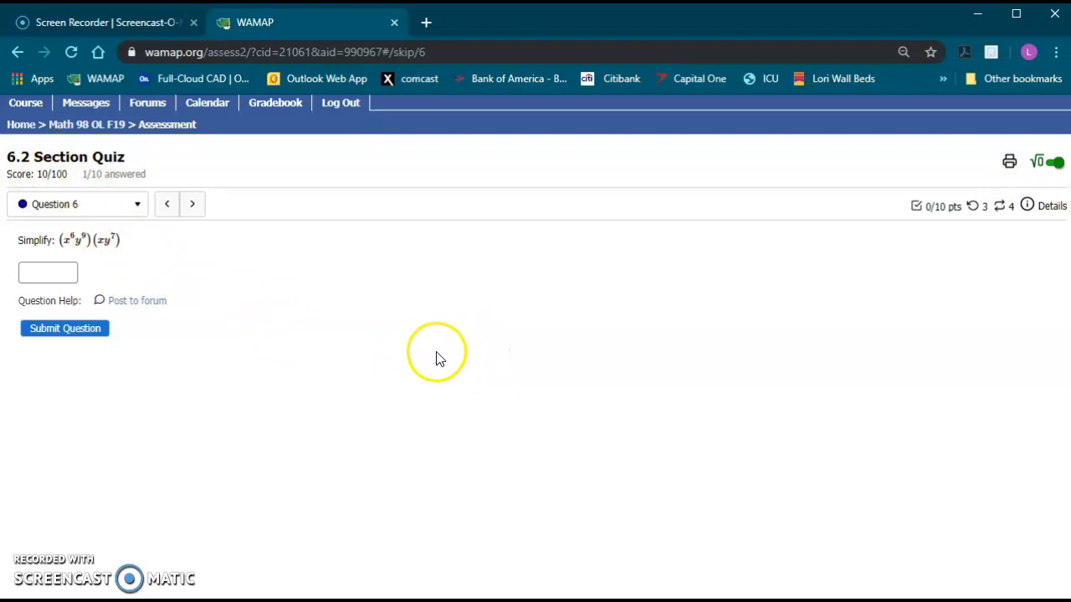
mouse_move(194, 246)
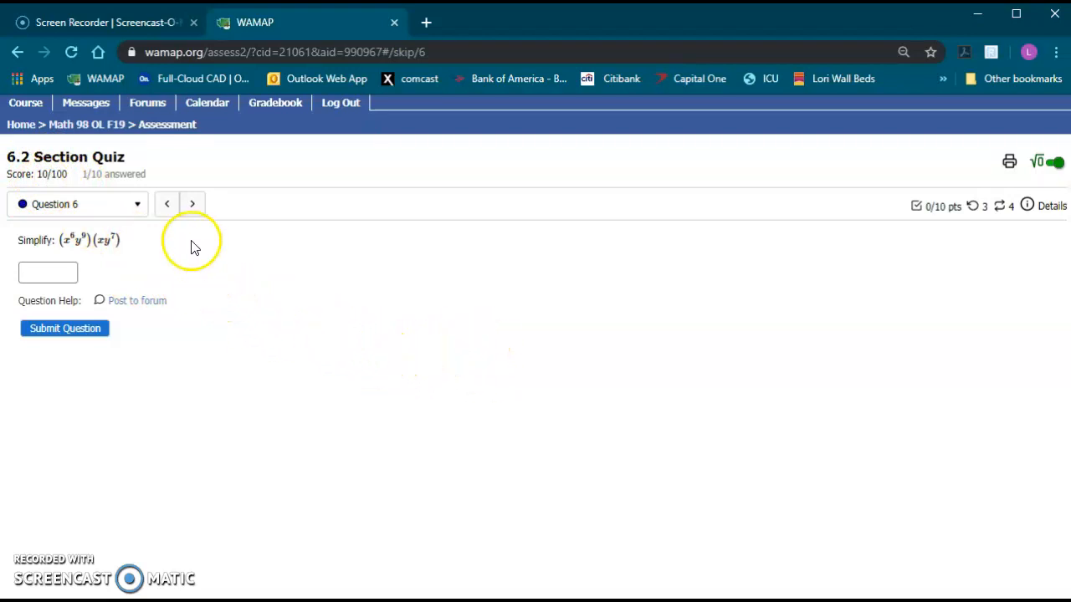
mouse_move(229, 297)
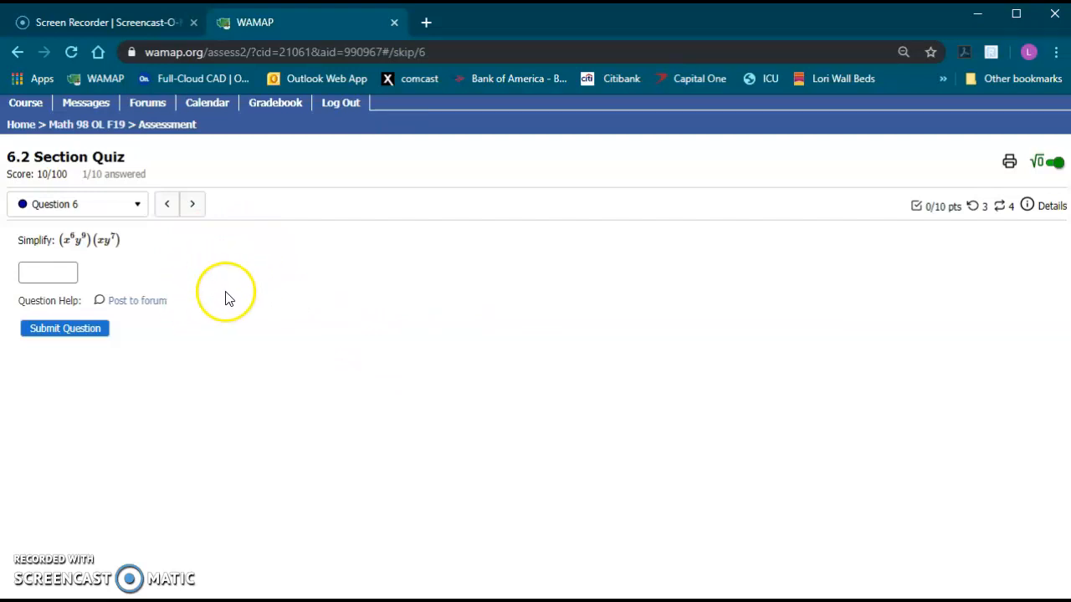
mouse_move(124, 230)
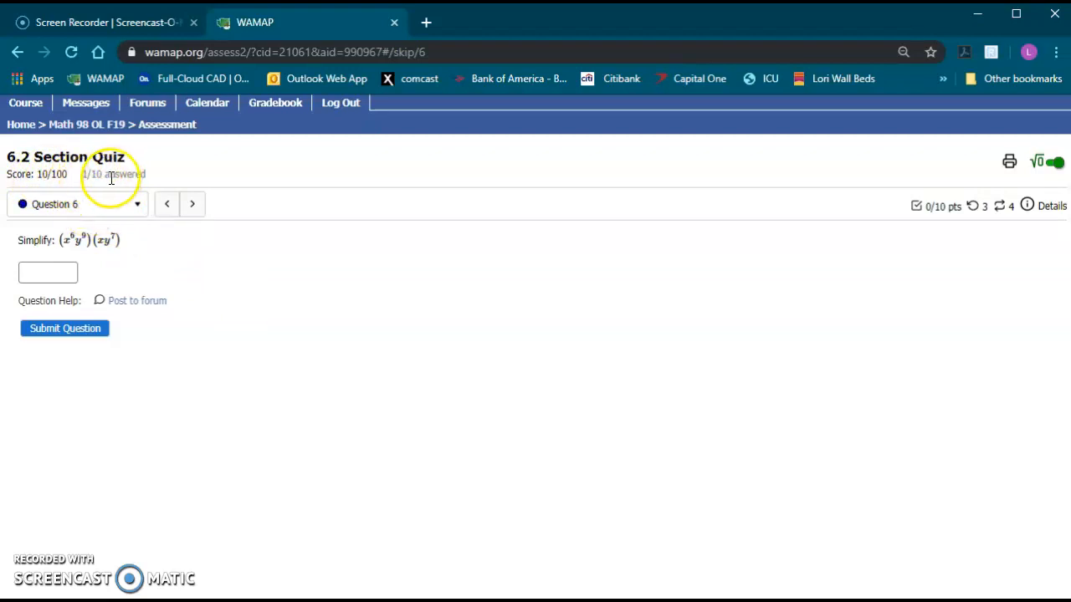
mouse_move(114, 174)
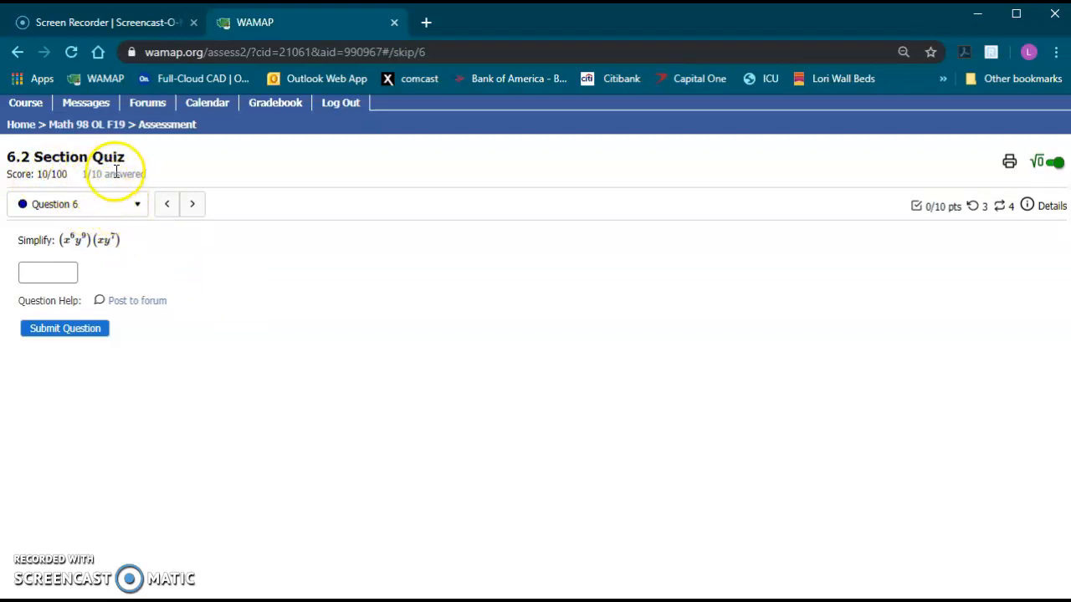